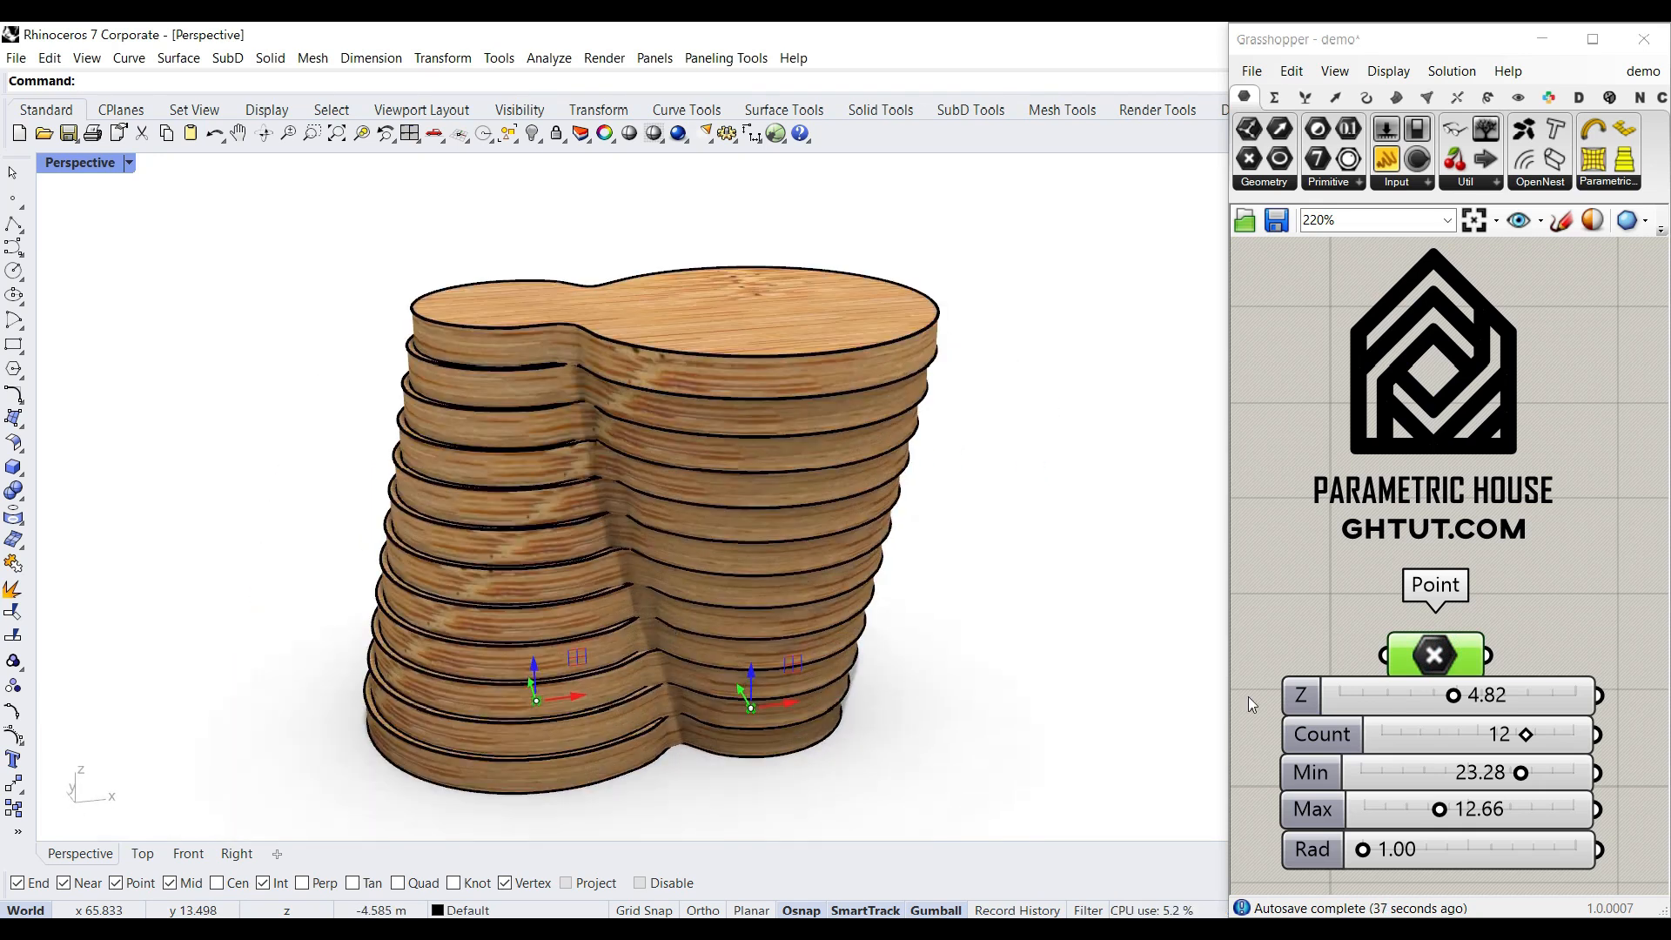
Set slab spacing to 5.26, adjust the slab count and lower the starting taper radius
left_click_drag(1452, 695, 1466, 695)
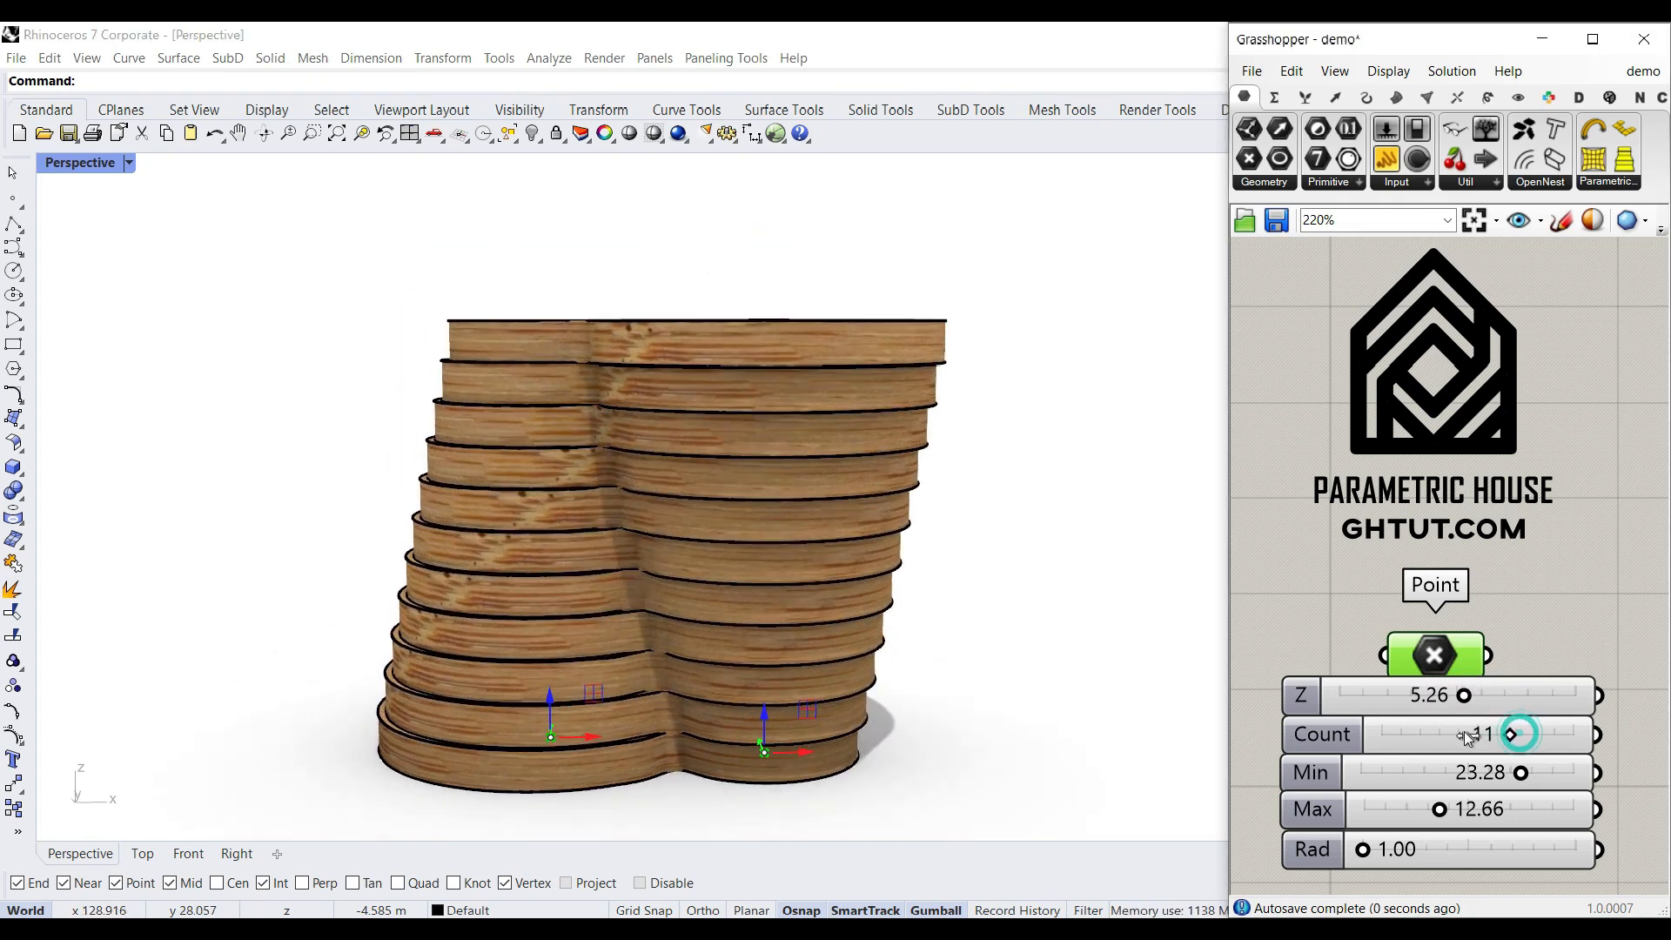
left_click_drag(1507, 733, 1386, 732)
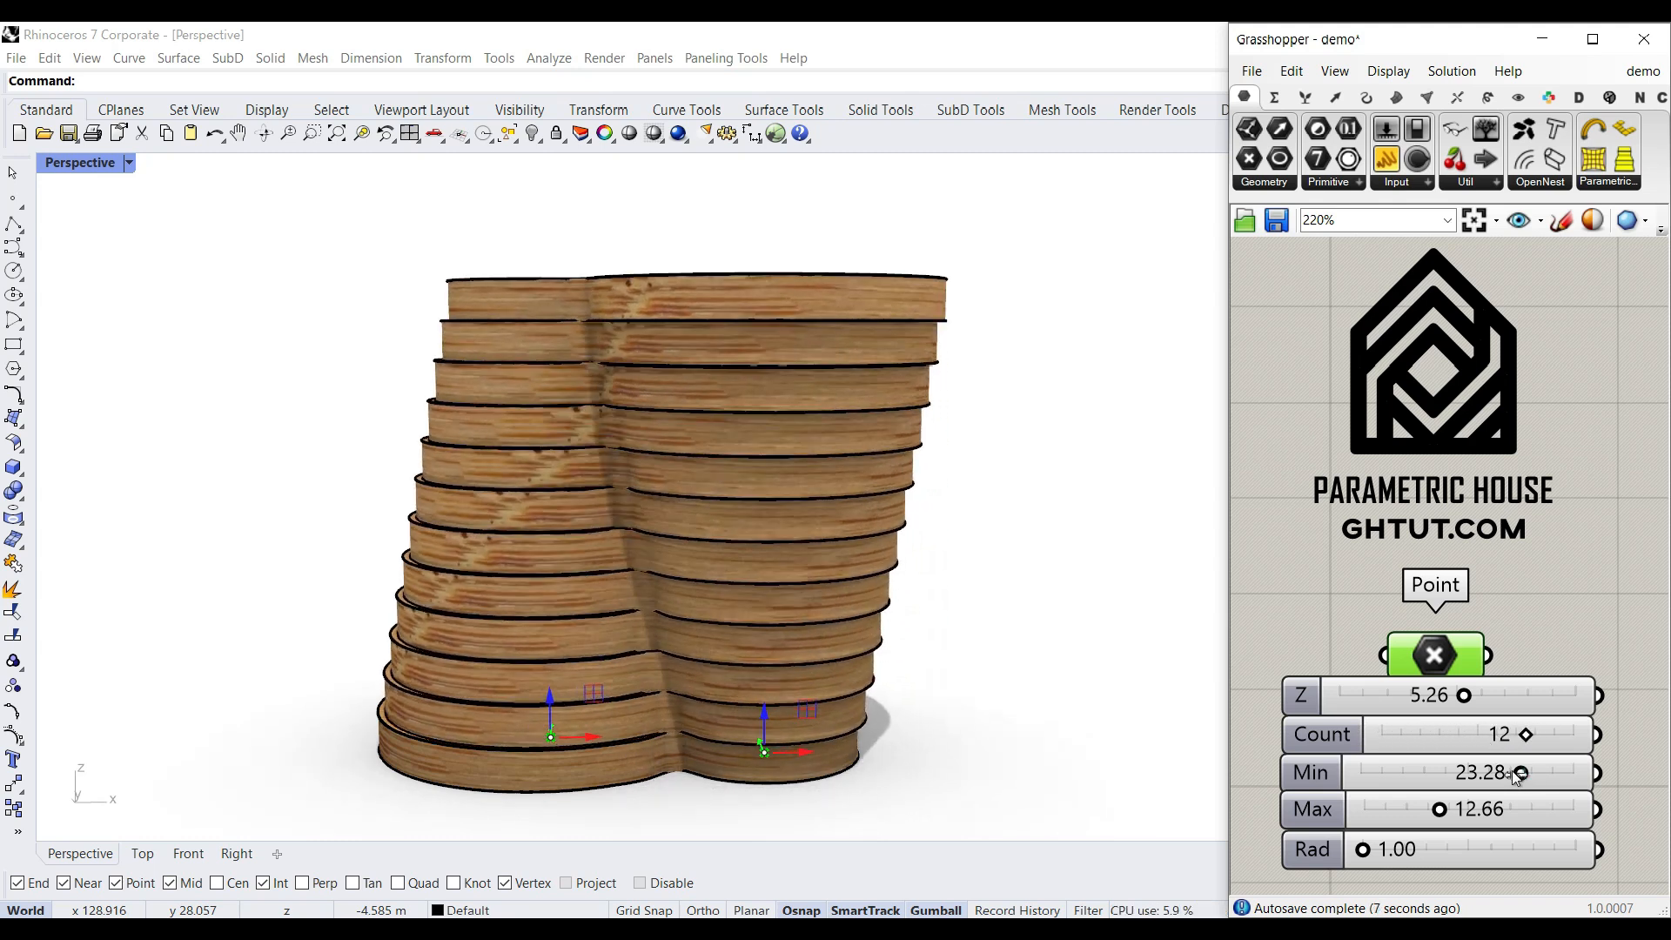
left_click_drag(1518, 771, 1440, 771)
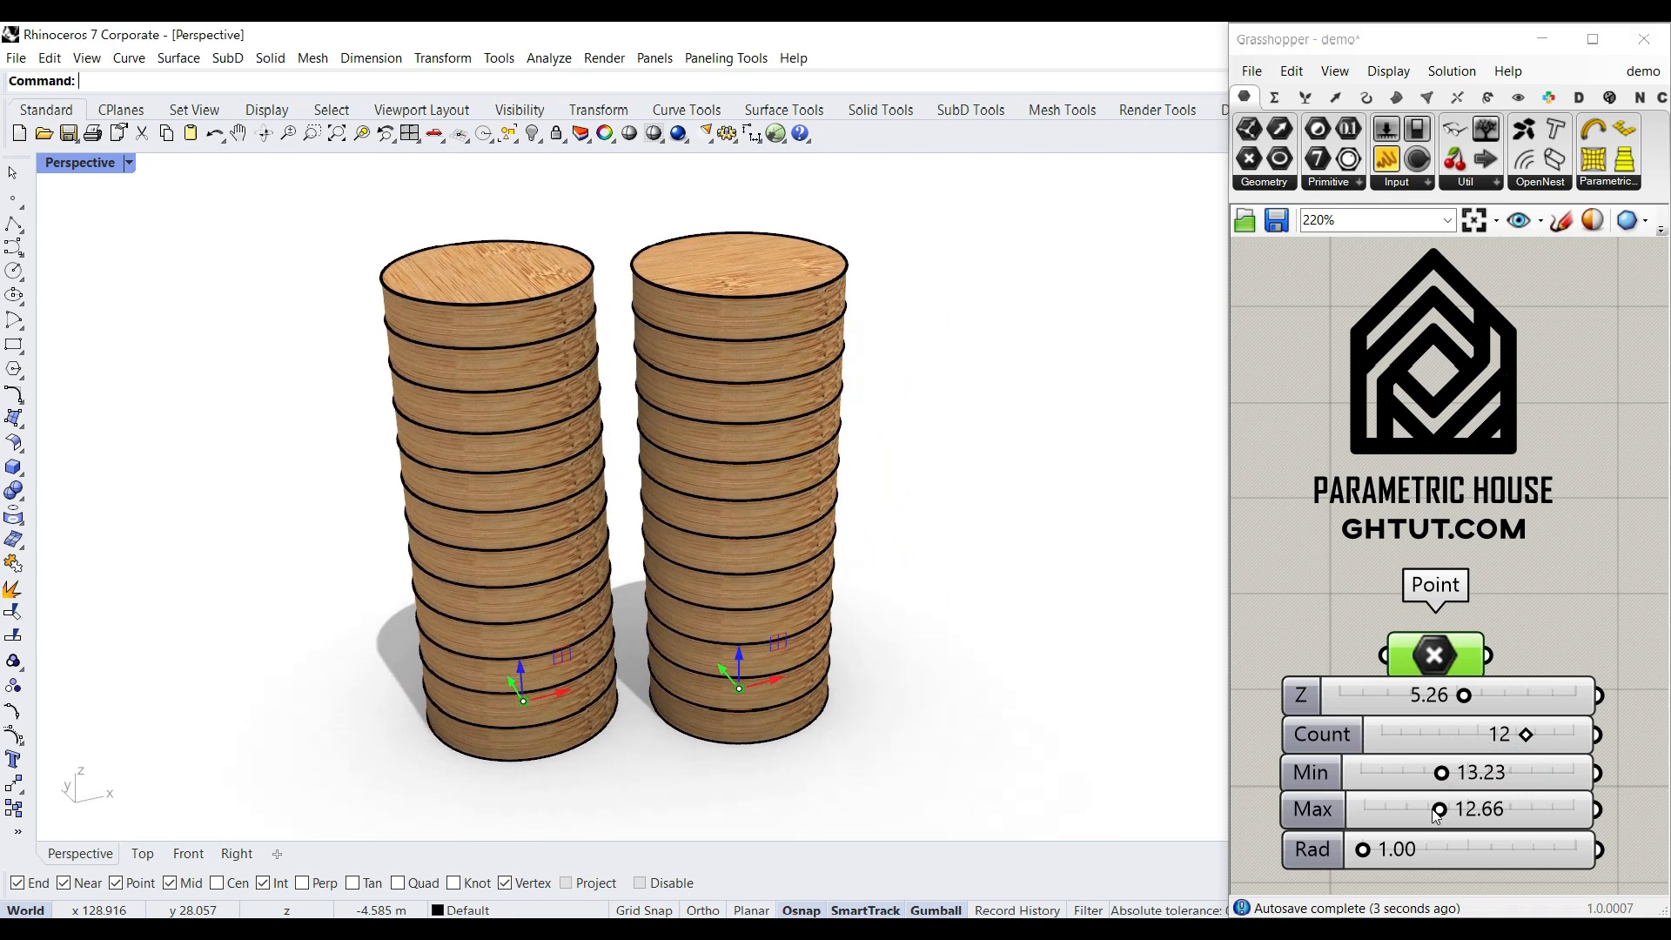
left_click_drag(1492, 810, 1381, 810)
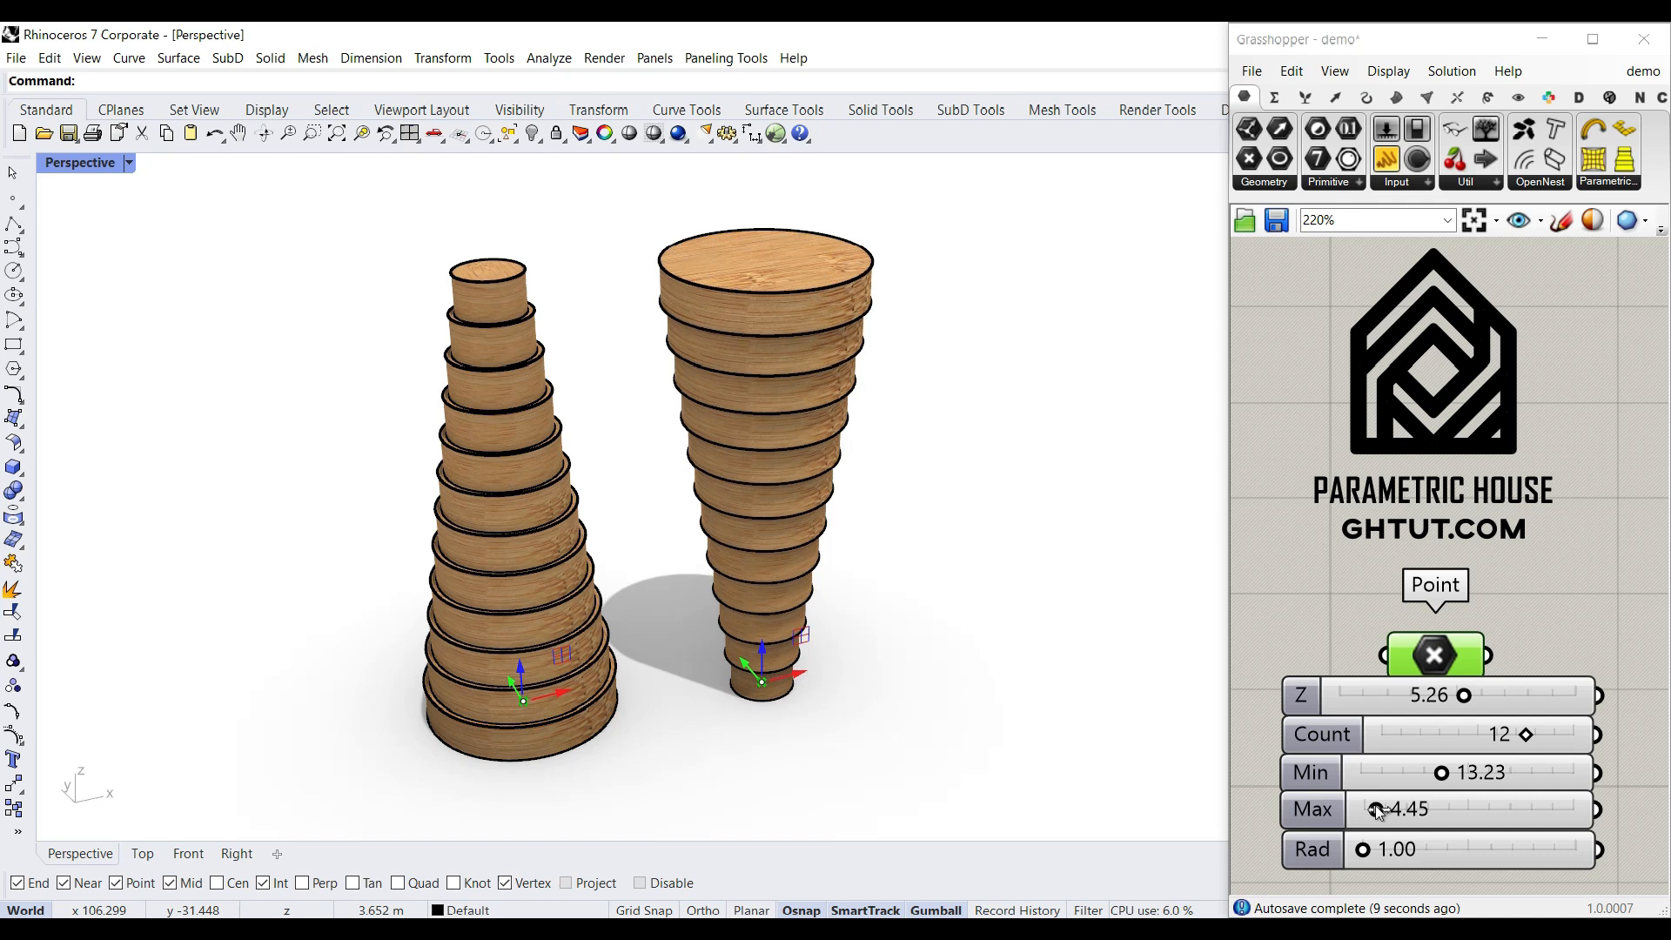
Set the radius taper from 8.26 to 20.53 and the tangent arc radius to 30
left_click_drag(1375, 810, 1497, 809)
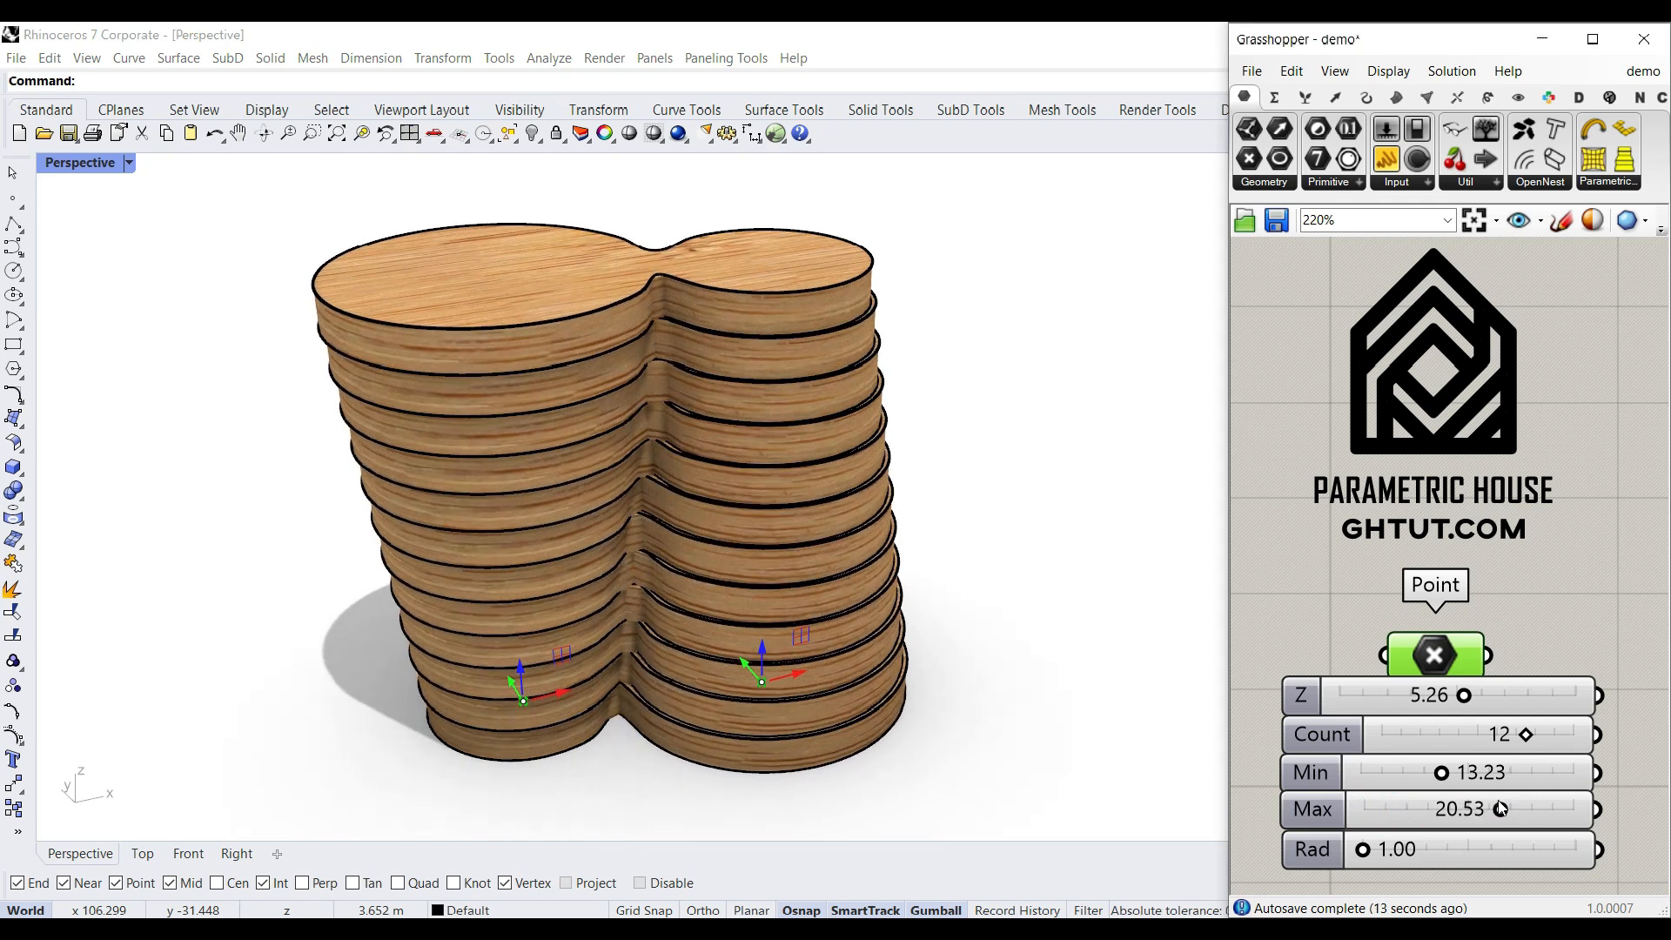
left_click_drag(1451, 771, 1401, 771)
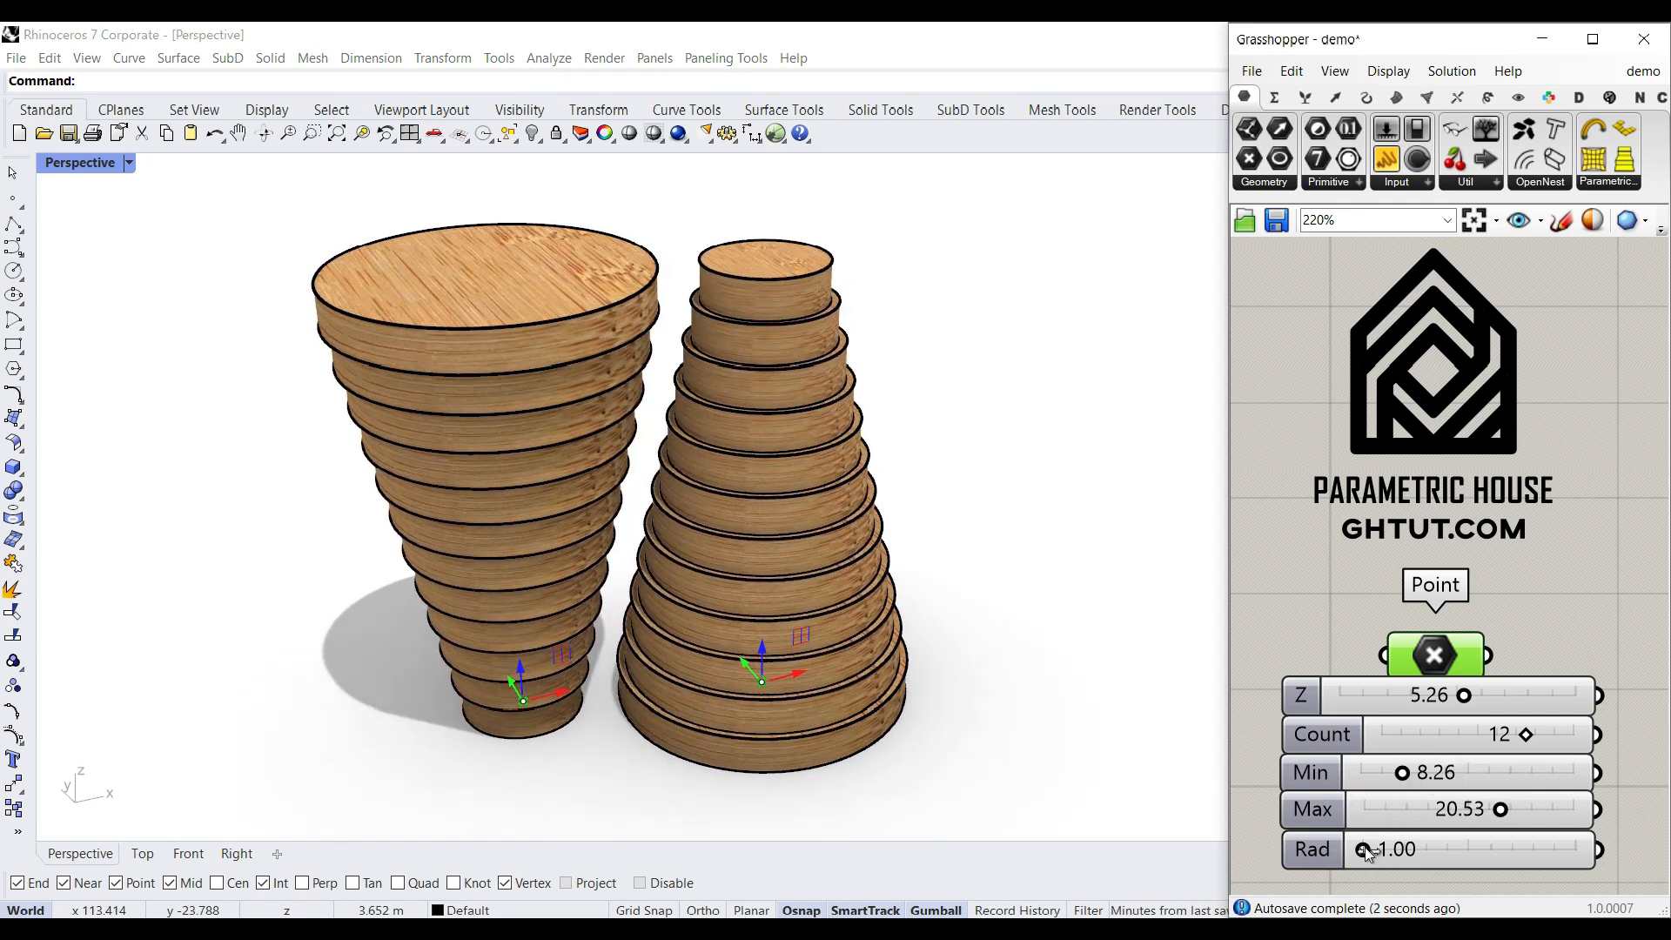
left_click_drag(1369, 850, 1540, 850)
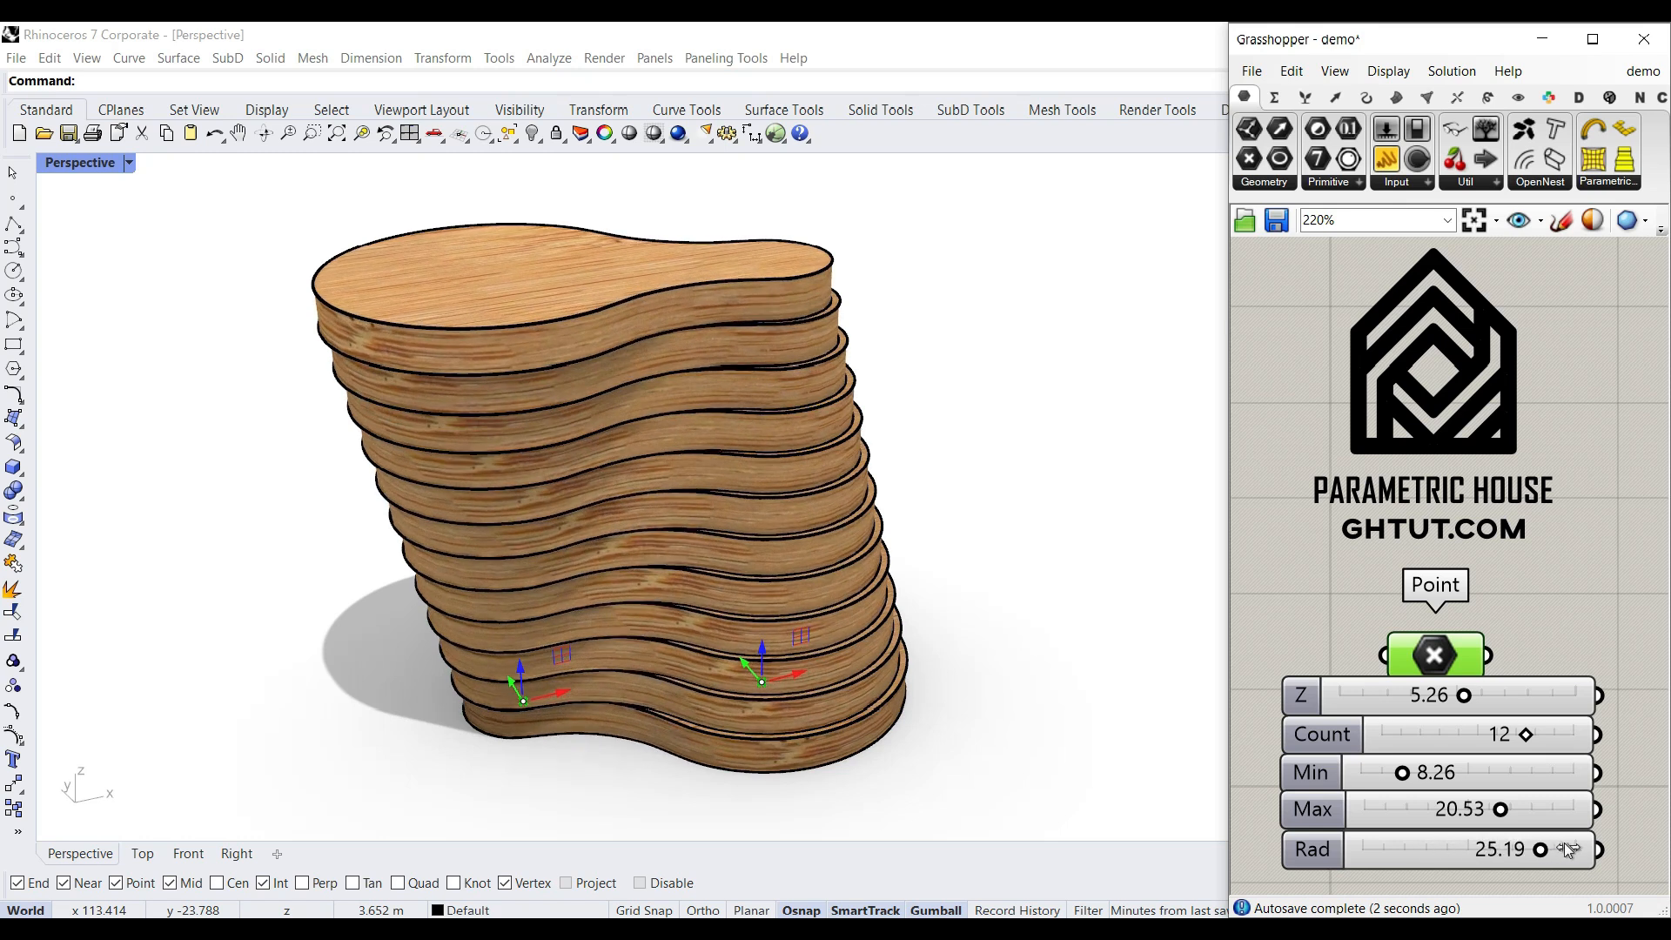
left_click_drag(1540, 850, 1576, 849)
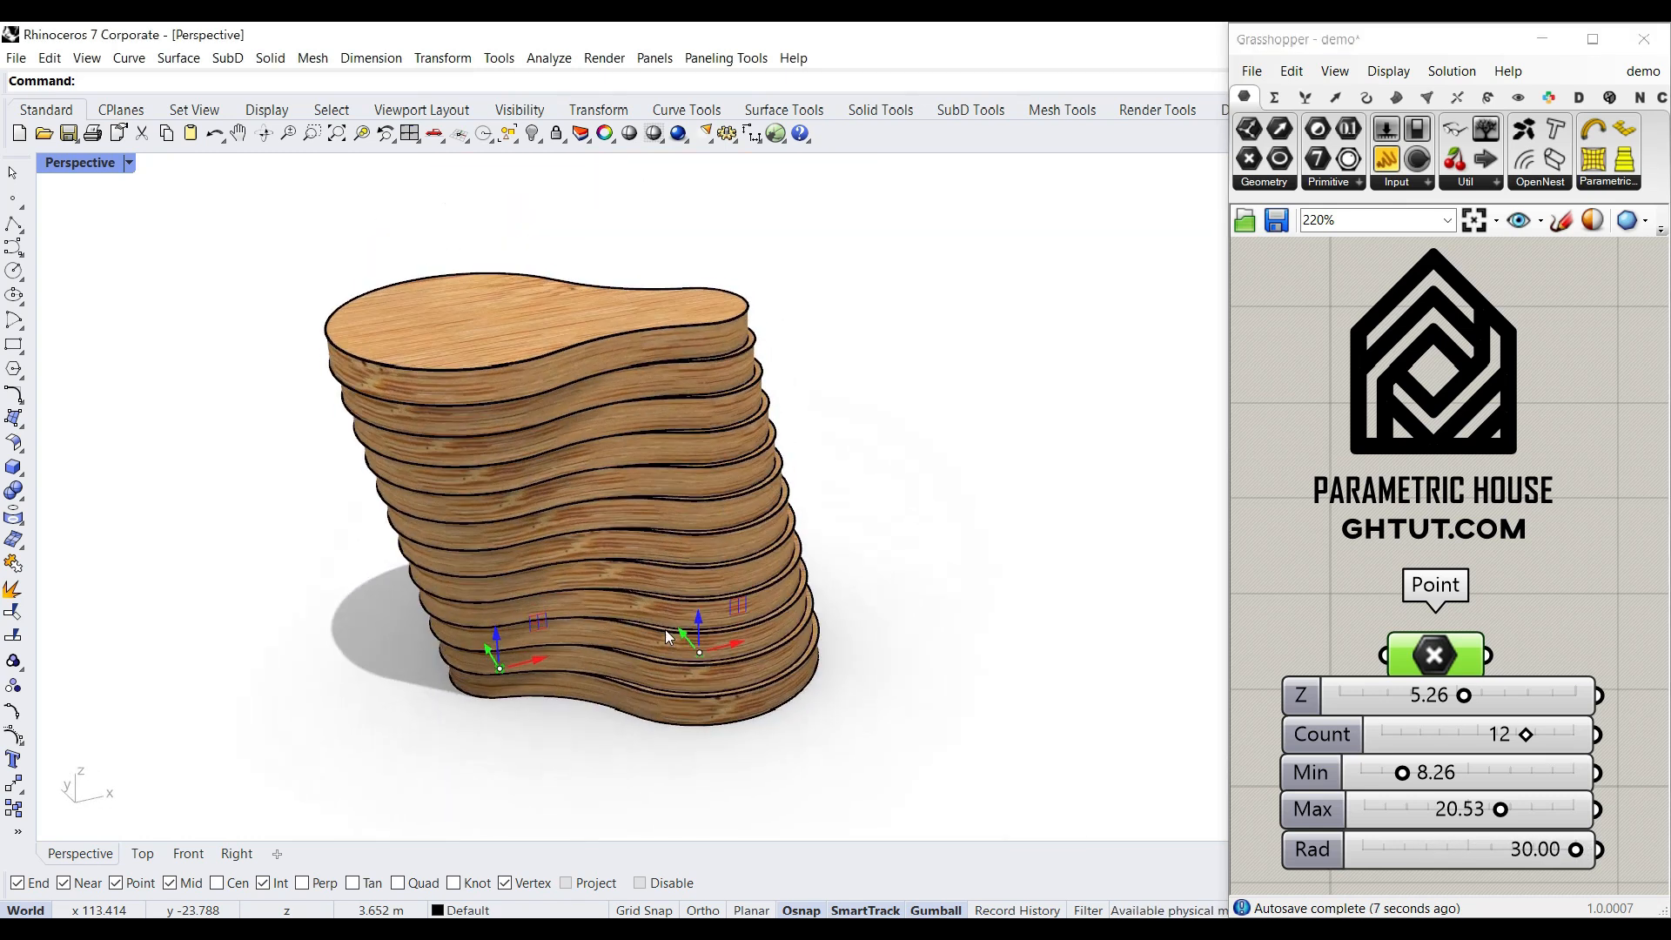
left_click_drag(667, 634, 538, 692)
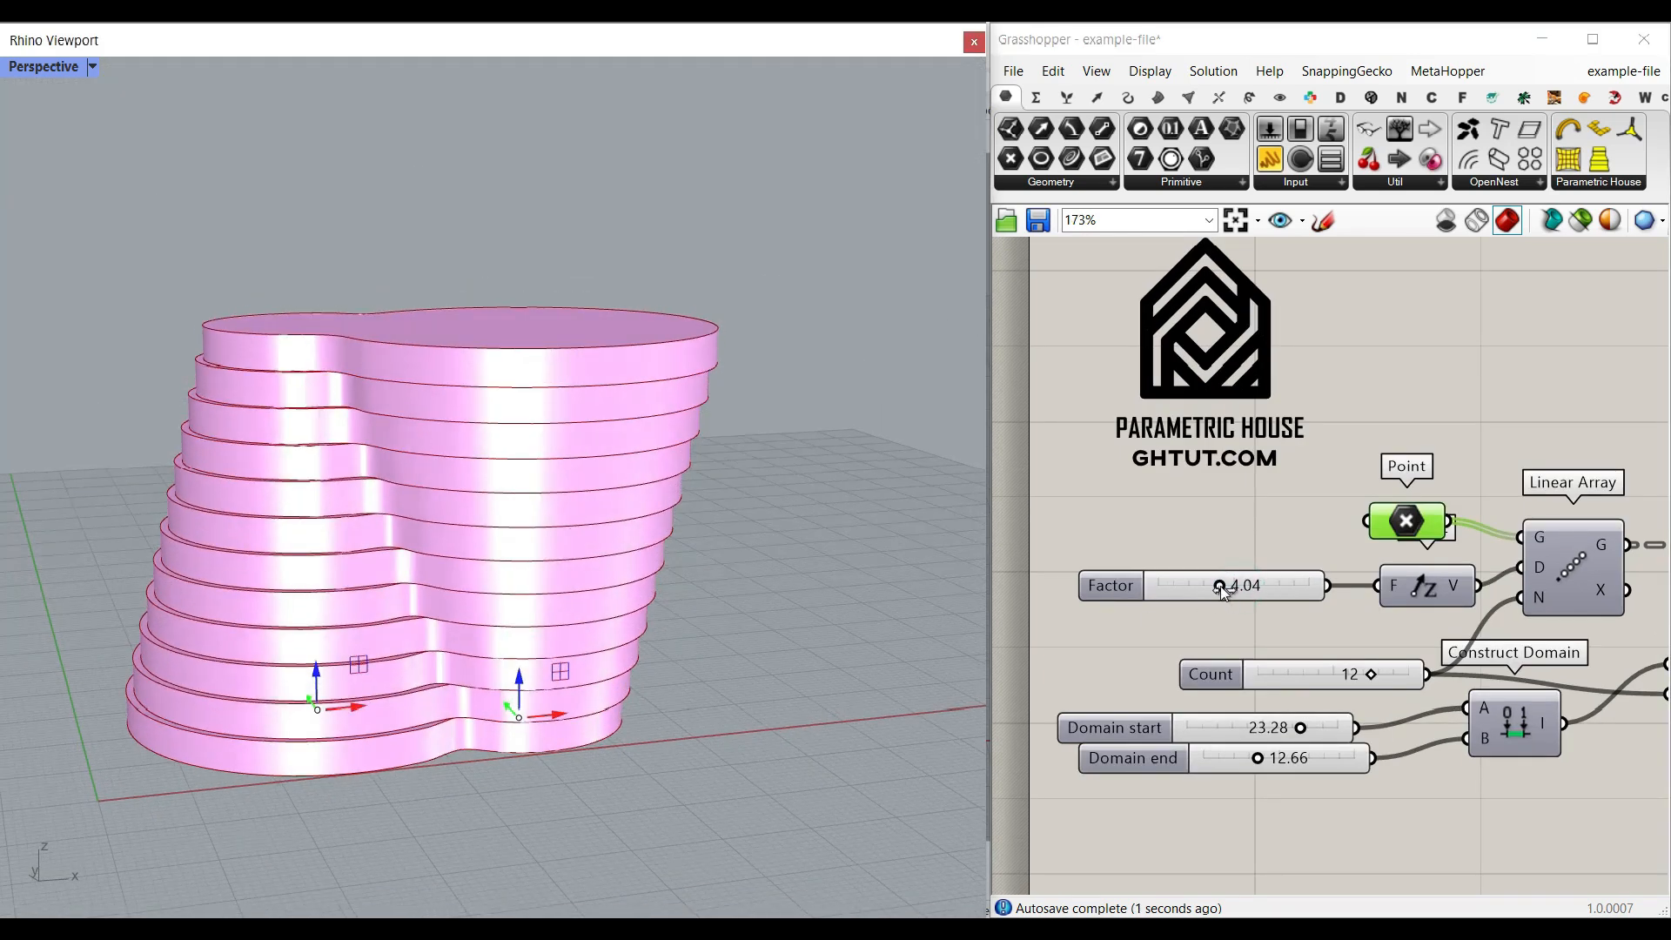
Set spacing 4.79, eleven slabs, and a taper domain from 20.16 to 6.57
left_click_drag(1219, 585, 1233, 585)
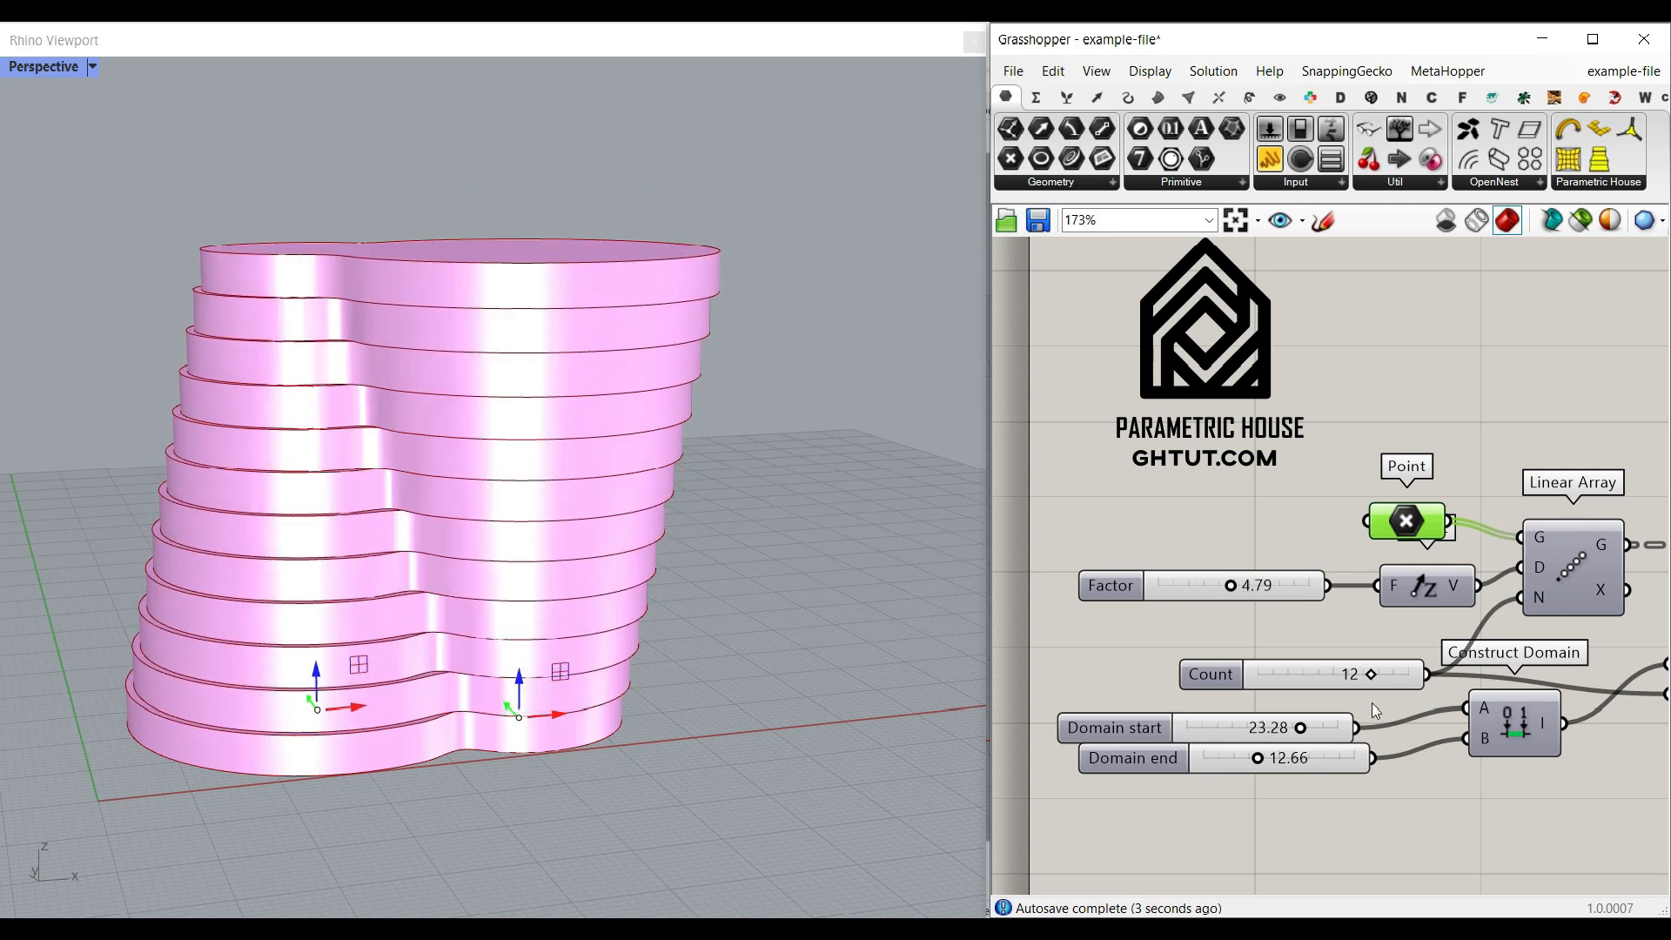
left_click_drag(1376, 674, 1327, 674)
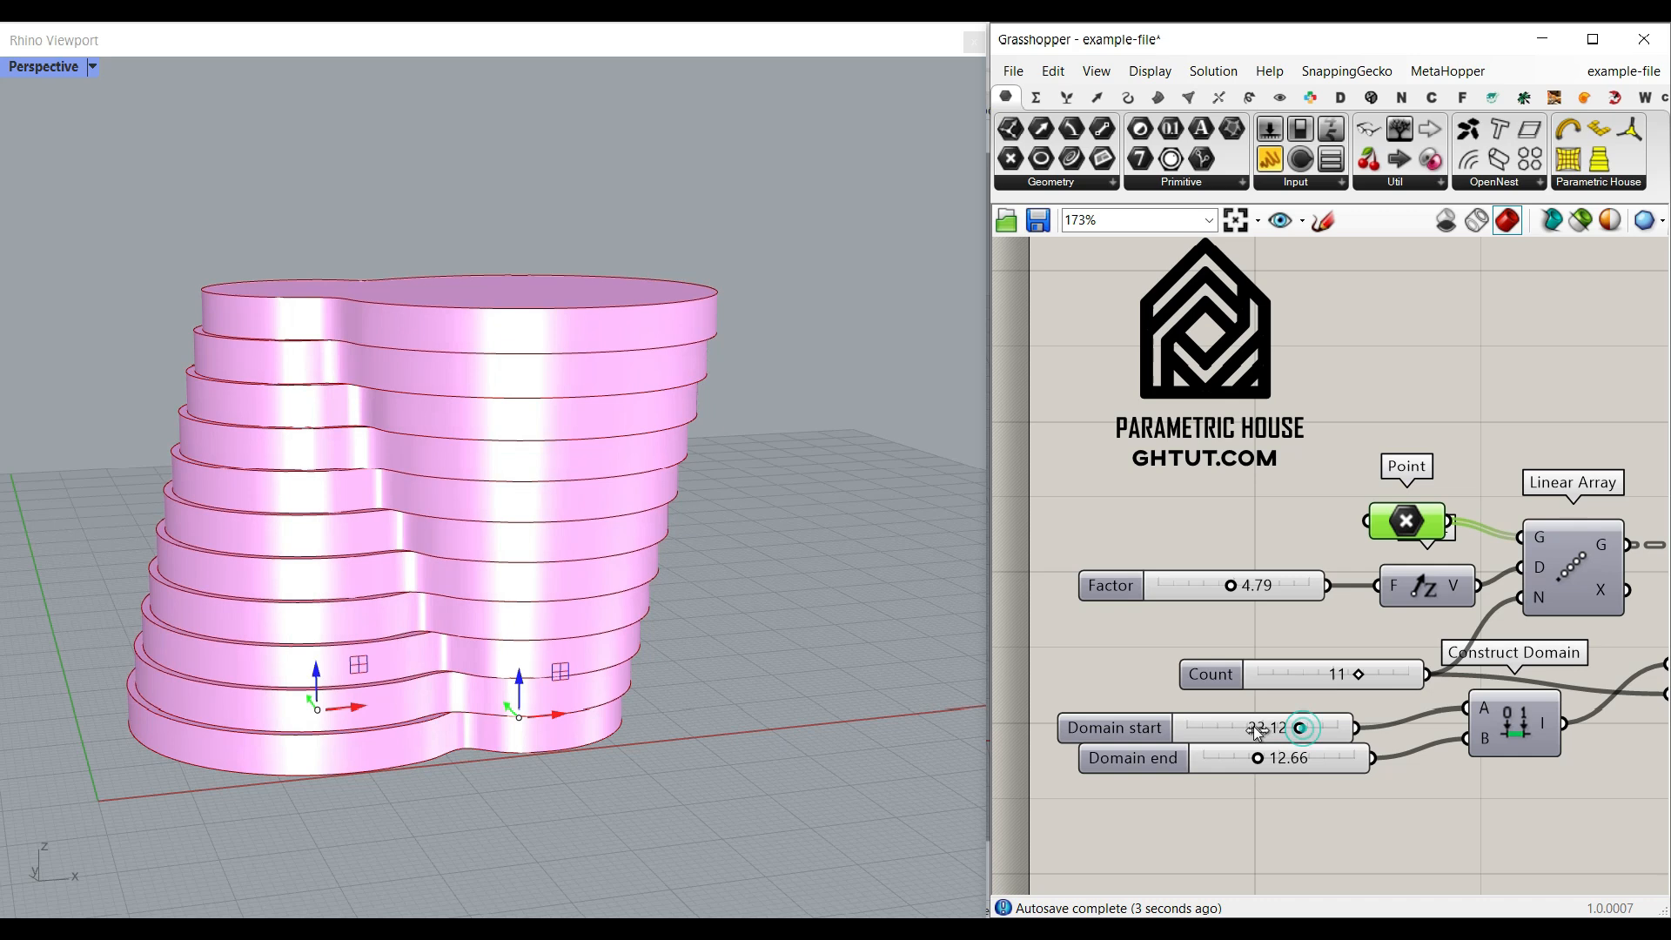
left_click_drag(1301, 727, 1285, 728)
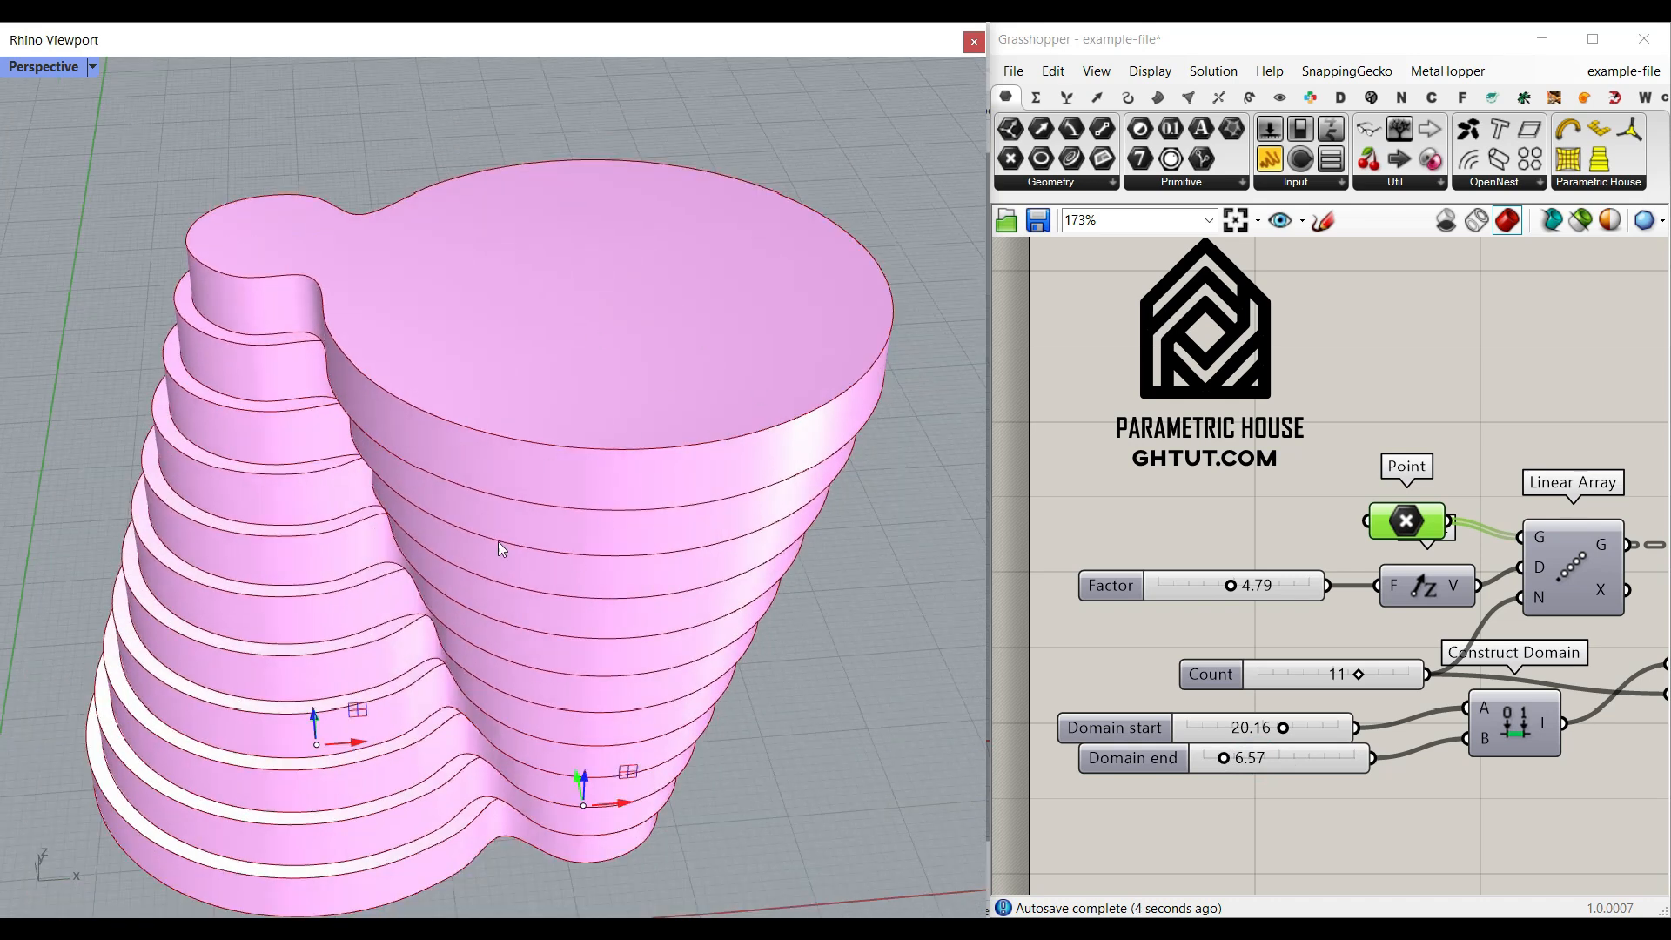
scroll("down", 3)
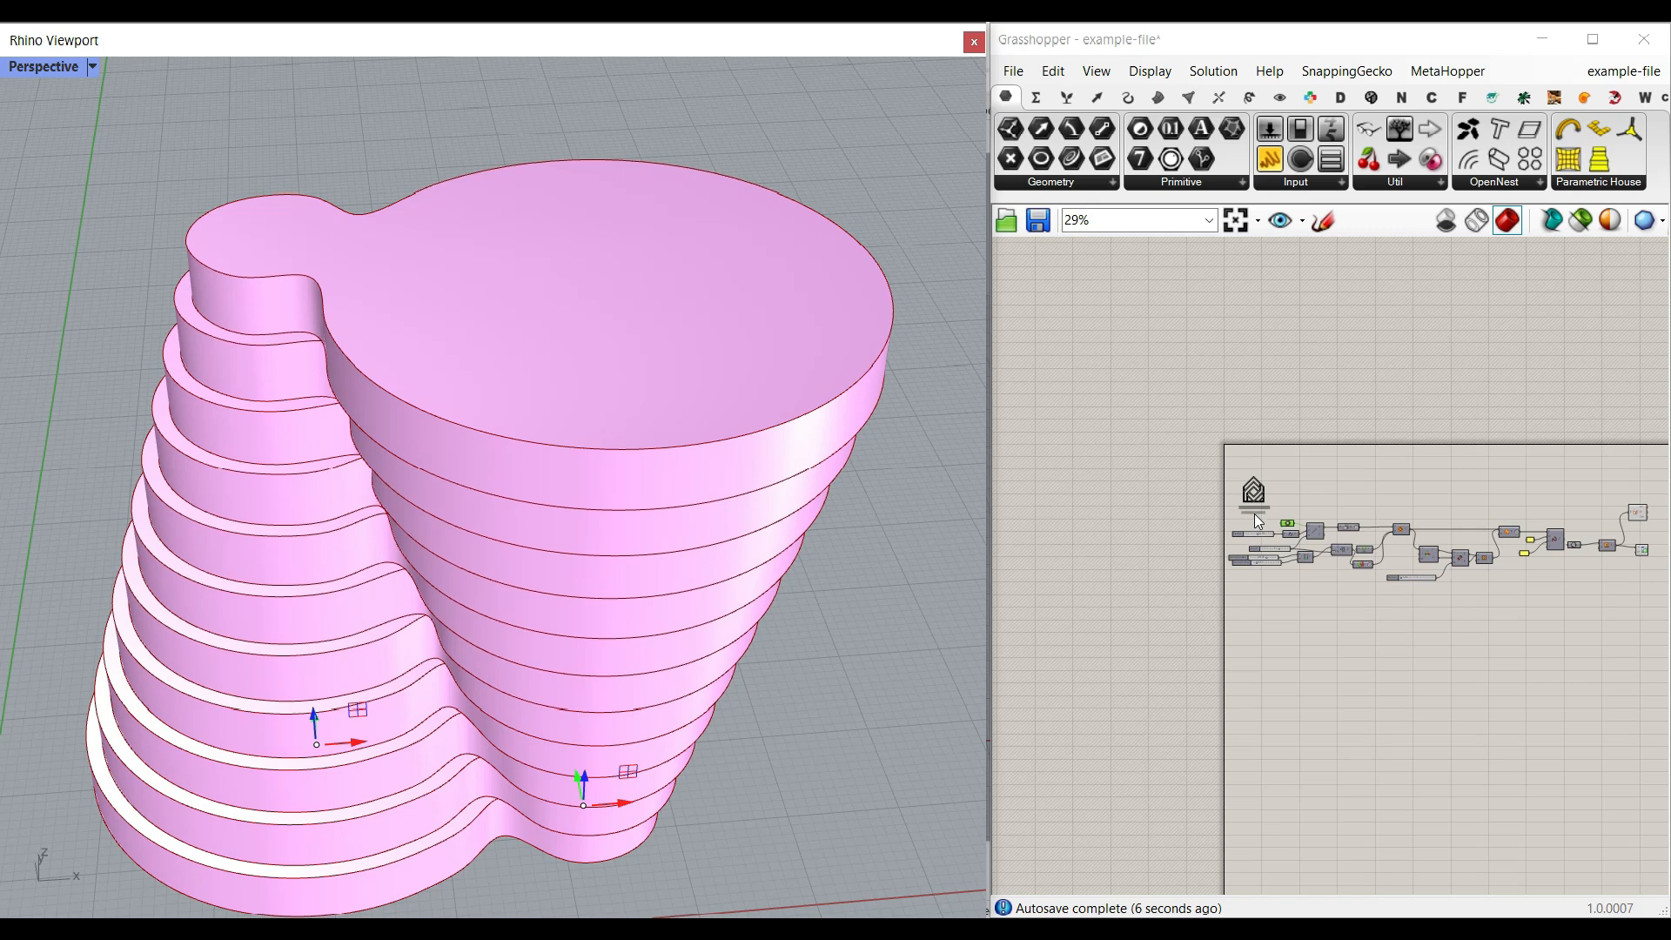
Switch off the preview of all selected components so only the base points show
right_click(1305, 523)
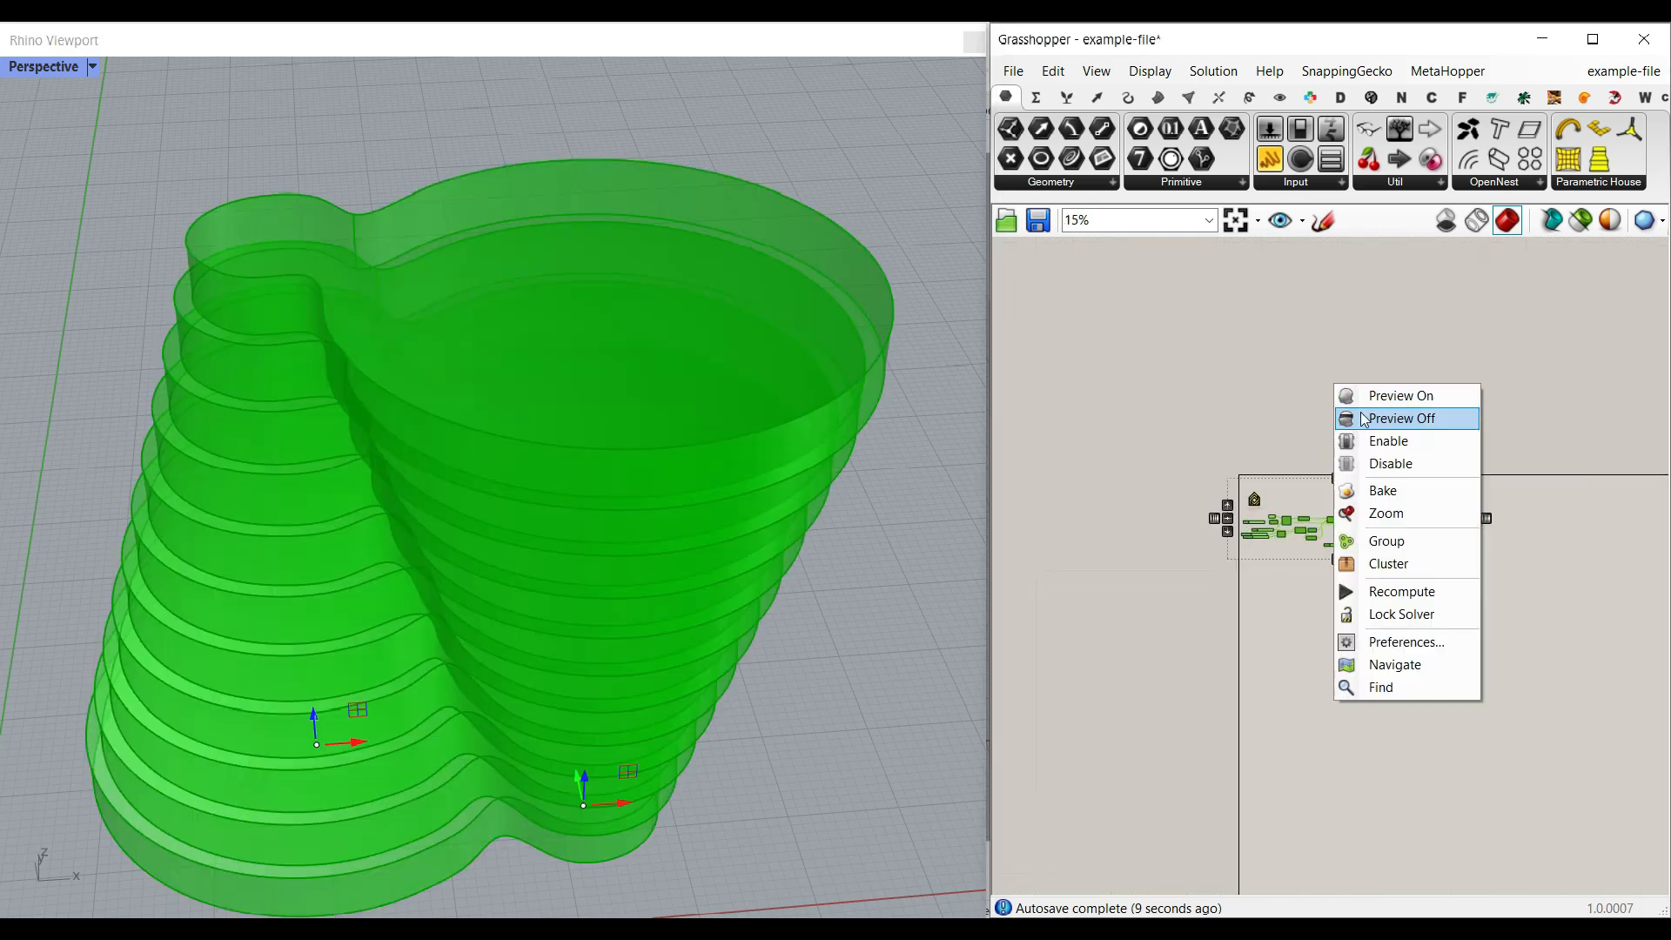
left_click(1400, 418)
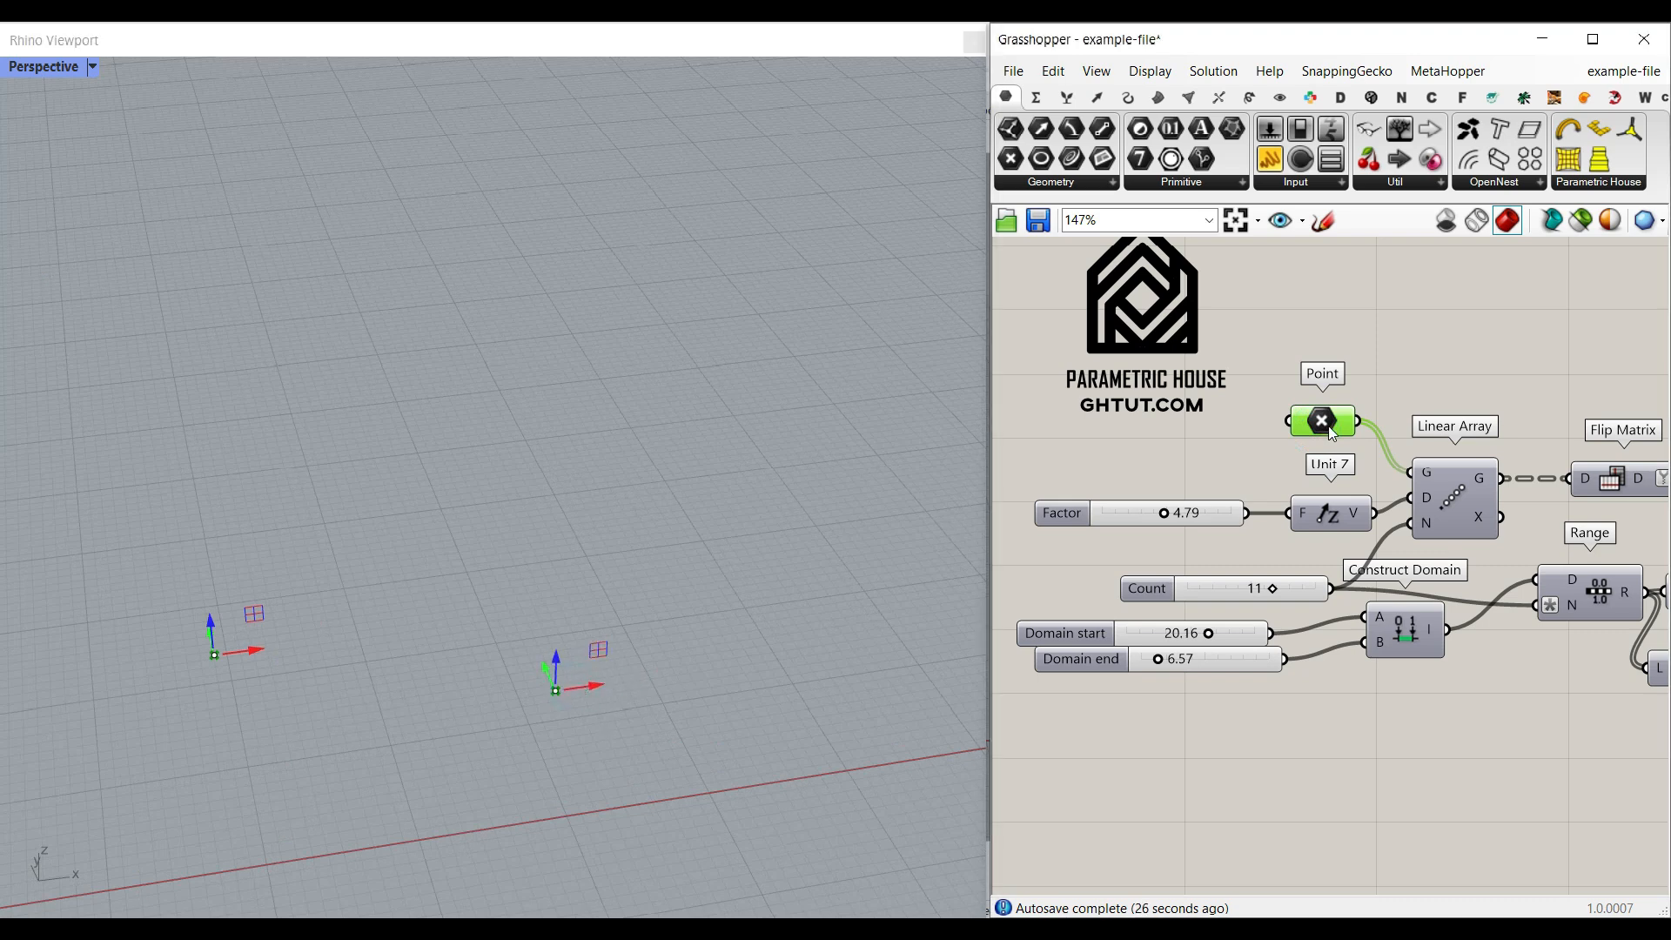
left_click(1149, 70)
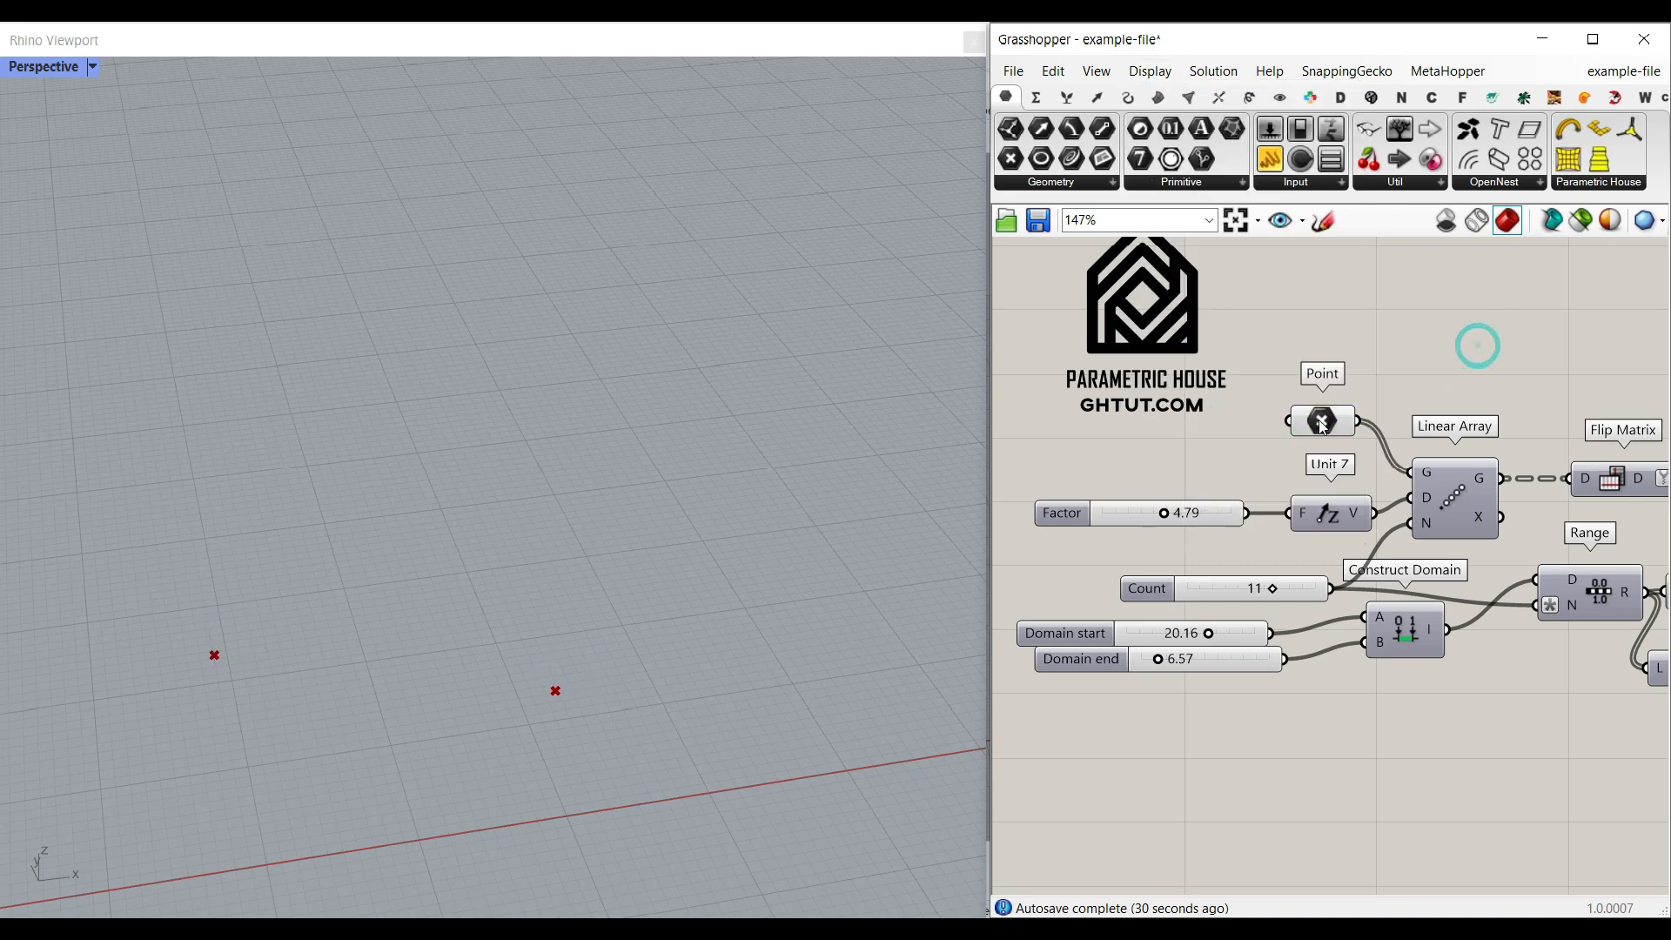
left_click(1322, 421)
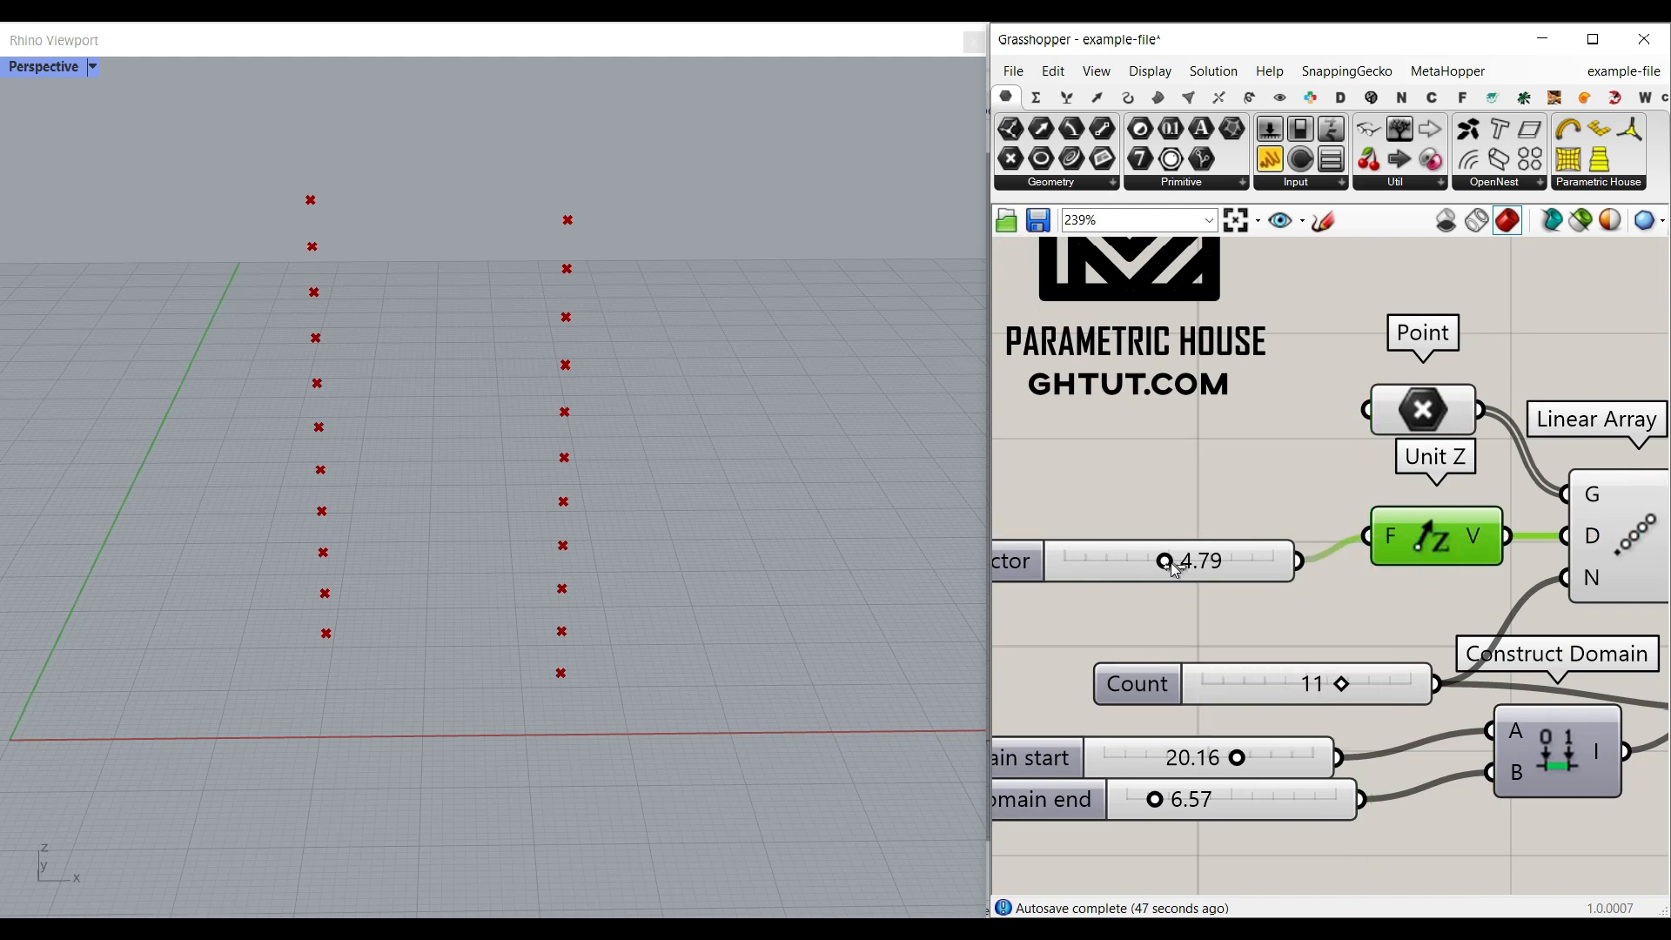
Set the point-copy spacing factor to 5.12 and the copy count to 8
left_click_drag(1170, 562, 1165, 562)
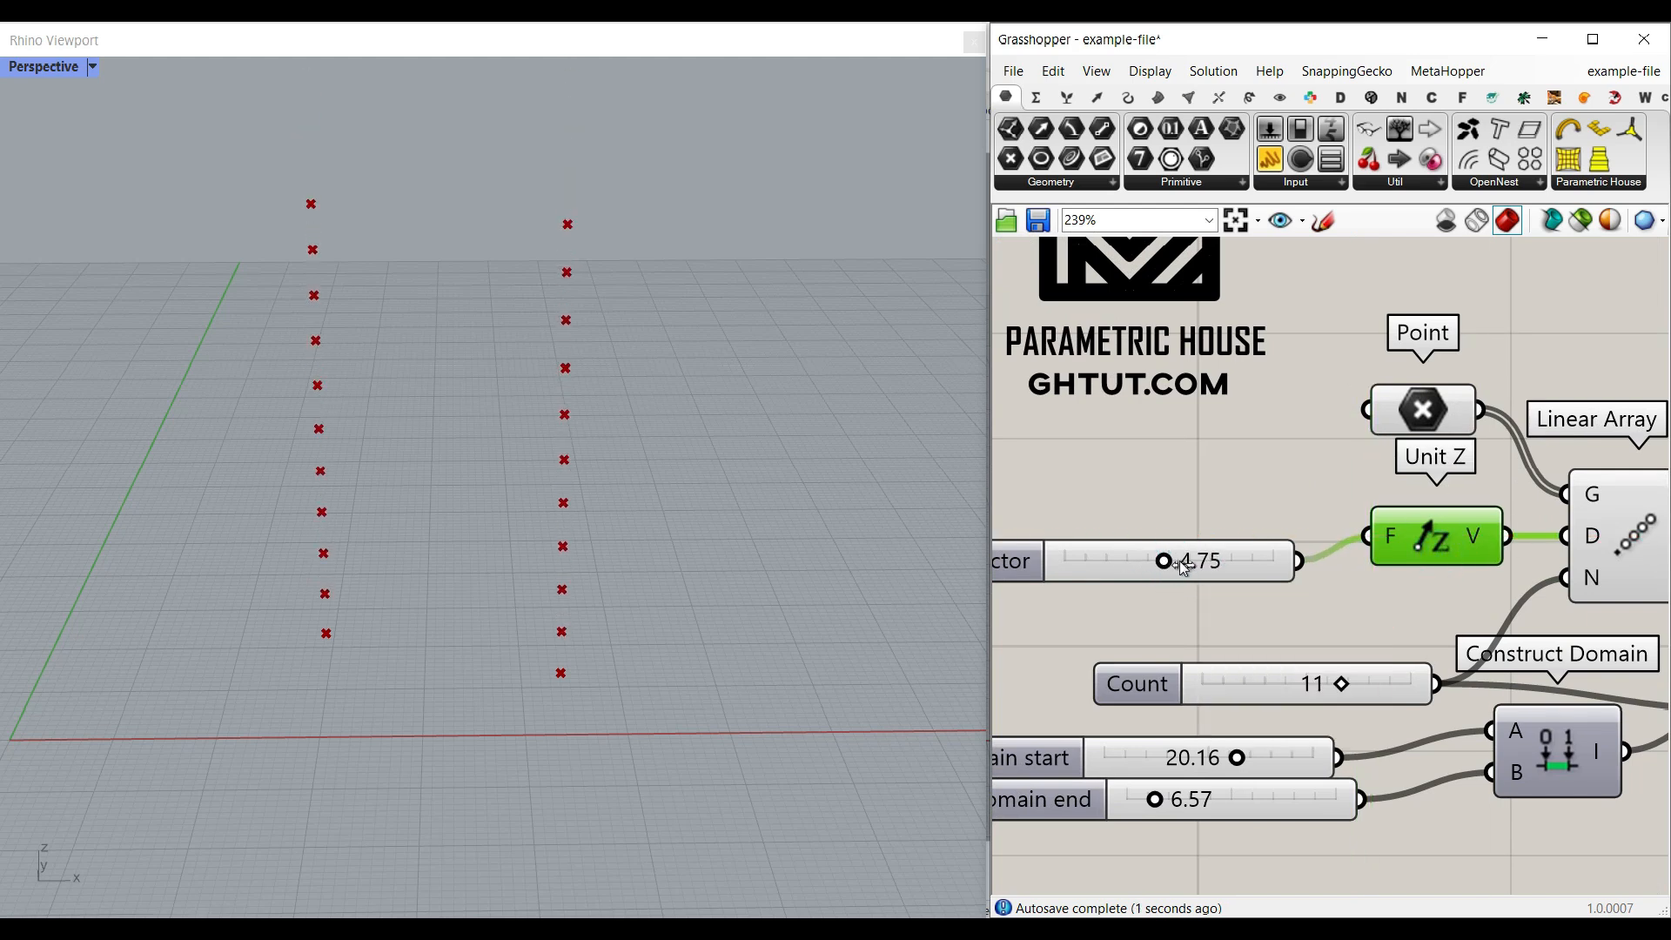
left_click_drag(1164, 562, 1193, 536)
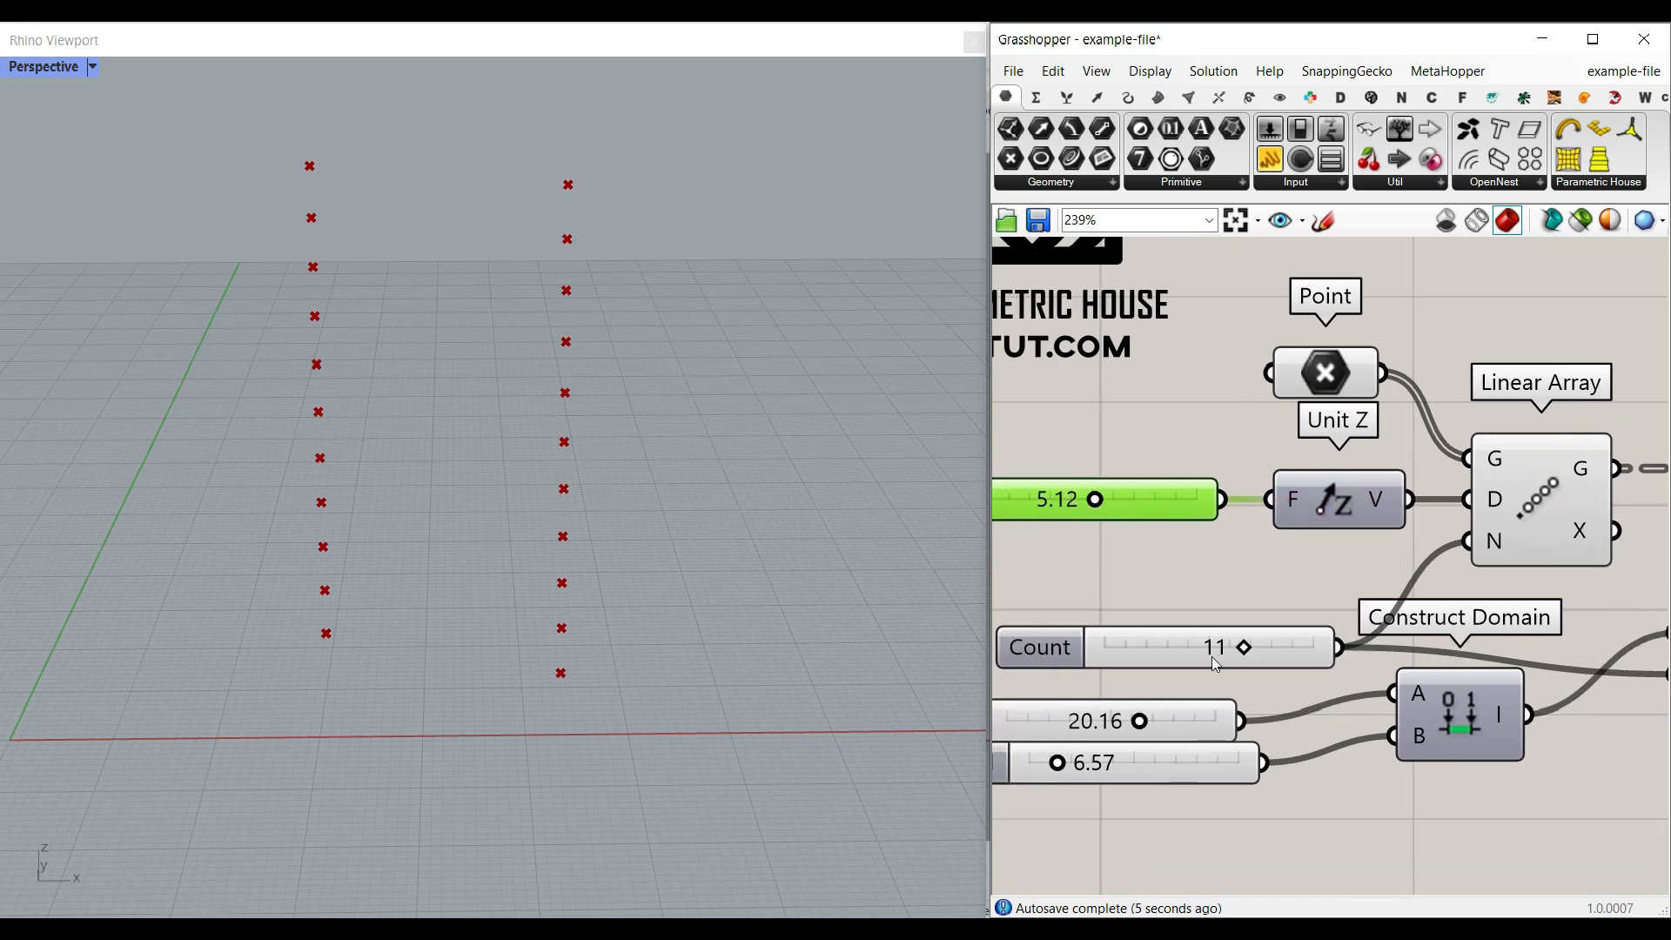
left_click_drag(1243, 647, 1191, 648)
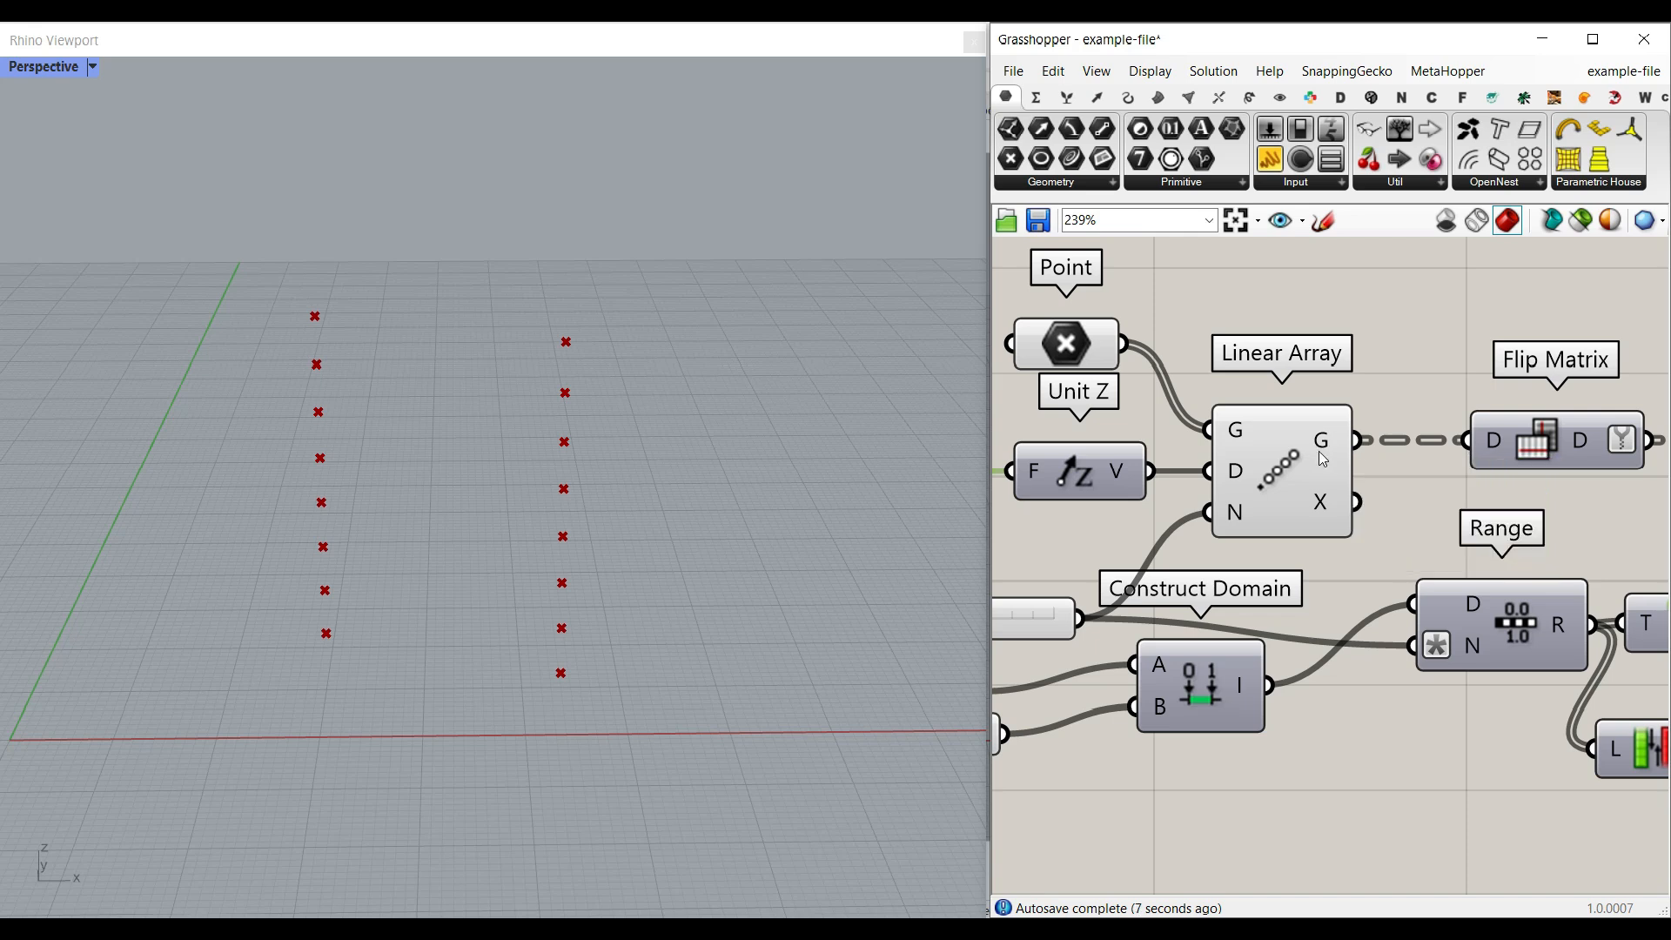
left_click(1127, 97)
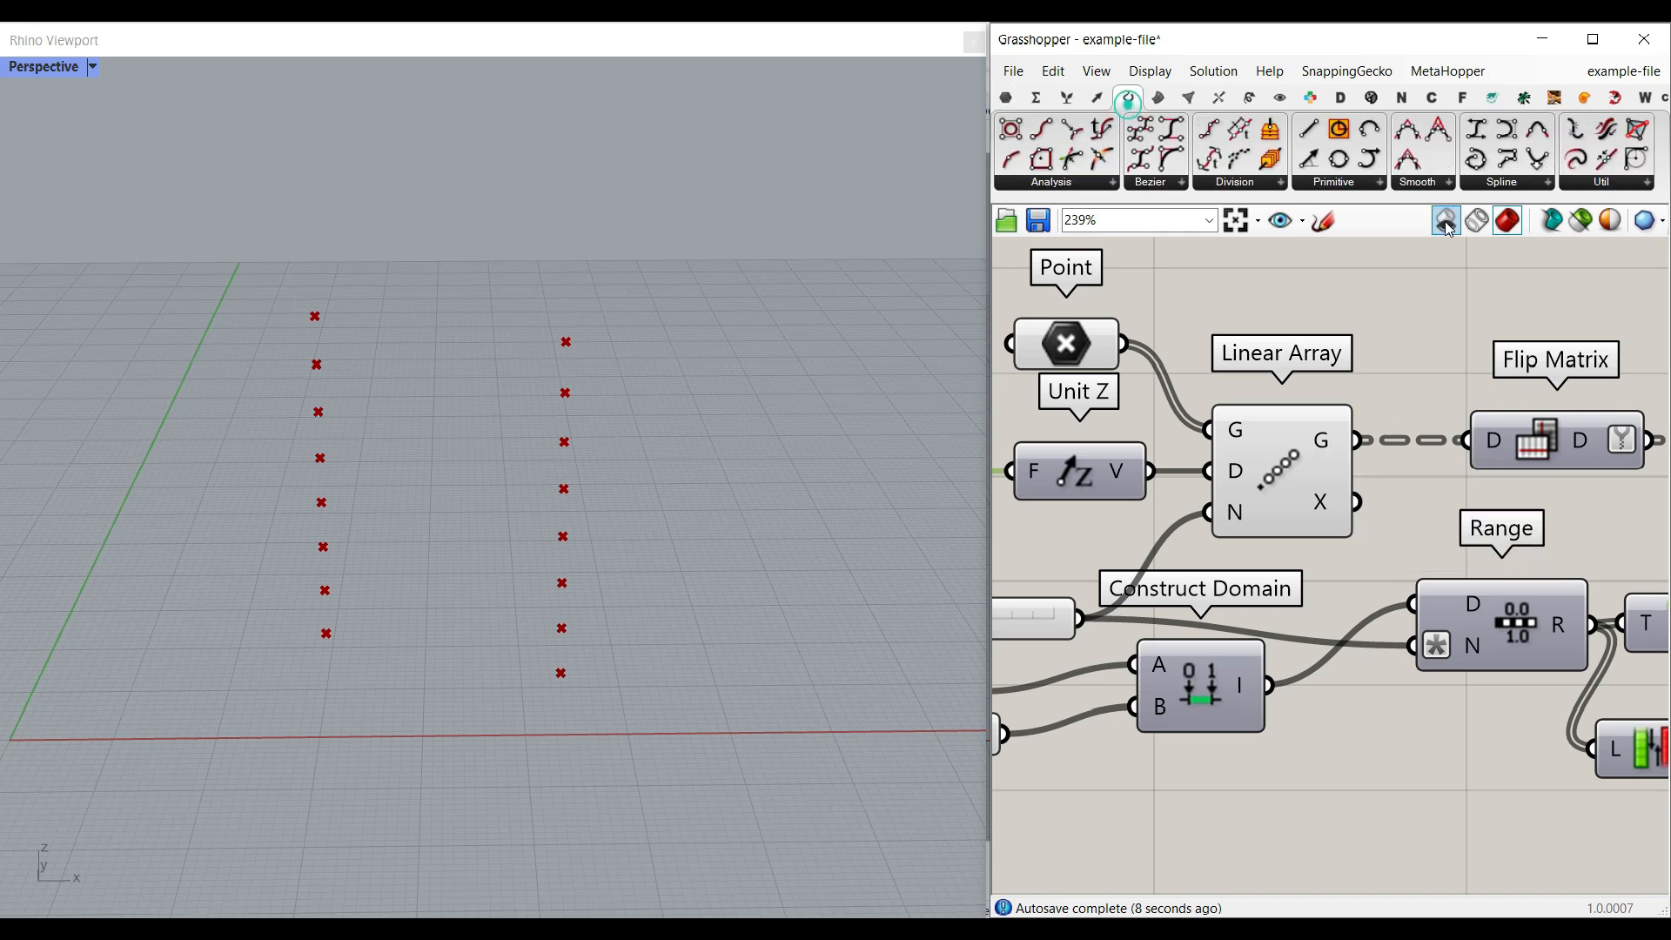
left_click(1368, 161)
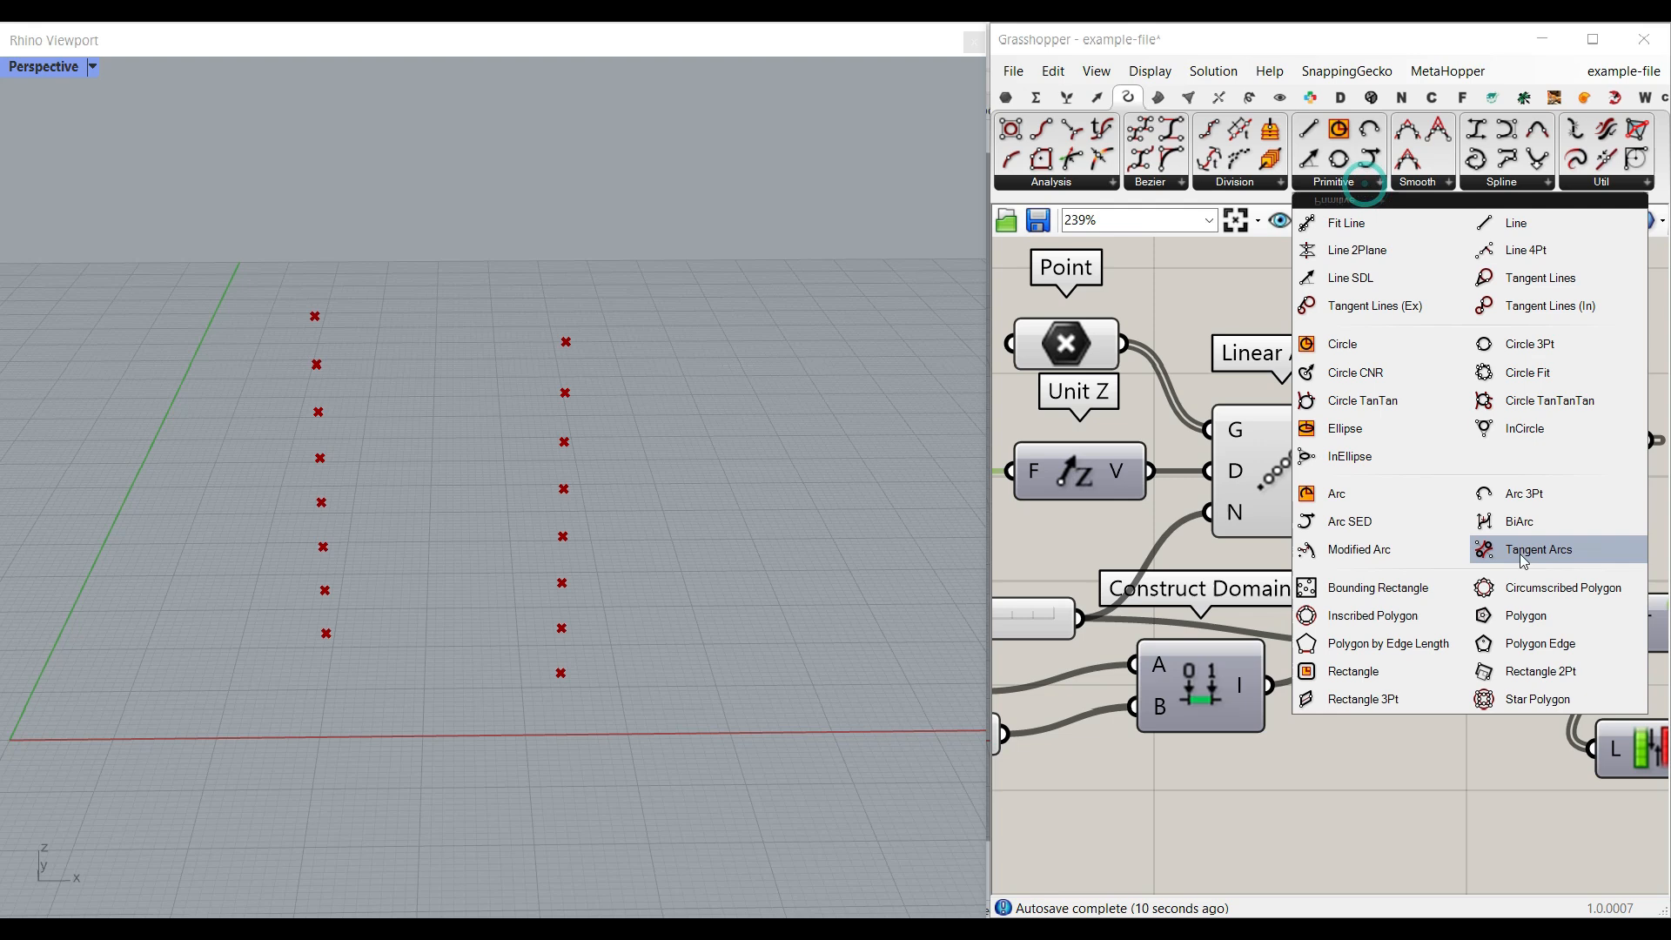
left_click(1537, 548)
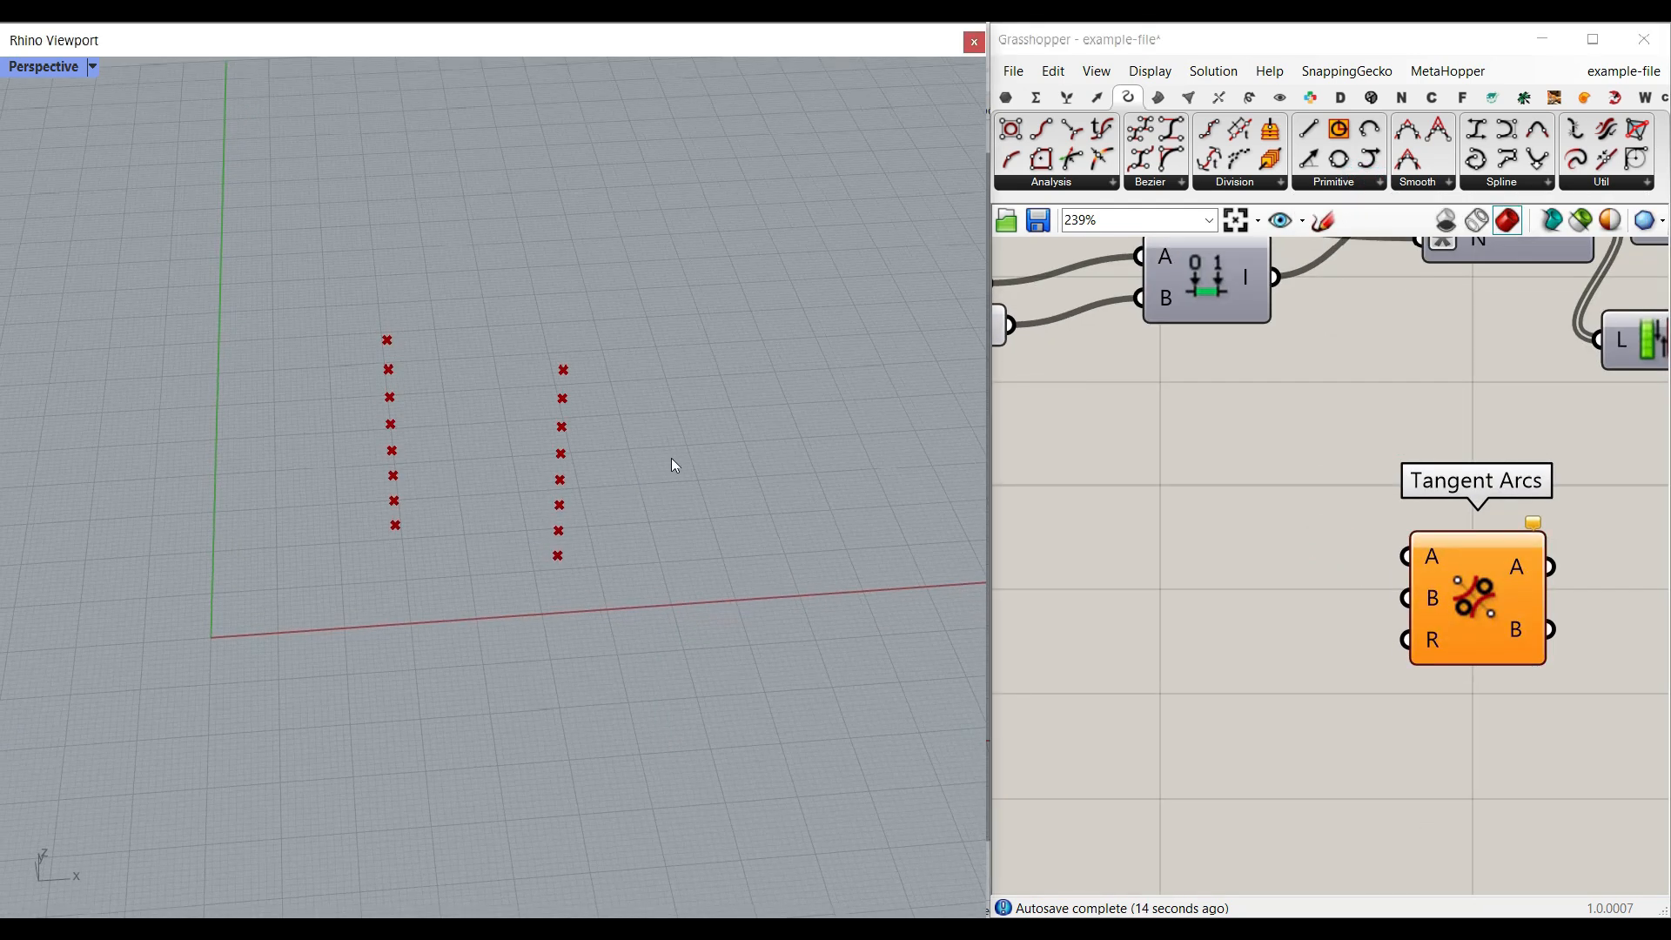
mouse_move(733, 473)
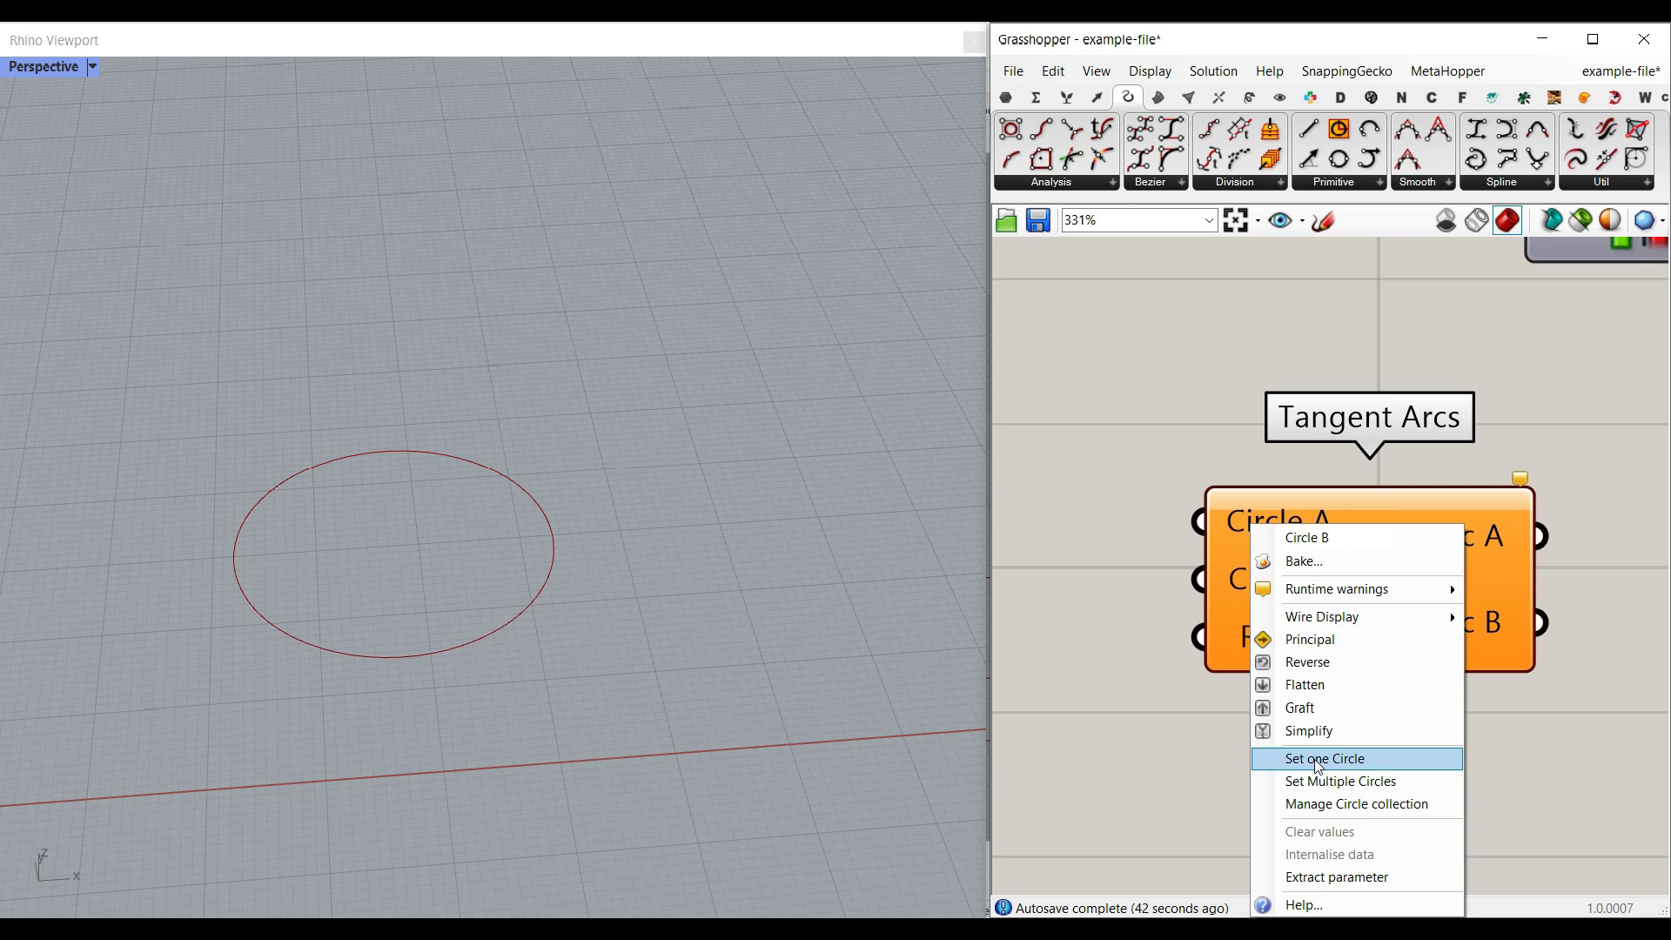
left_click(1323, 759)
type("12.")
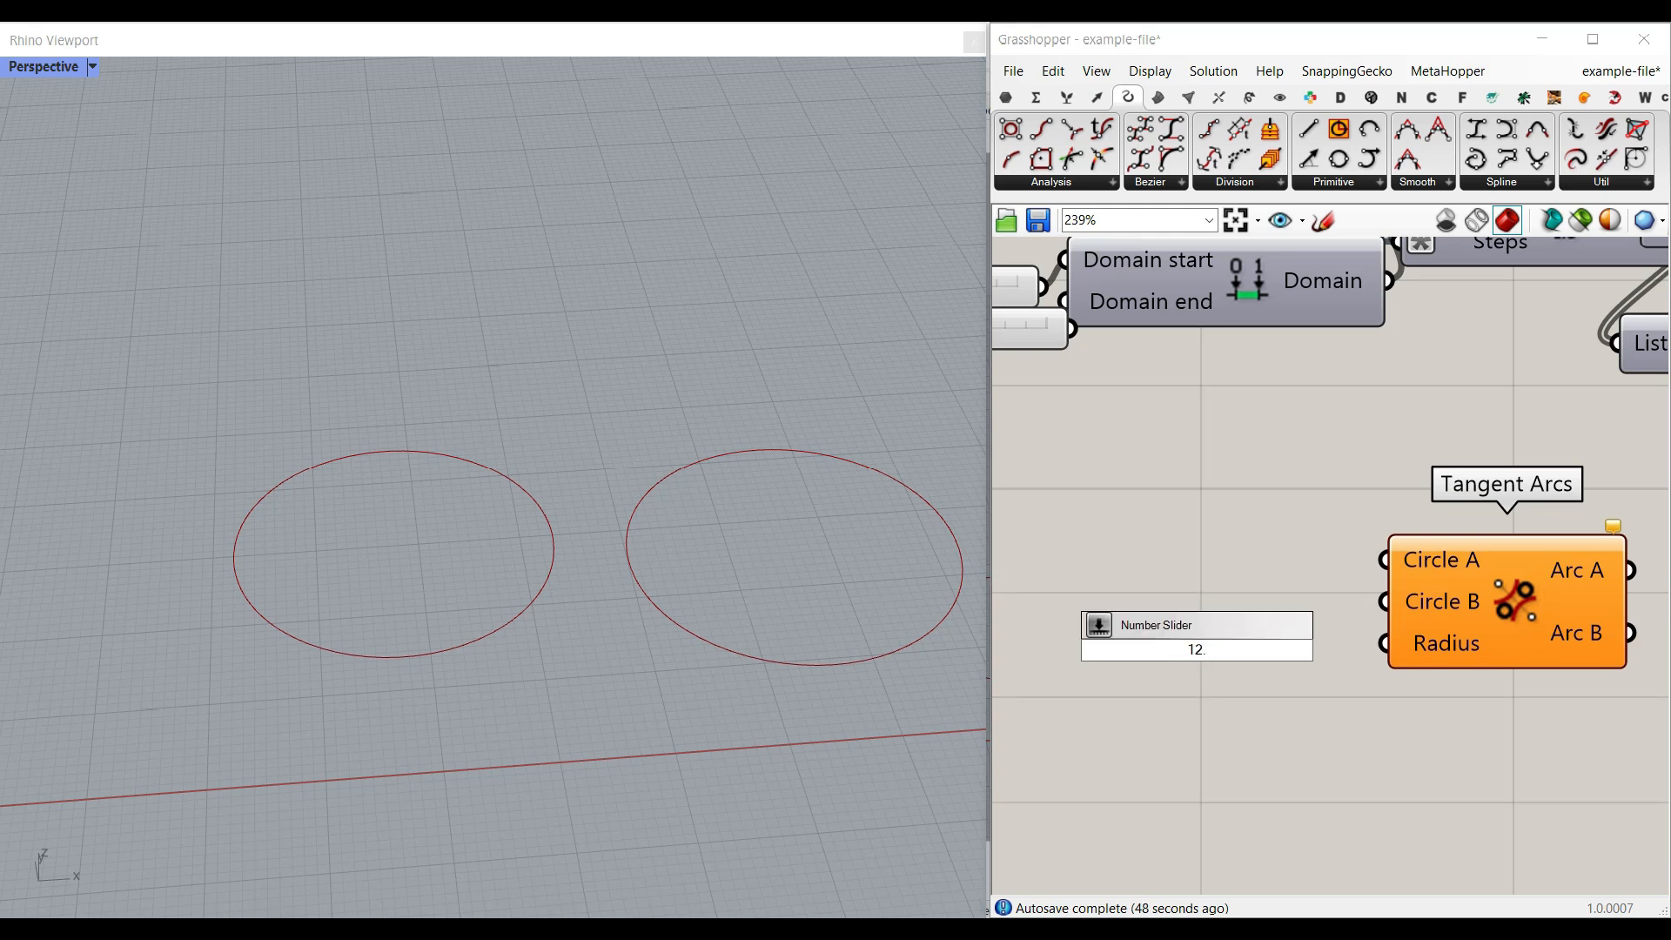
left_click_drag(1172, 649, 1385, 650)
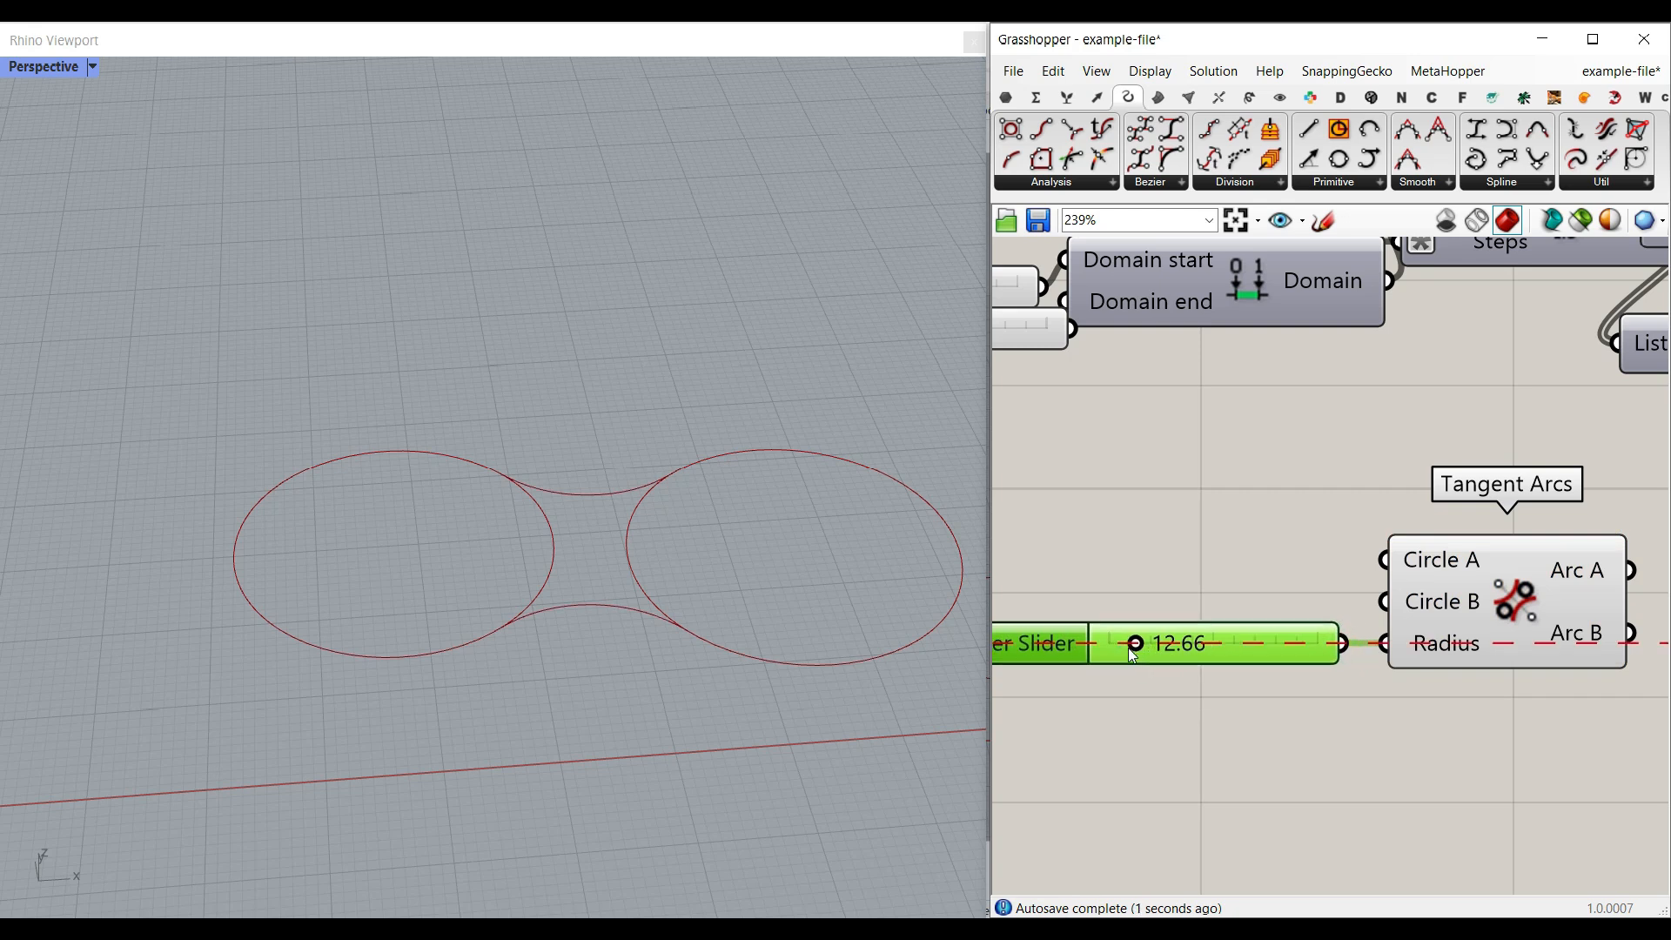
left_click_drag(1135, 643, 1140, 678)
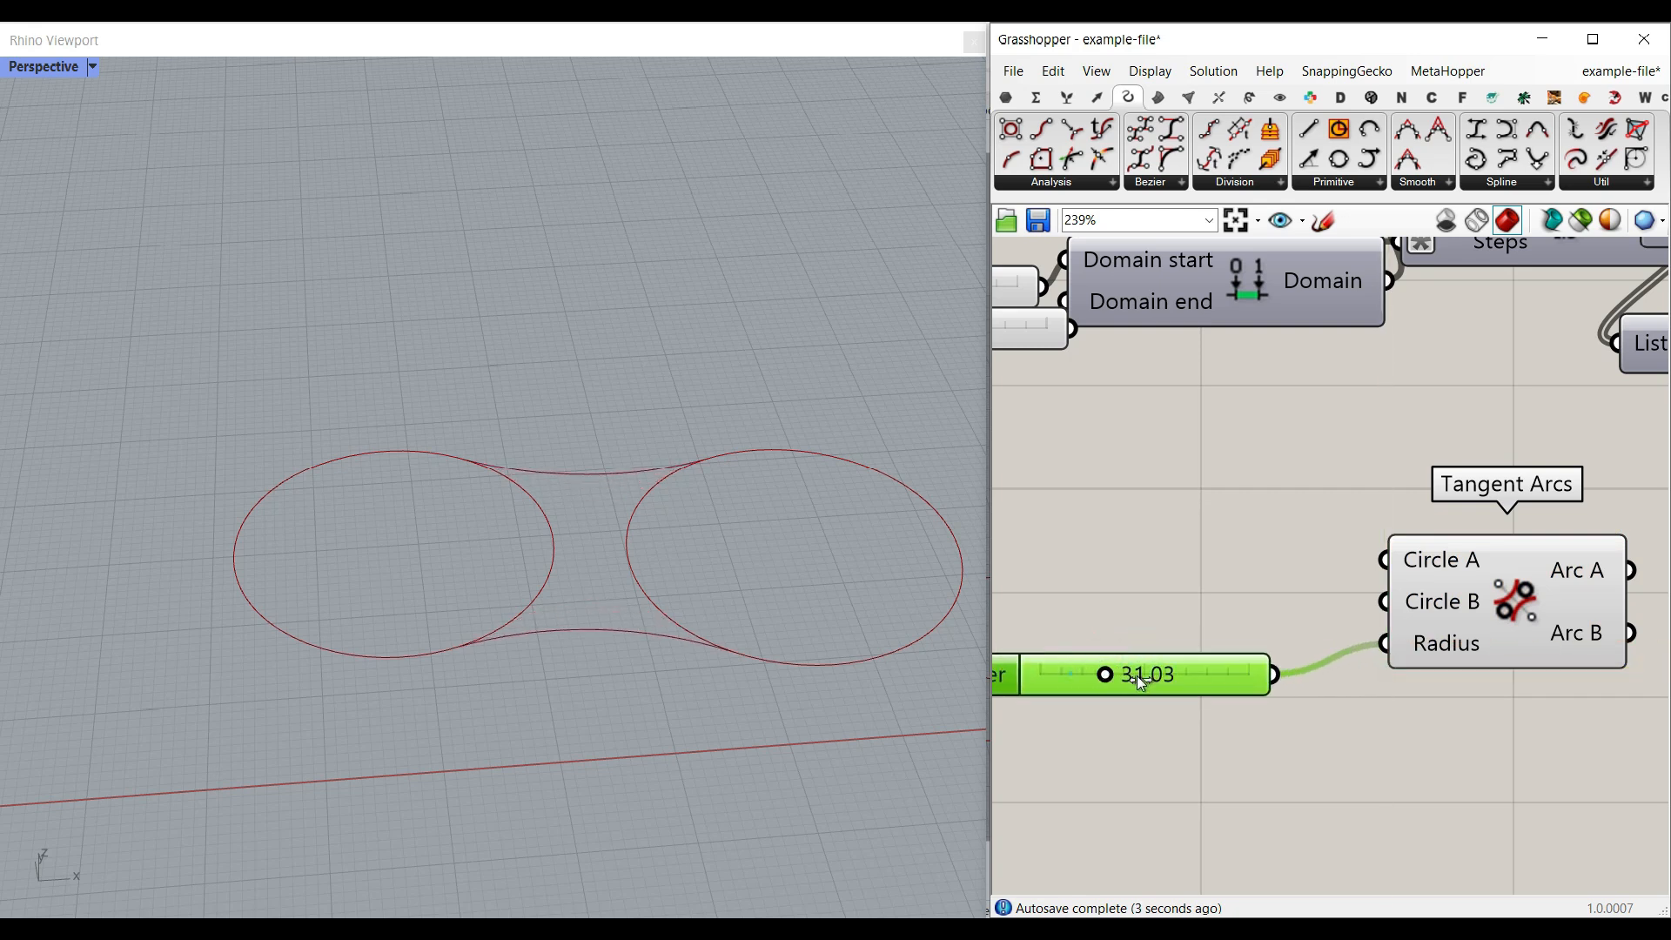
left_click_drag(1105, 674, 1054, 674)
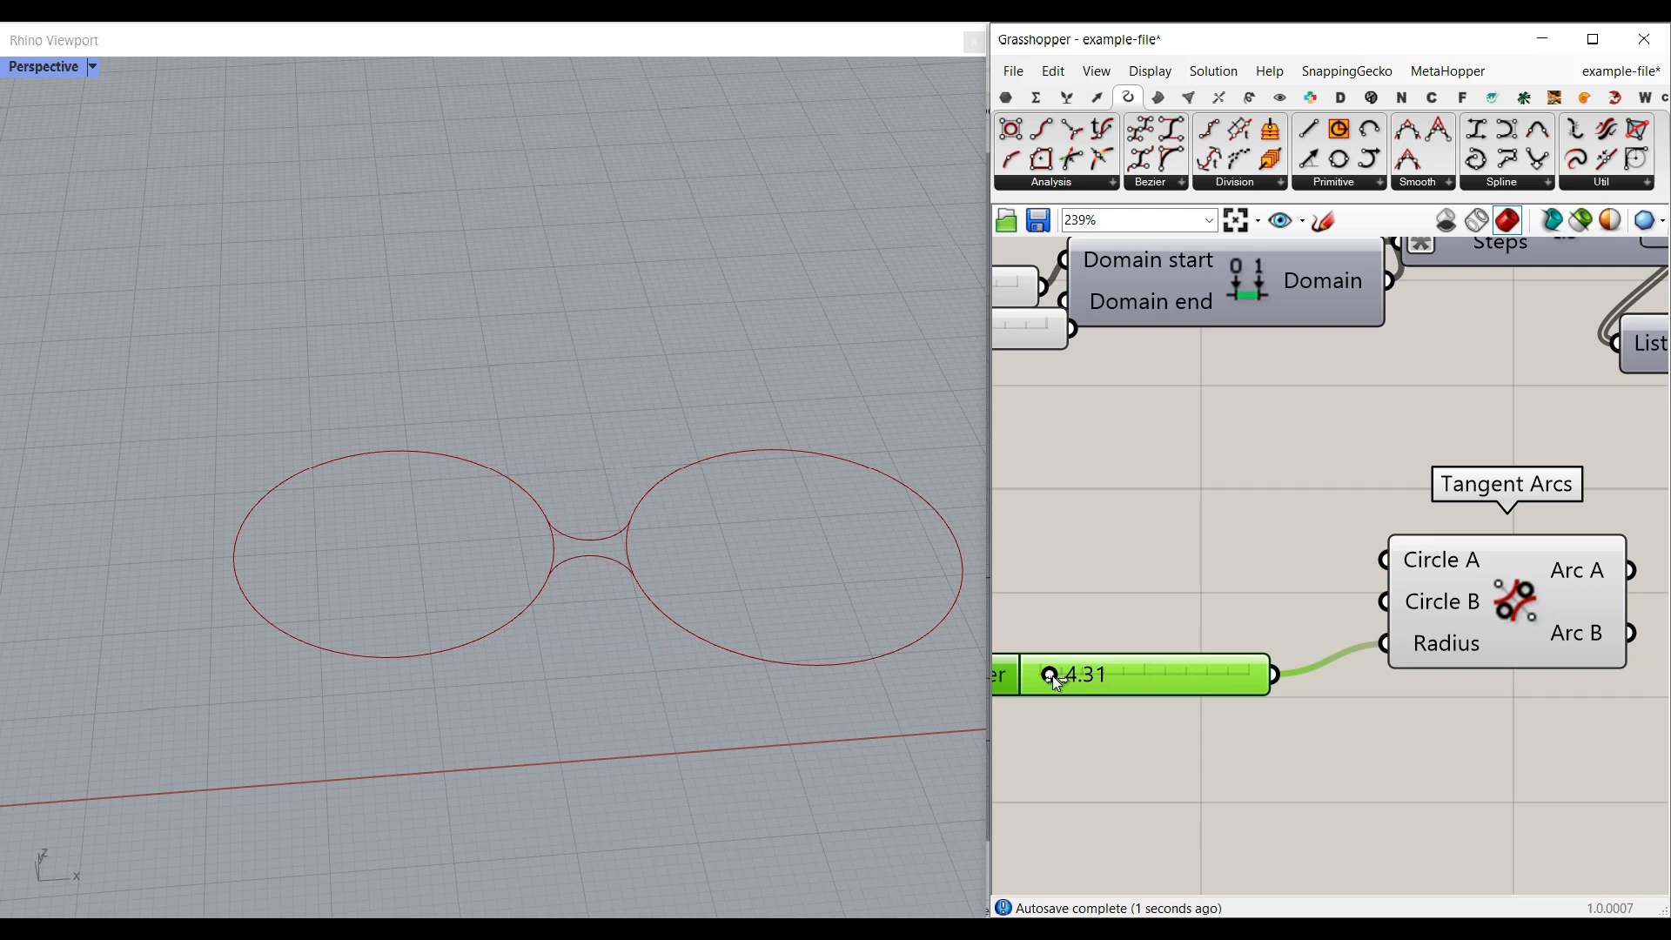
left_click_drag(1076, 673, 1094, 674)
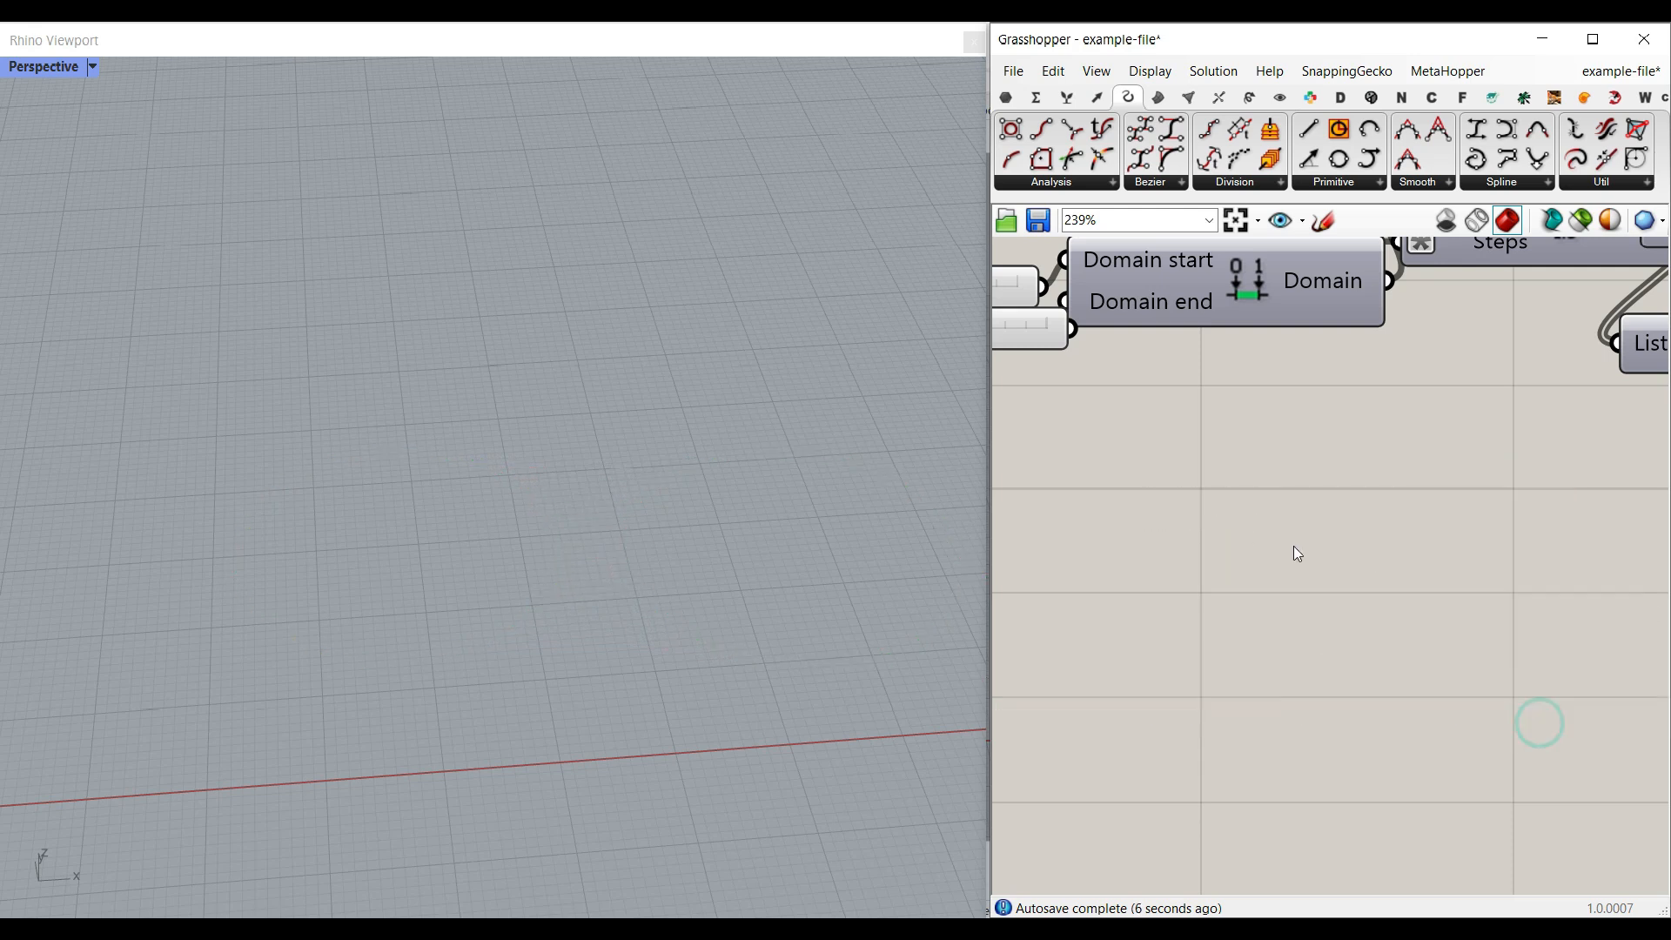
Inspect the radius Range and feed the flipped point grid into a Point List display
left_click(1149, 69)
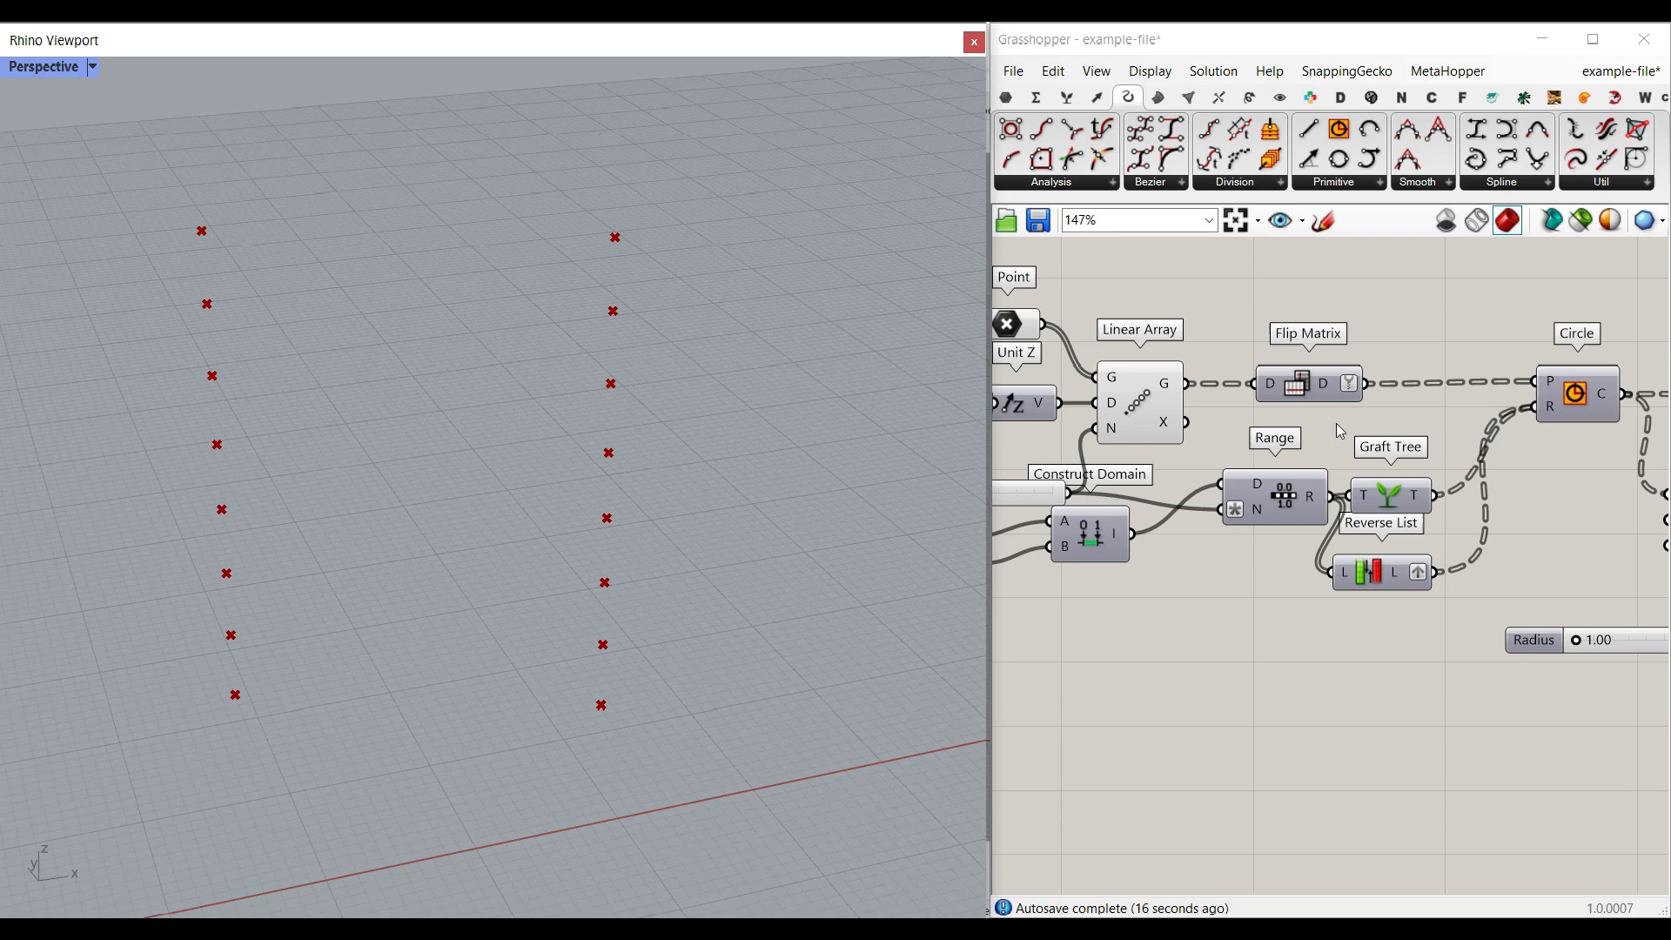
left_click(1567, 432)
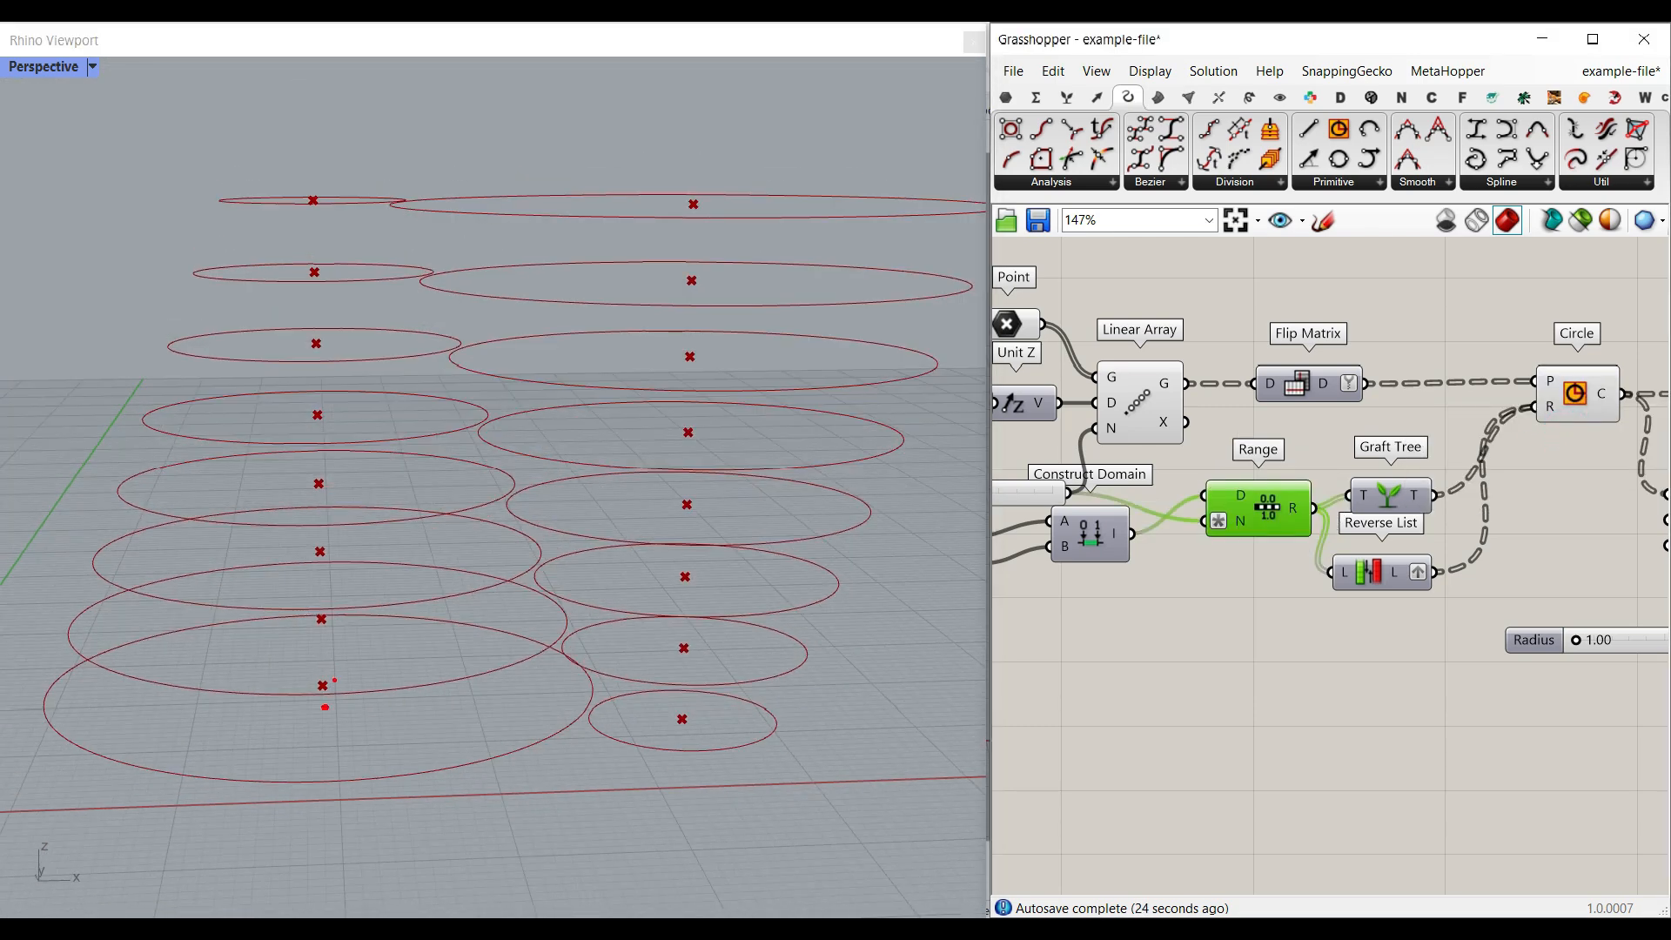
left_click_drag(328, 703, 357, 416)
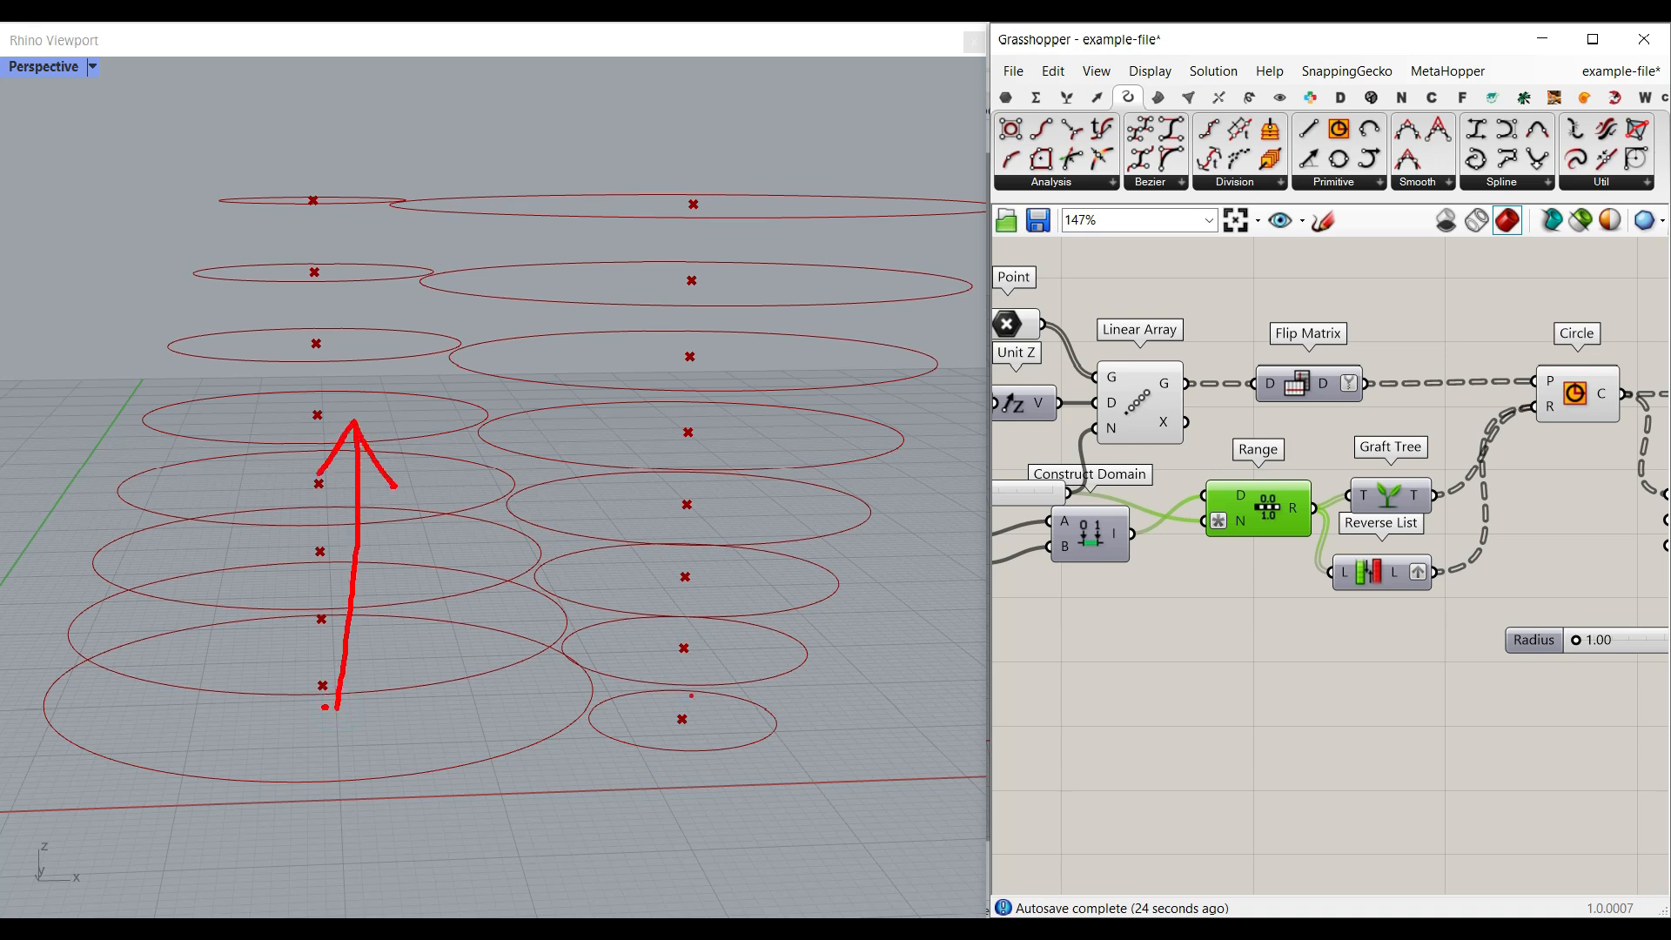
mouse_move(421, 688)
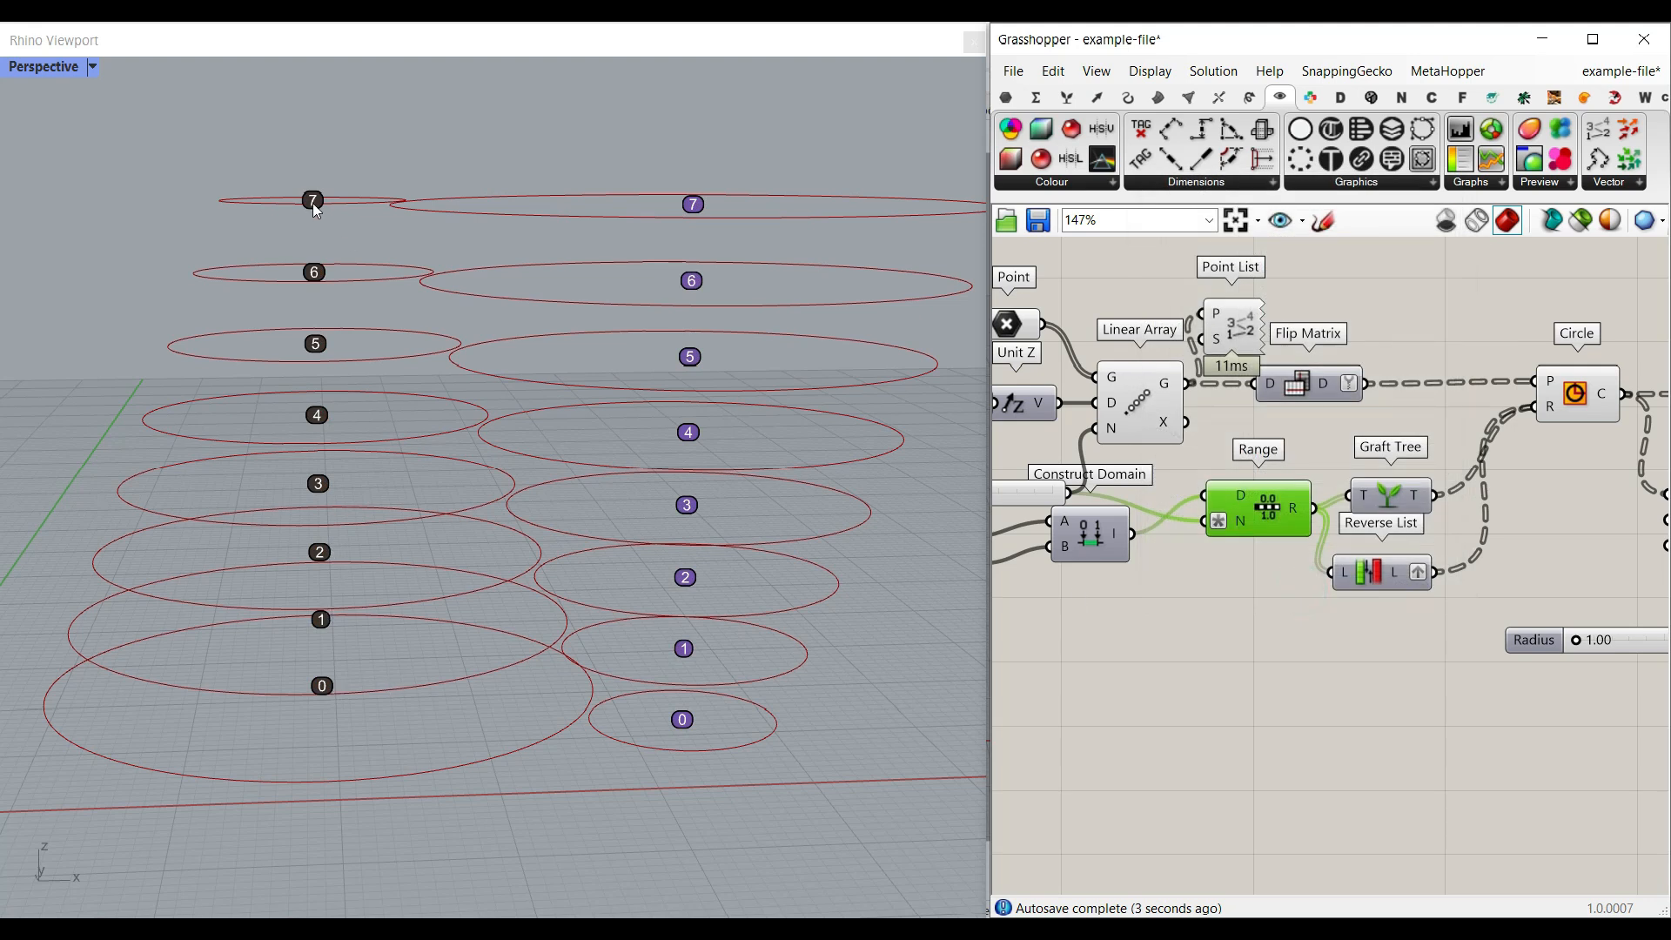
mouse_move(674, 747)
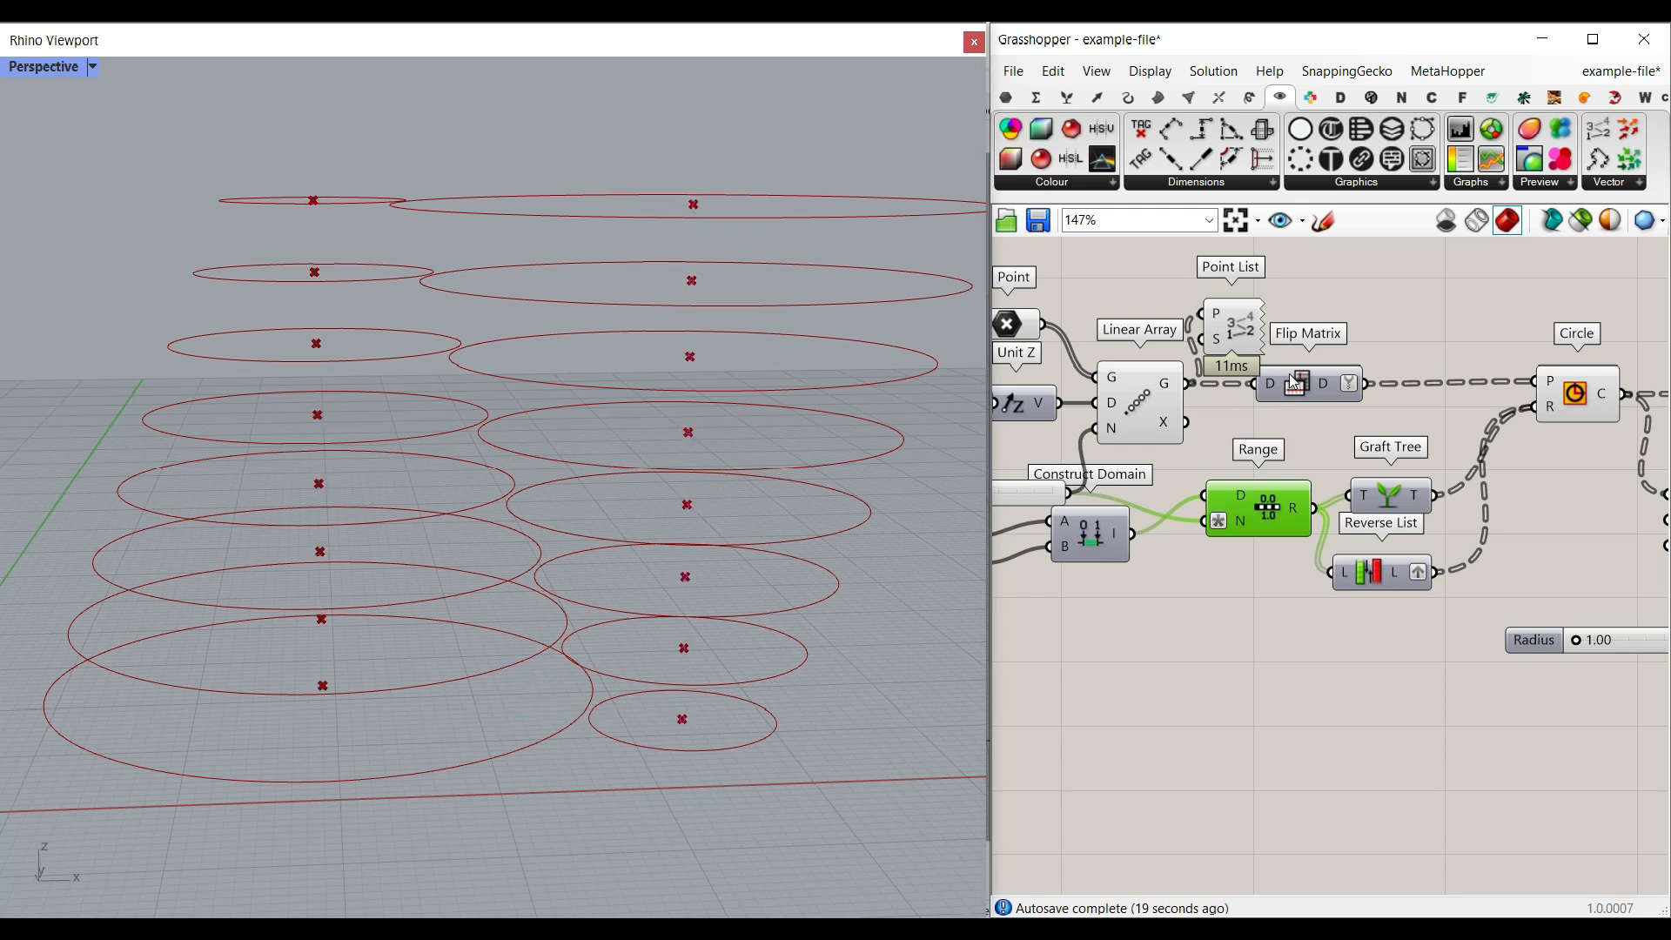
mouse_move(1271, 383)
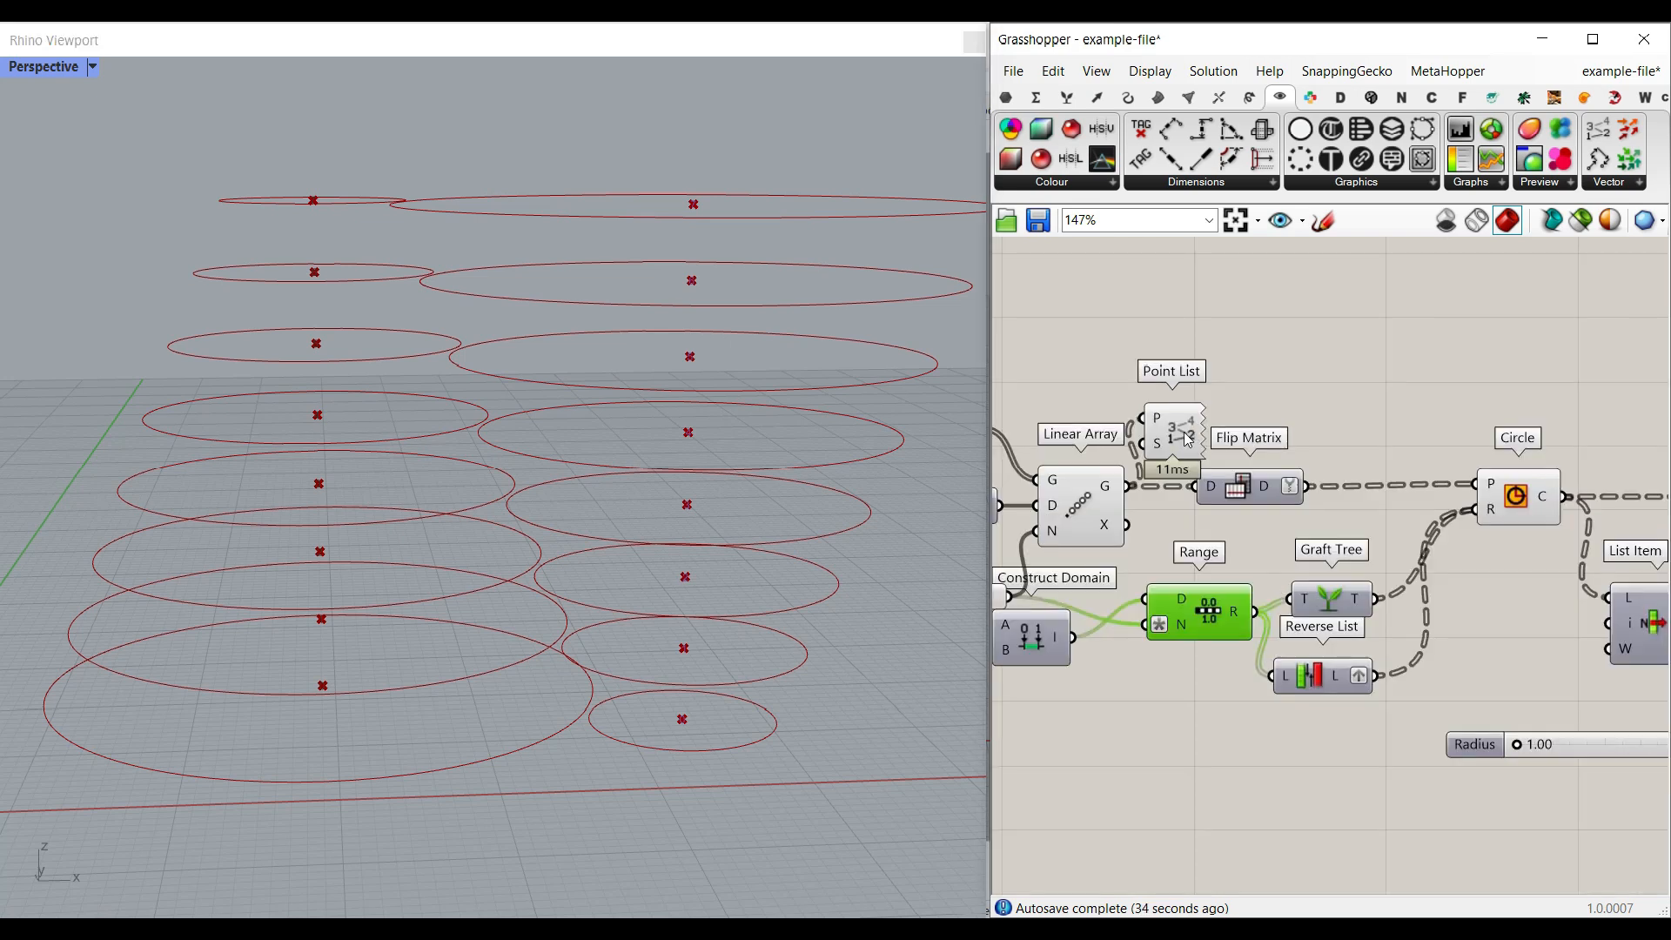
left_click_drag(1170, 431, 1356, 376)
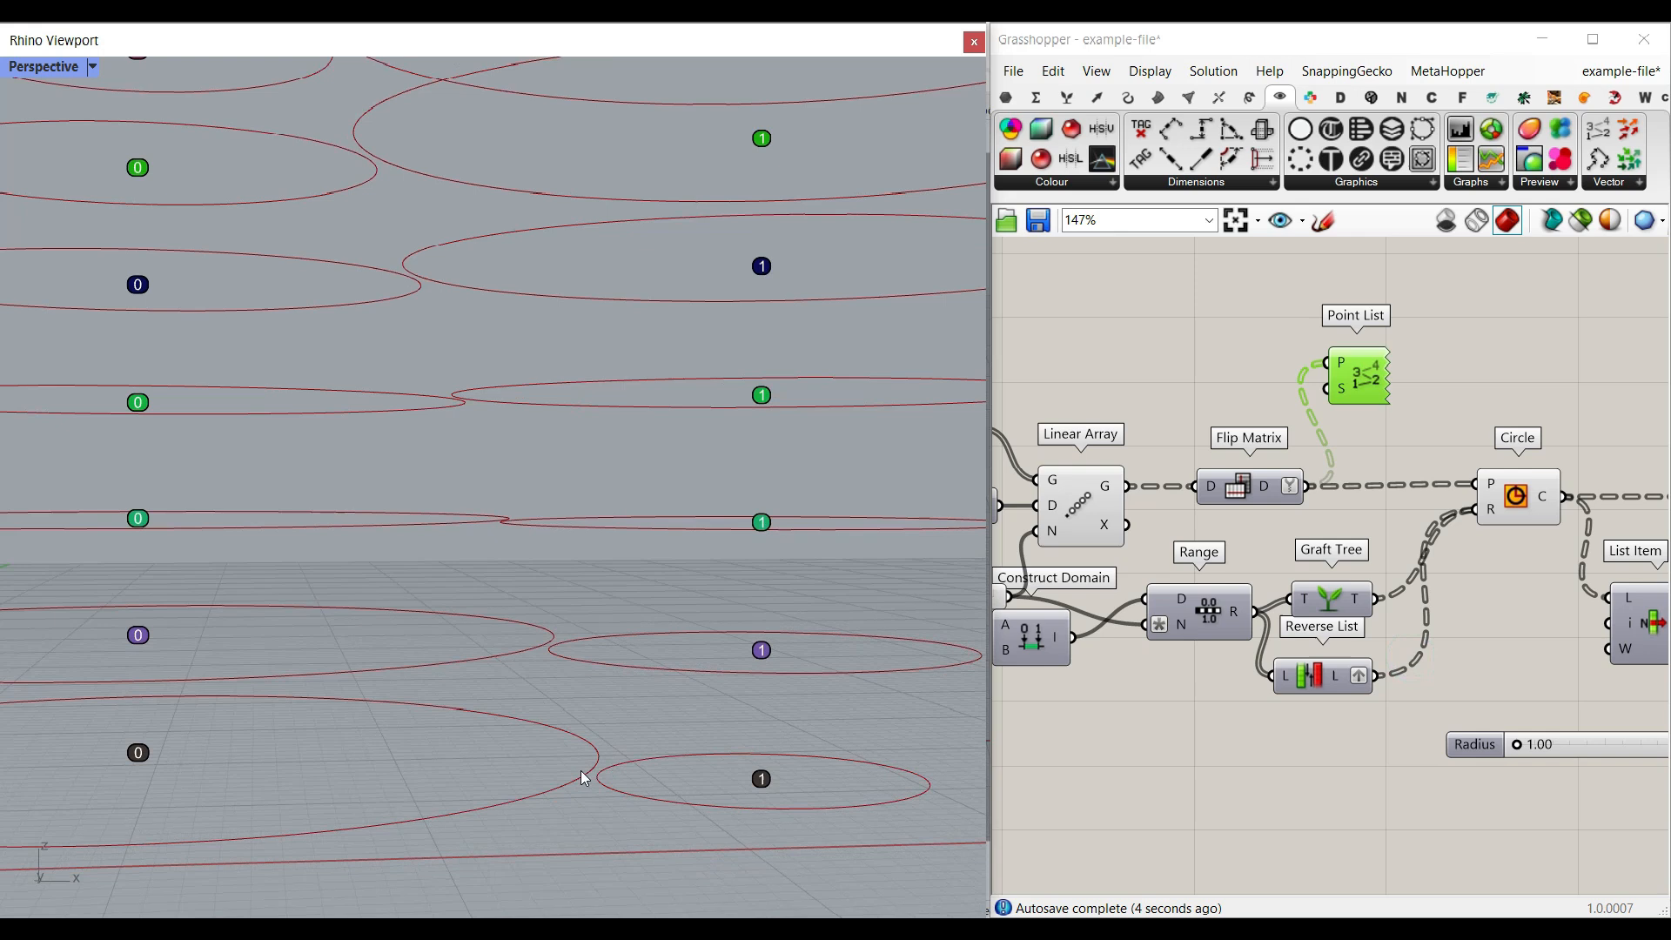
mouse_move(675, 644)
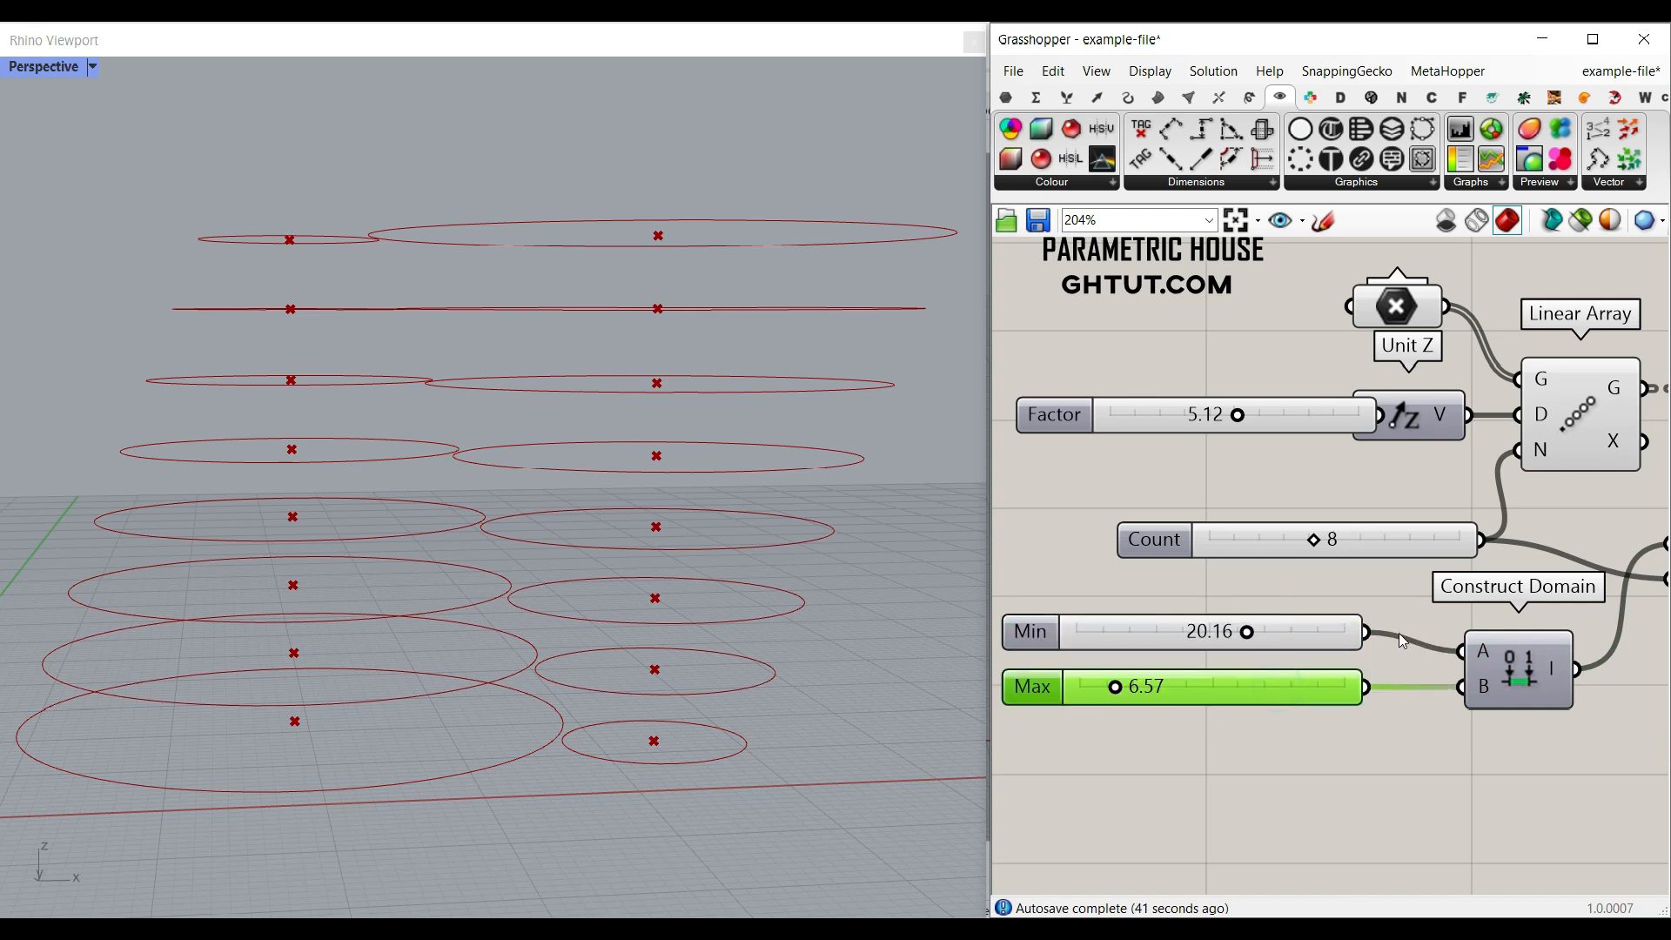
mouse_move(1221, 663)
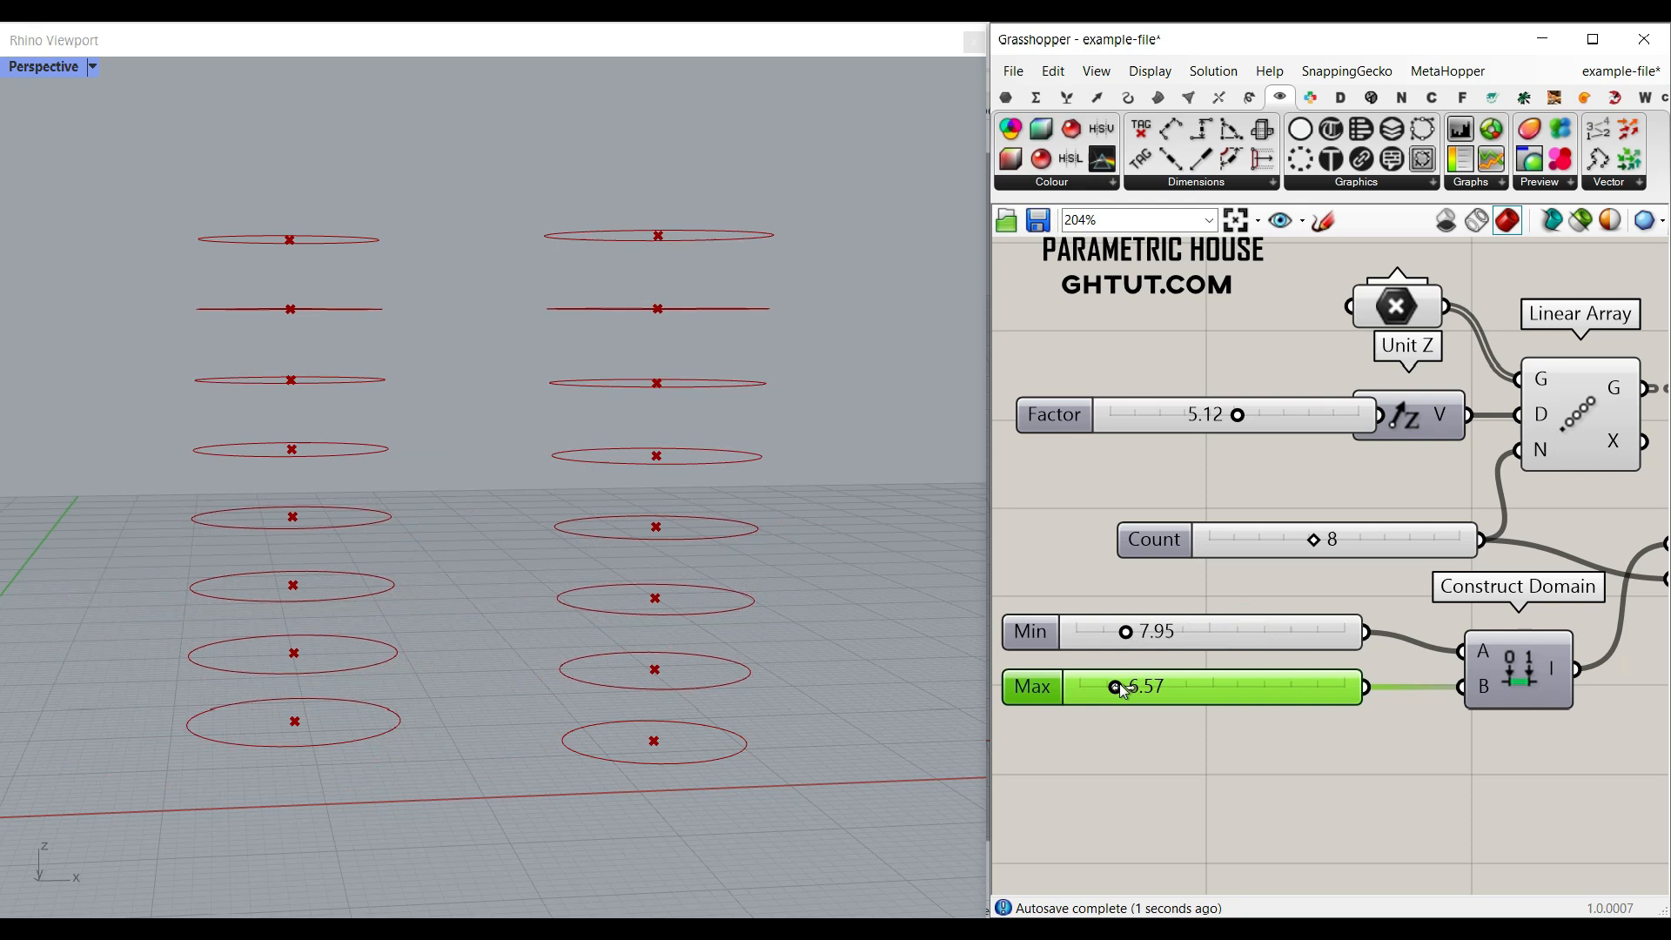
Raise the maximum radius so the domain minimum is 7.95 and the circles grow upward
left_click_drag(1118, 686, 1279, 686)
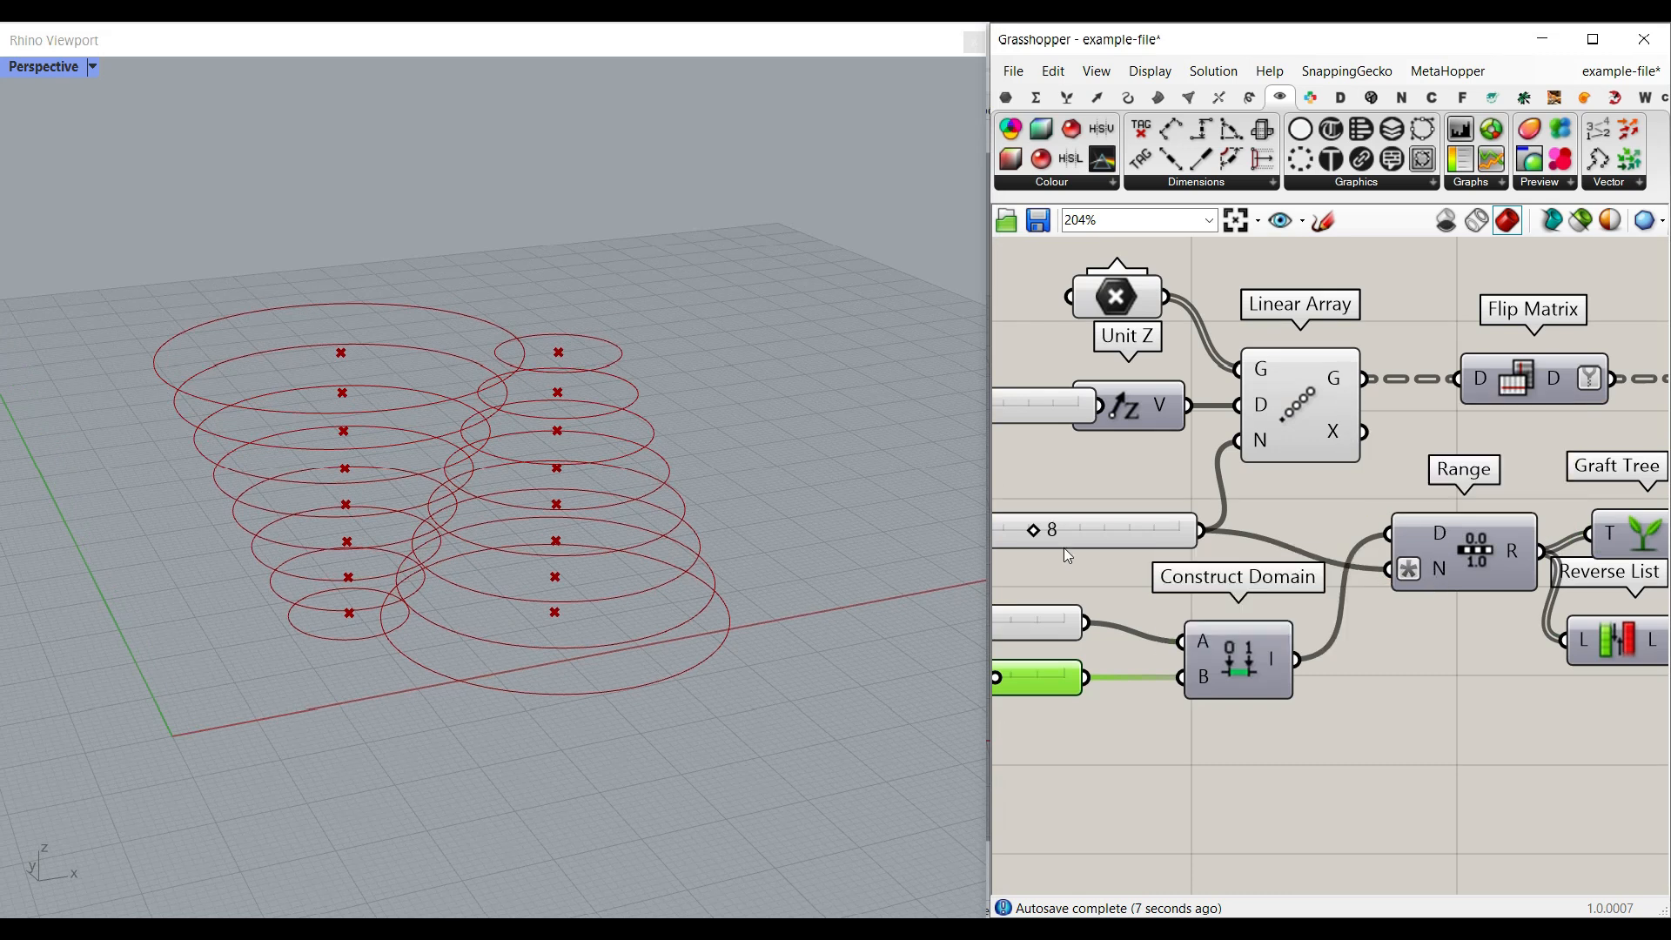
mouse_move(1437, 571)
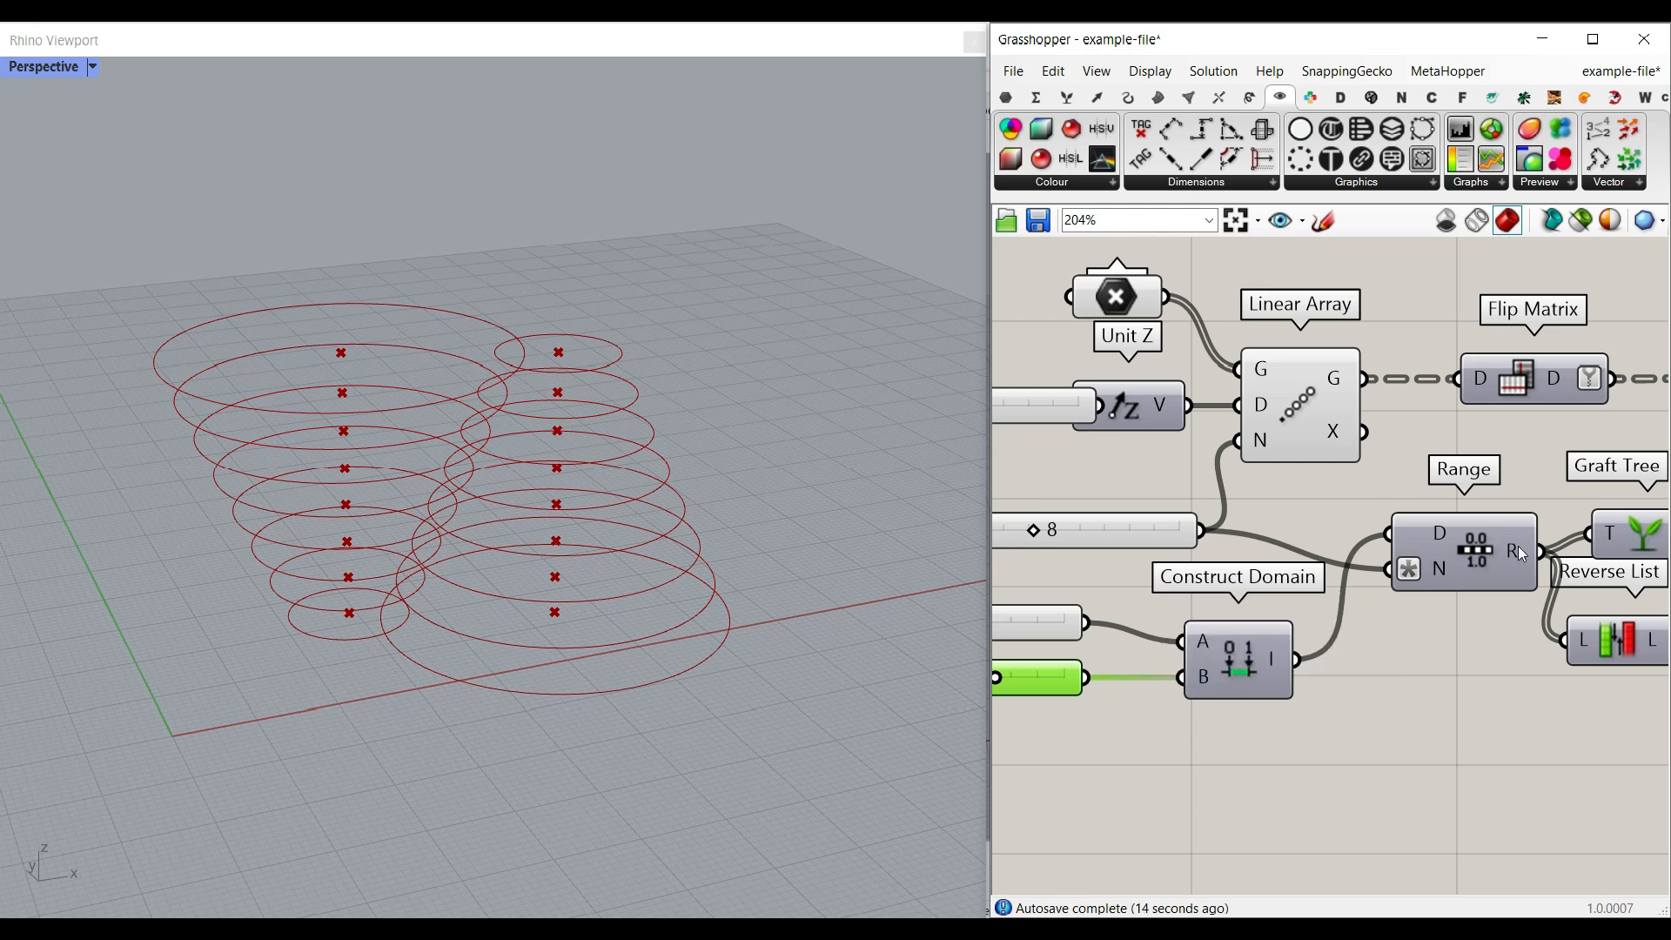
mouse_move(1513, 552)
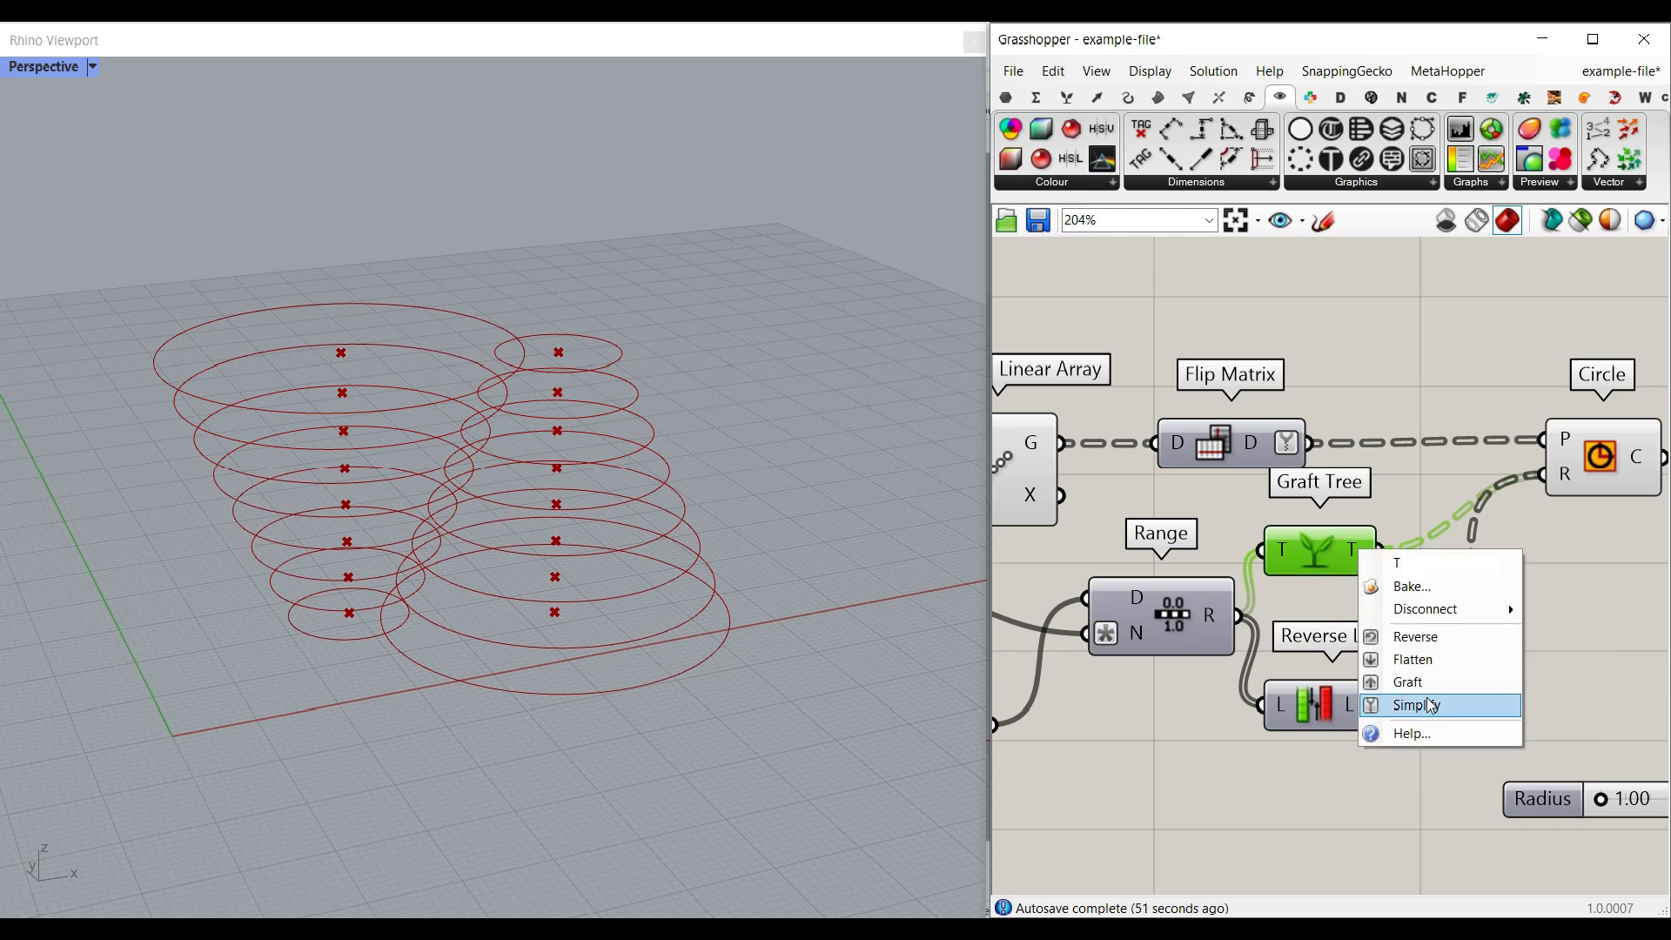
Simplify the grafted radius data tree and review the paired radii, starting 7.95 and 22.95
left_click(1415, 705)
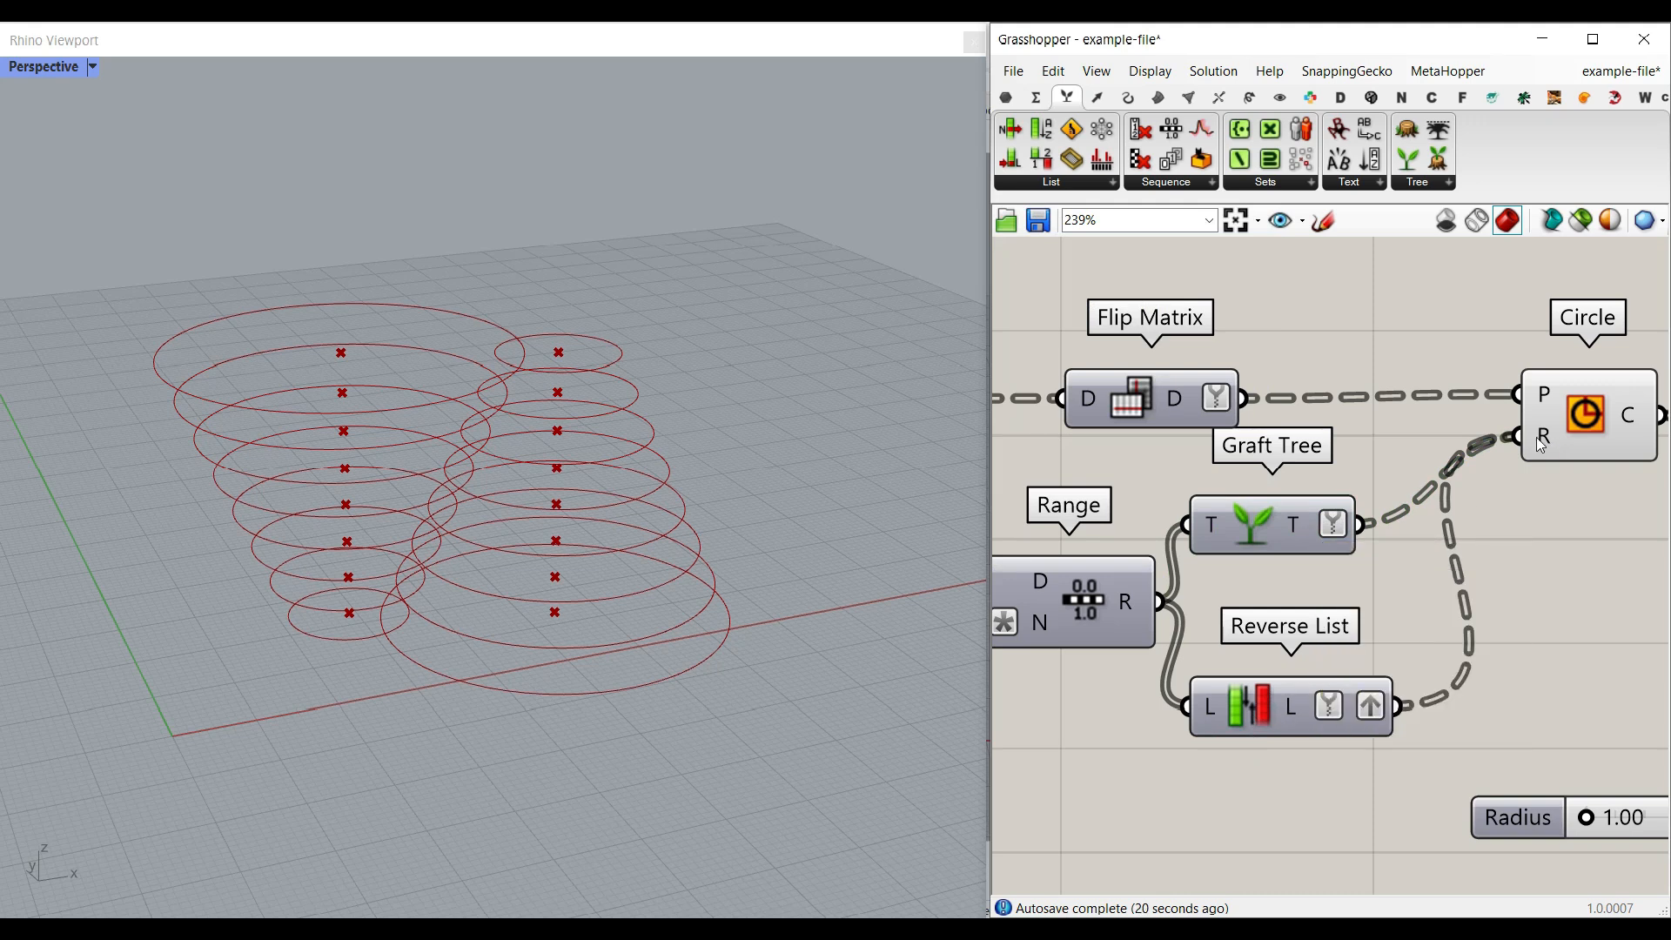
mouse_move(1543, 437)
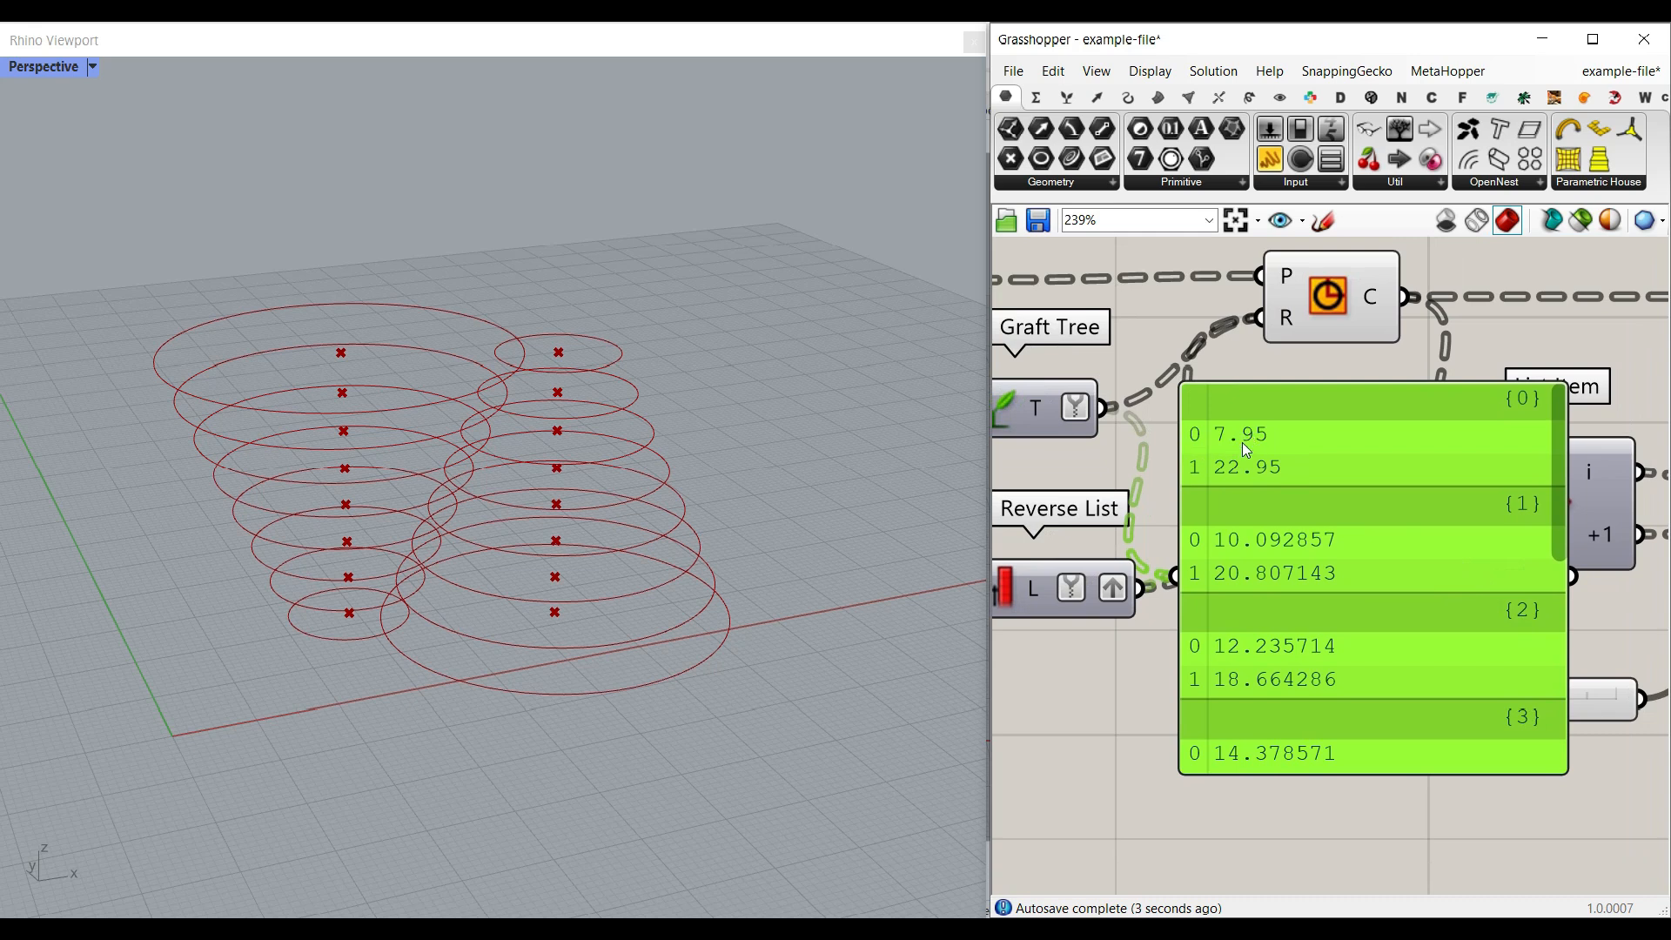
scroll("down", 3)
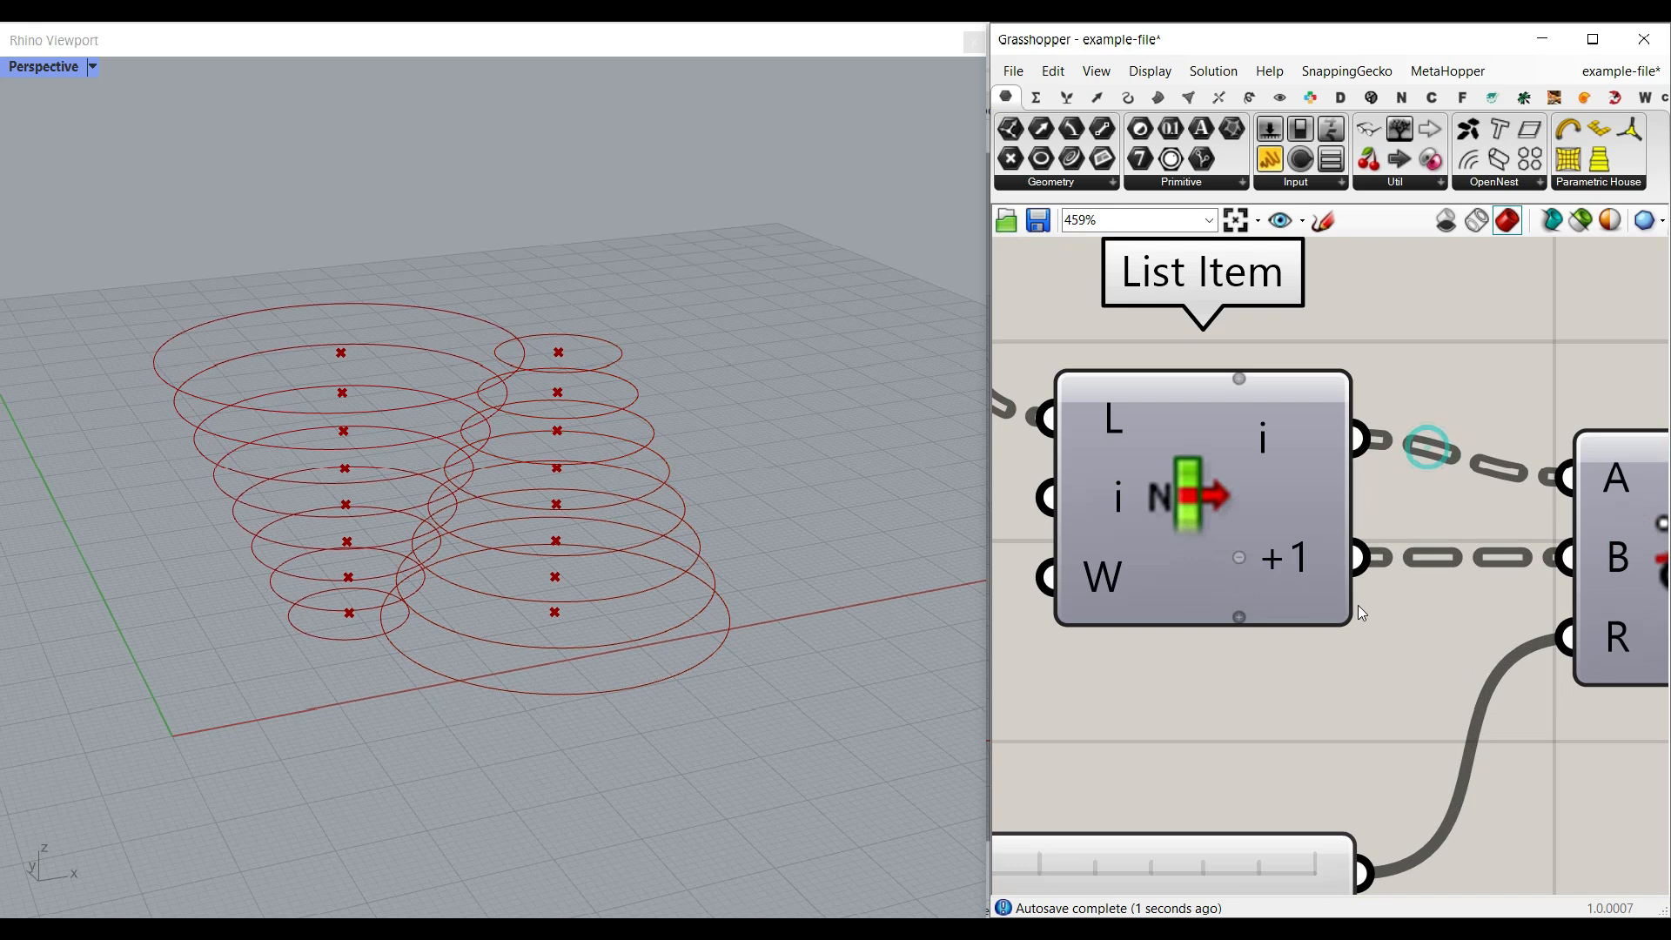
Change the minimum circle size and the radius of the joining tangent arcs
scroll("down", 3)
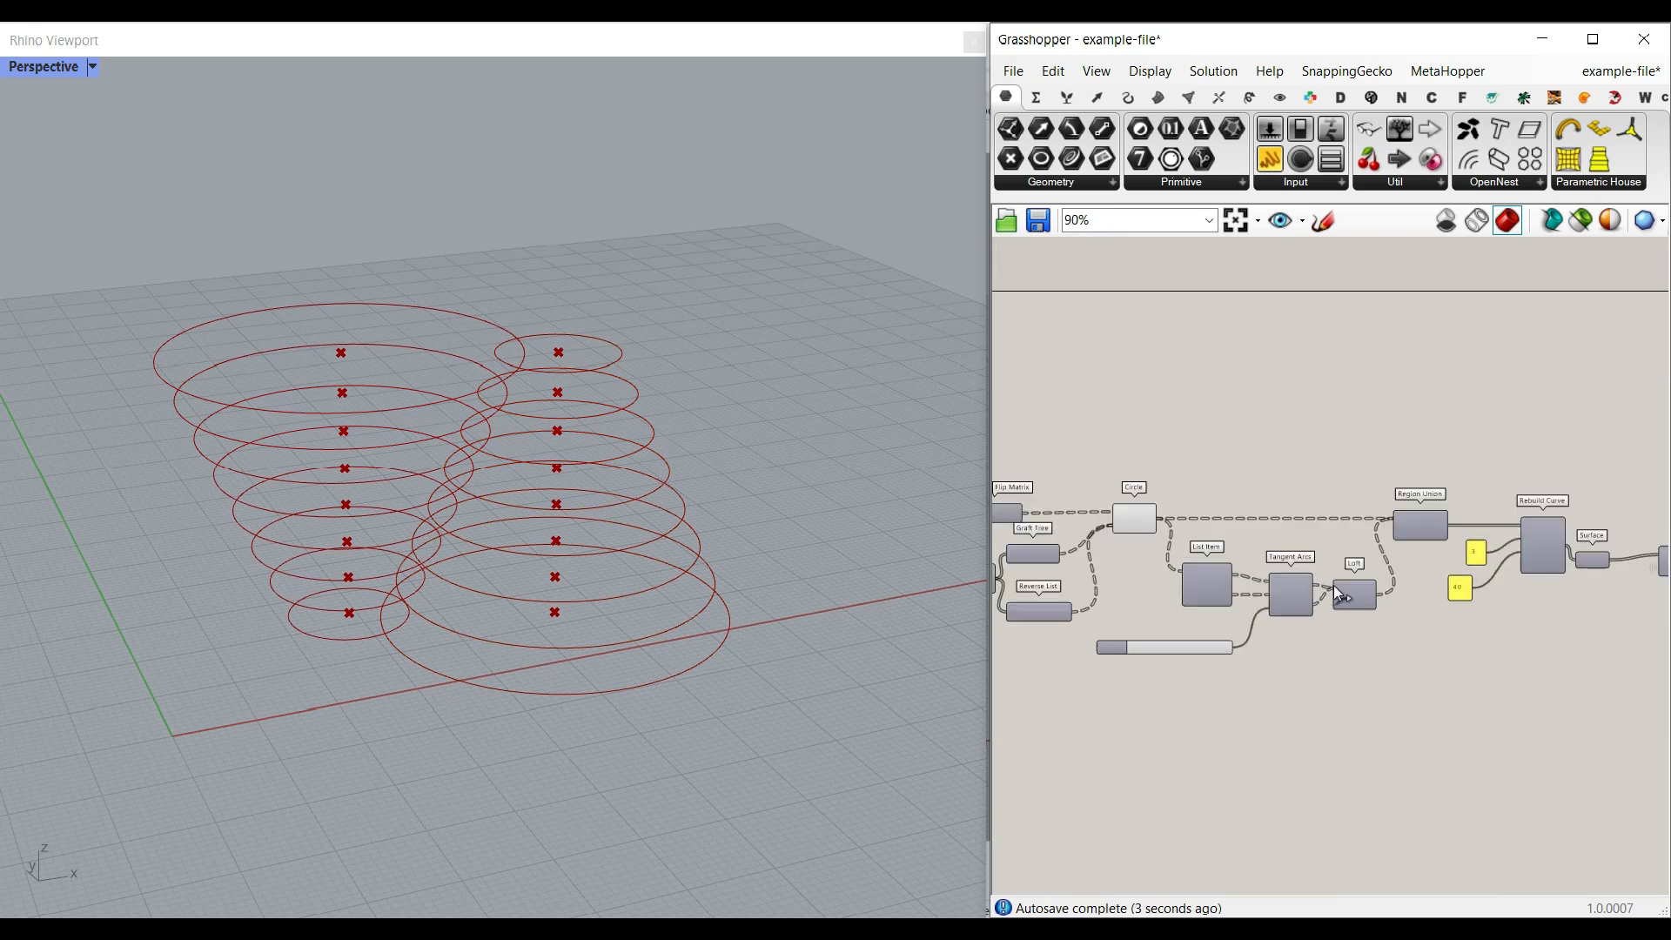
left_click(1337, 181)
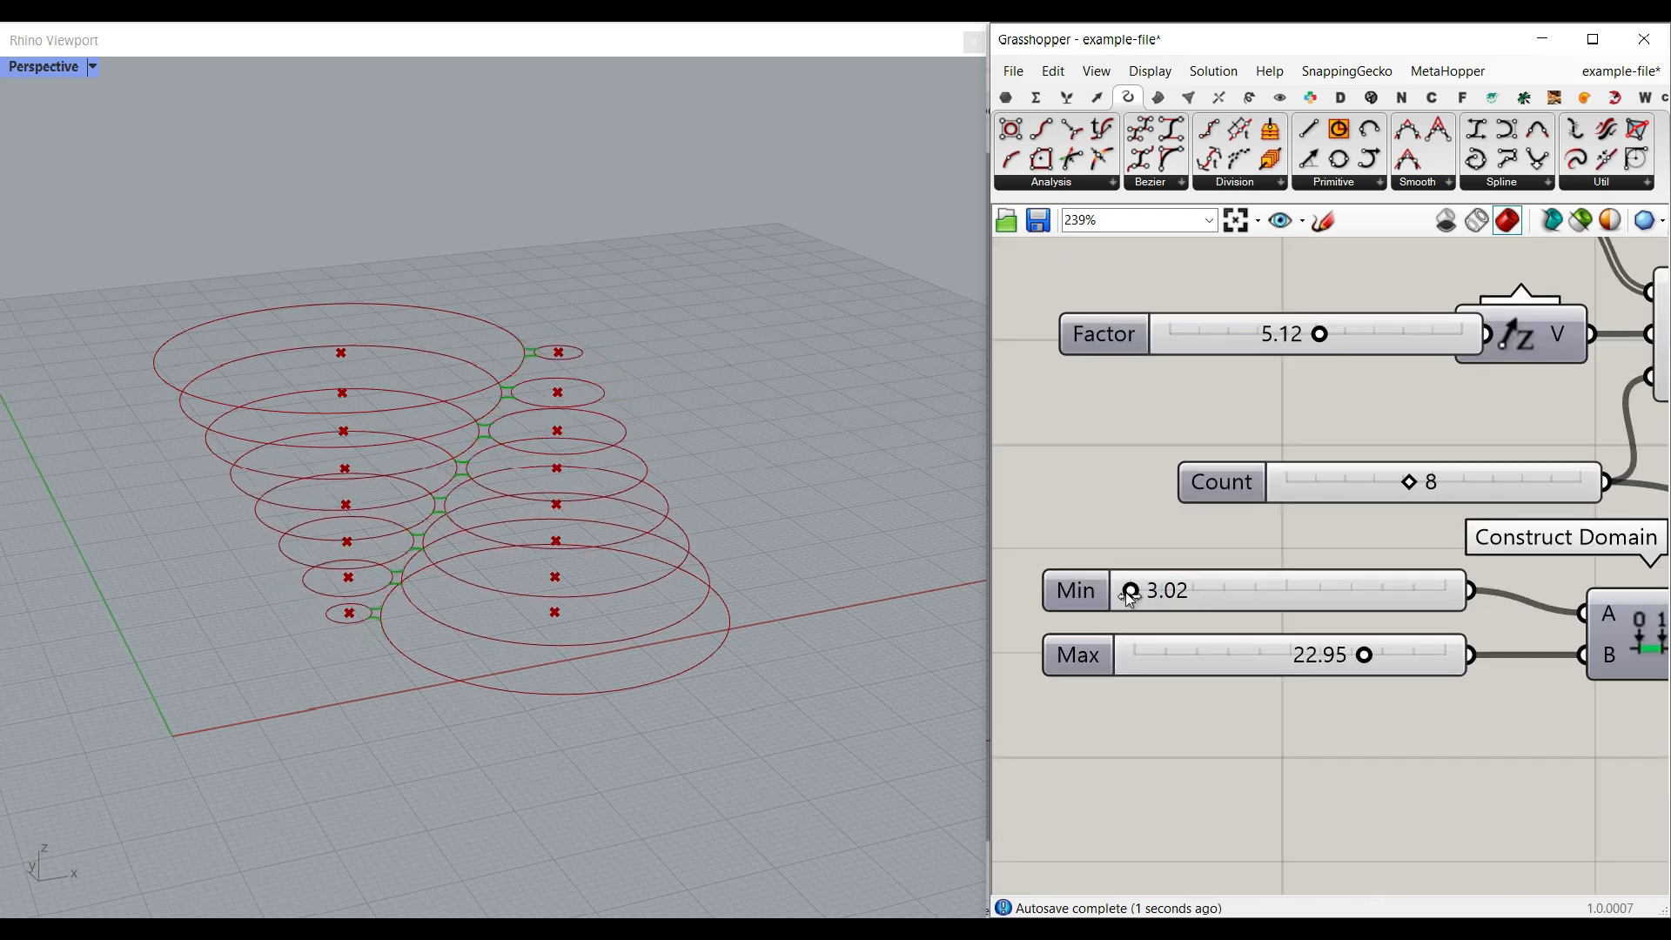
left_click_drag(1368, 654, 1305, 655)
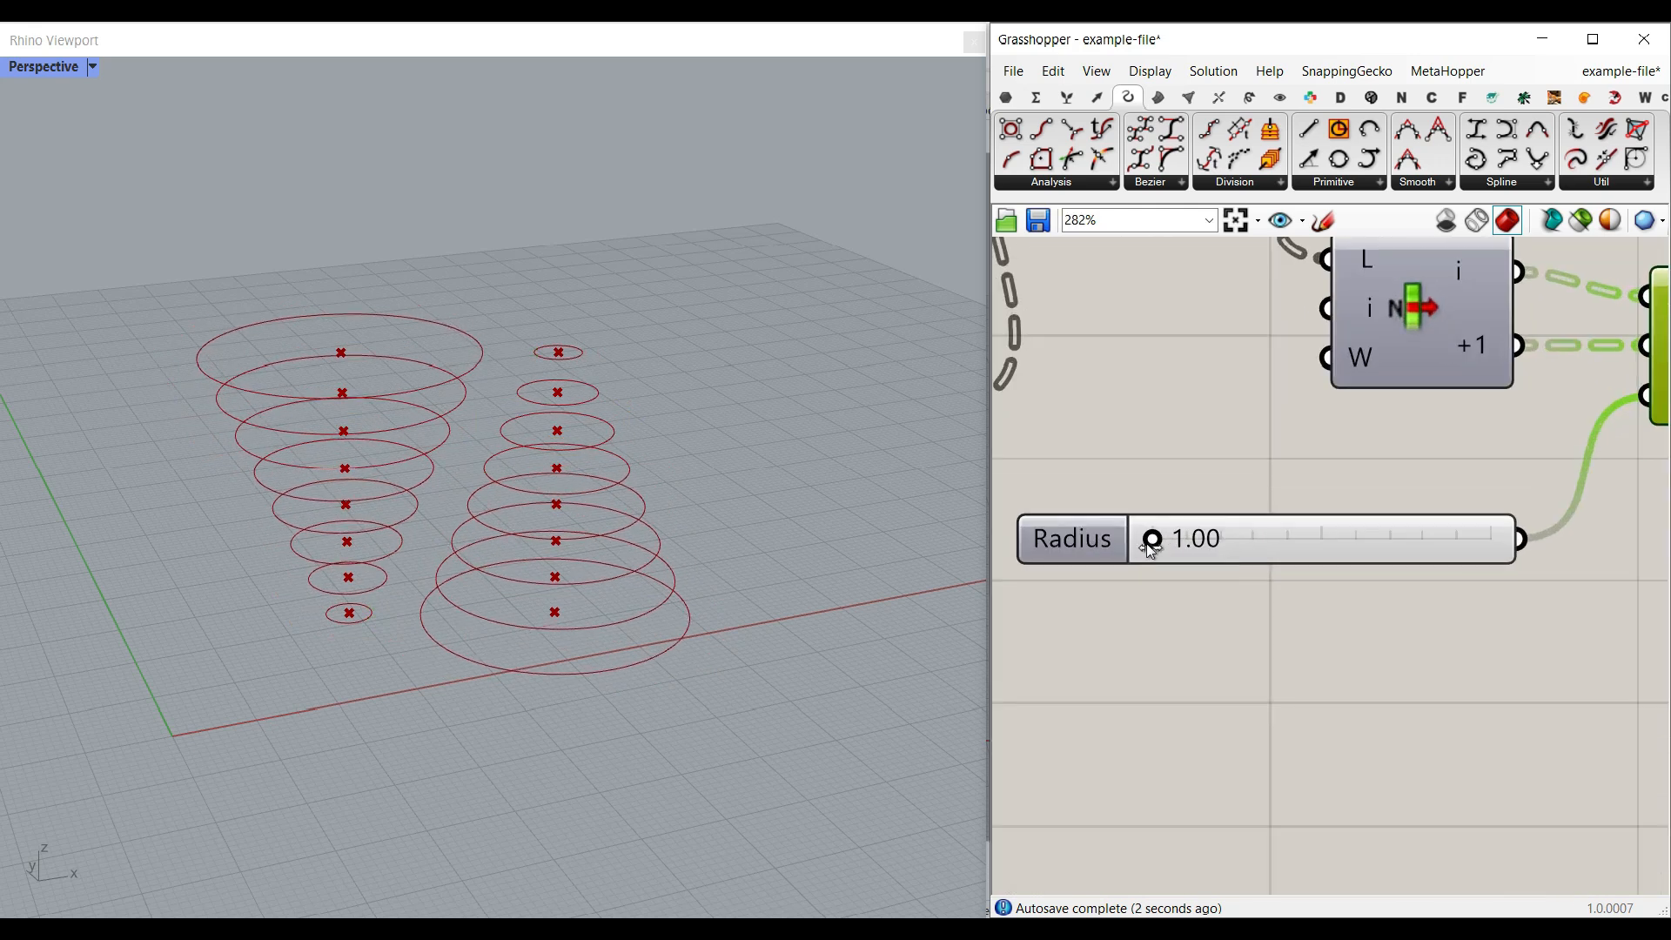
left_click_drag(1151, 538, 1236, 538)
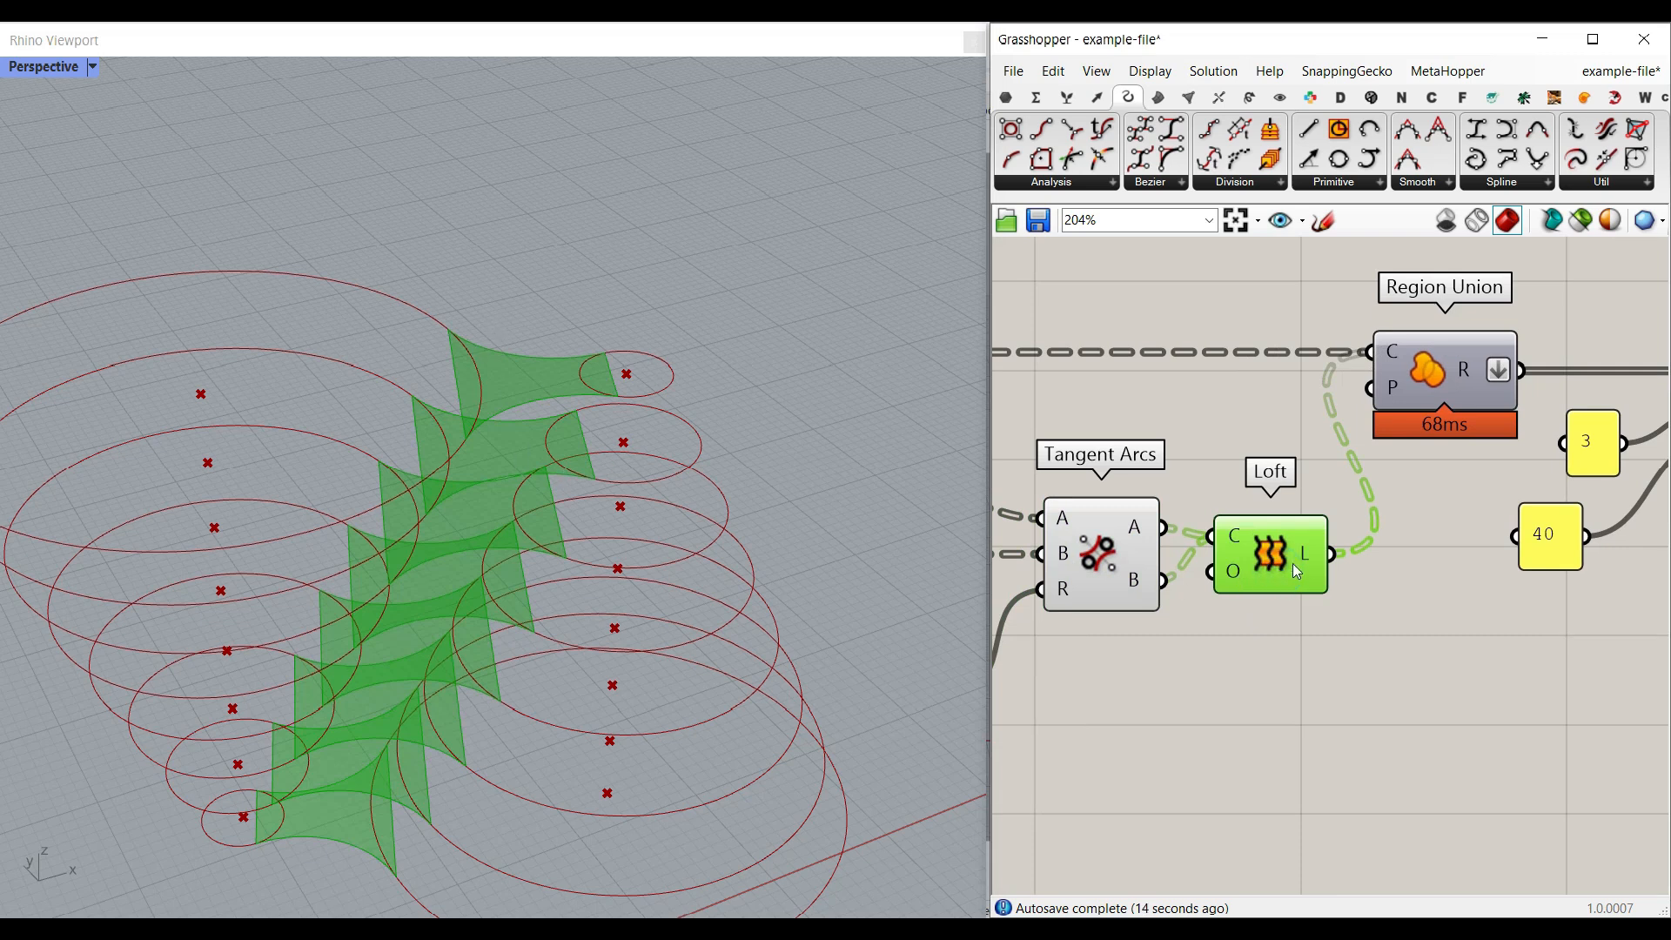
Browse the Intersect Shape list, then hide the preview of the tangent arcs and lofts
left_click(1220, 97)
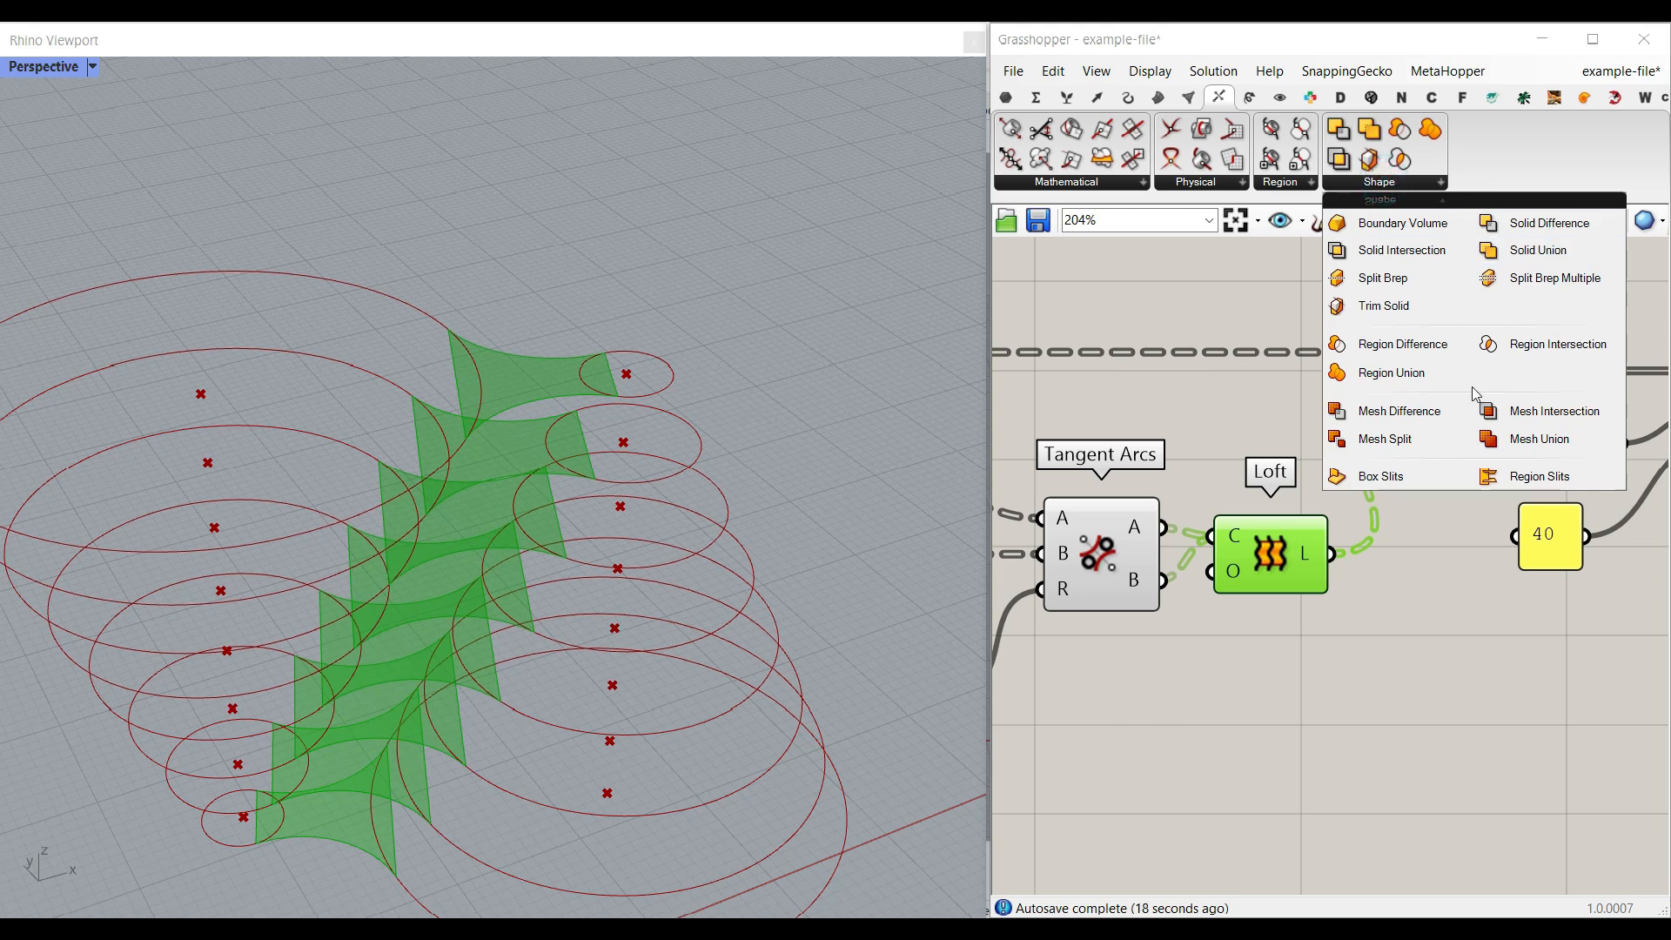
left_click(1391, 373)
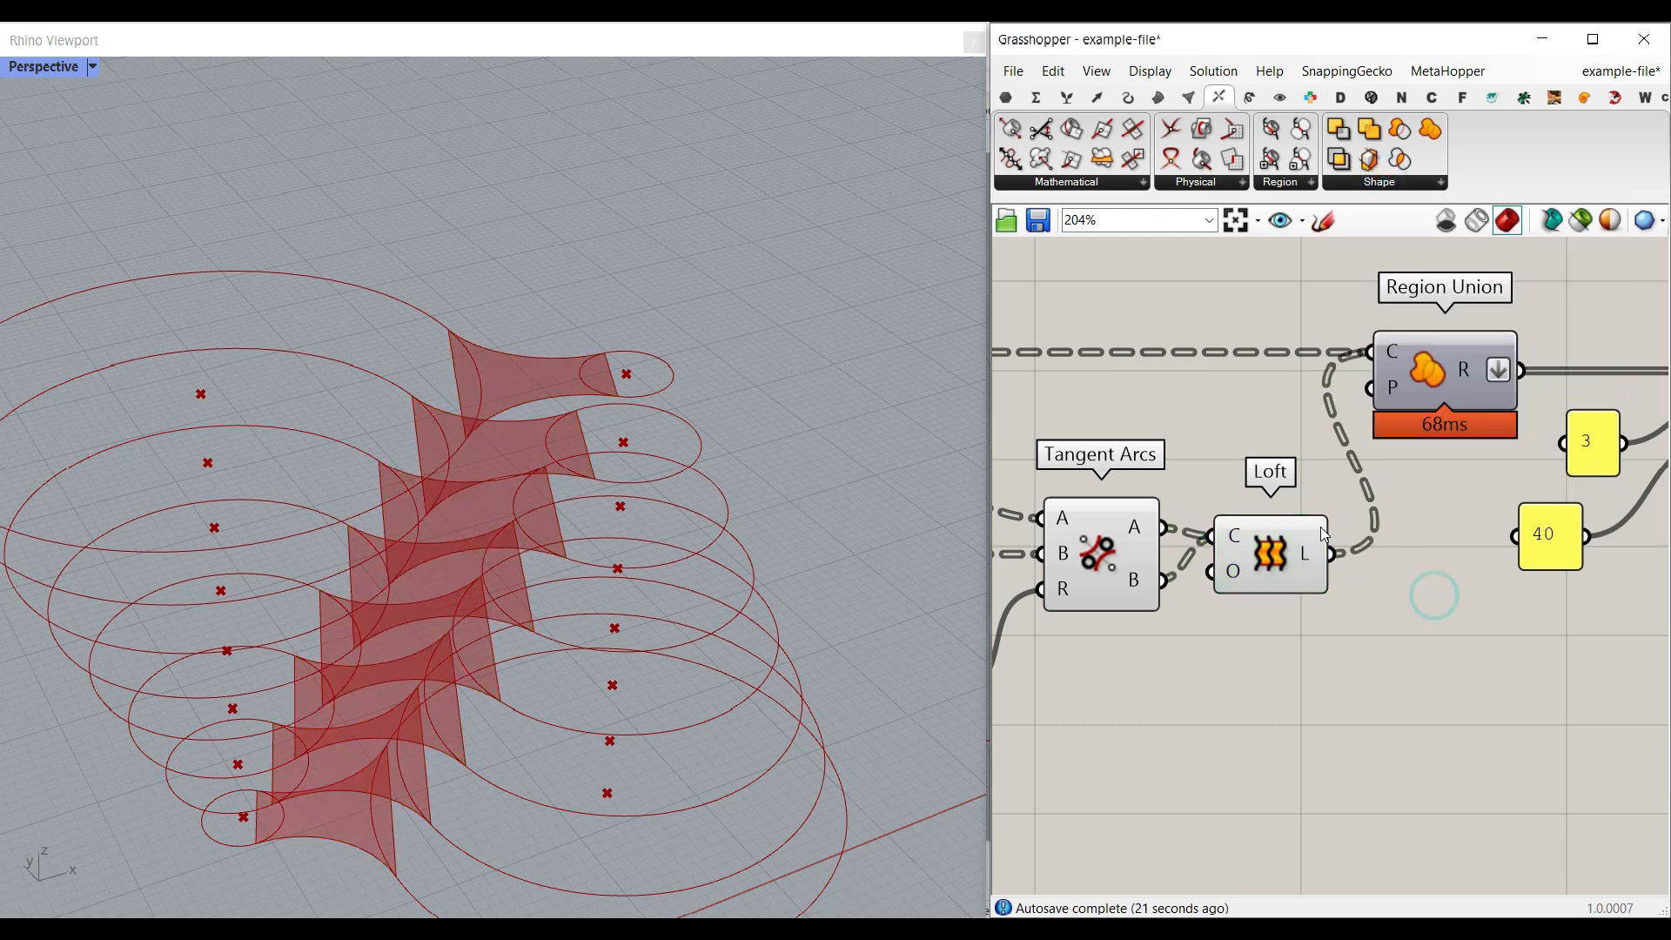
mouse_move(1391, 353)
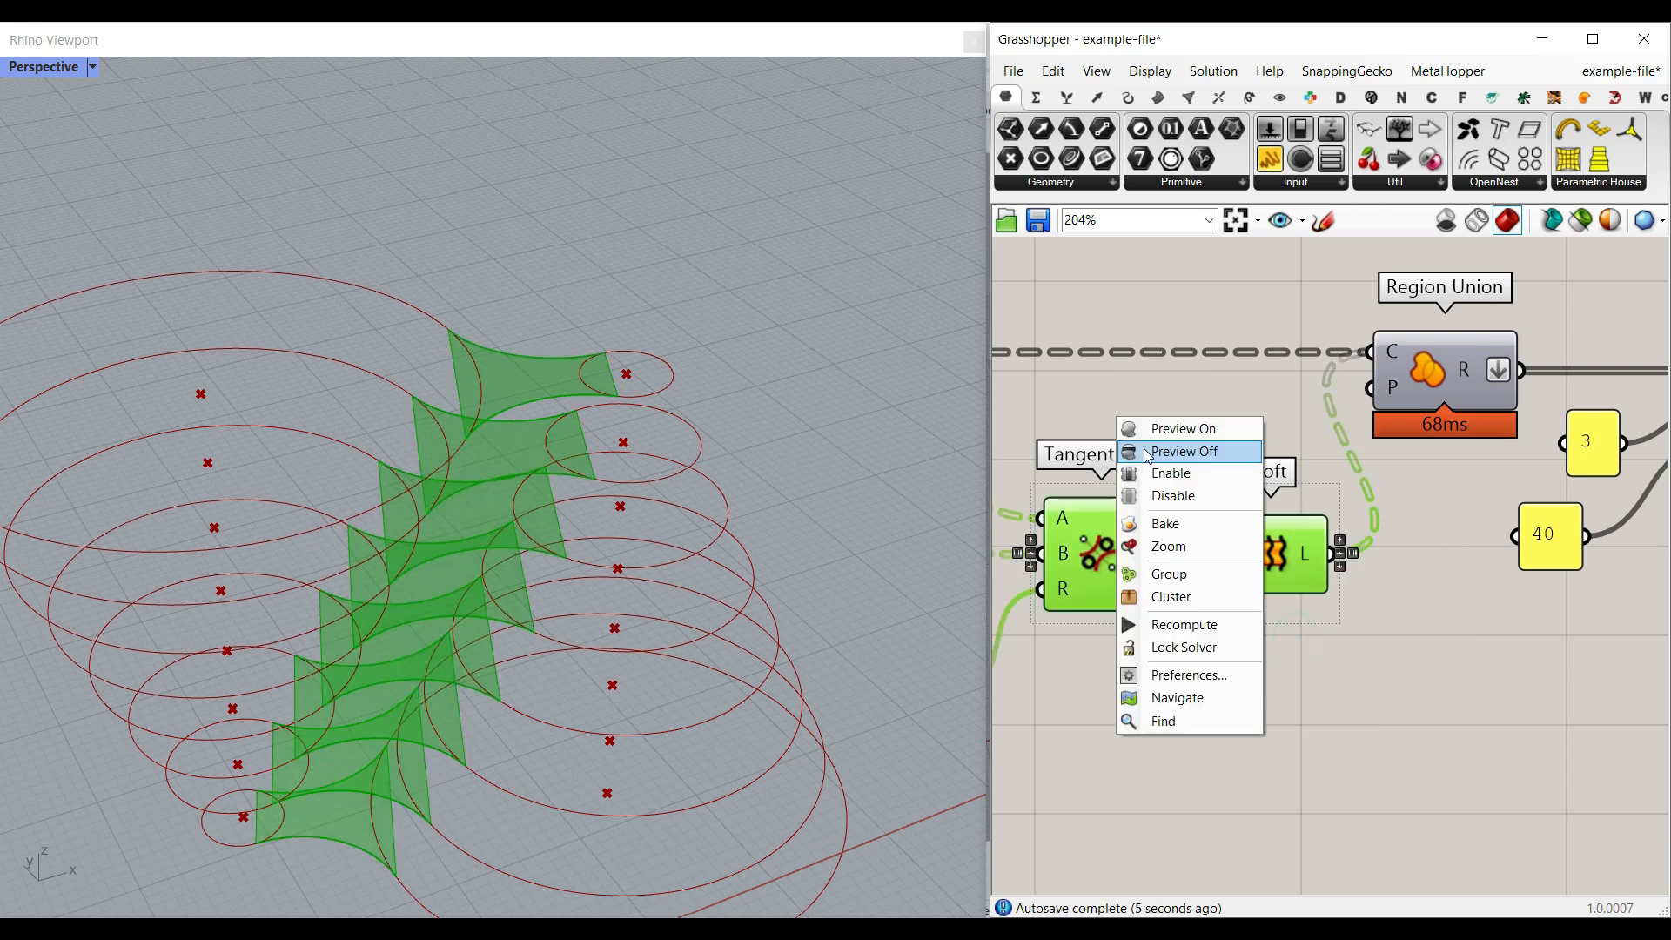
left_click(1182, 451)
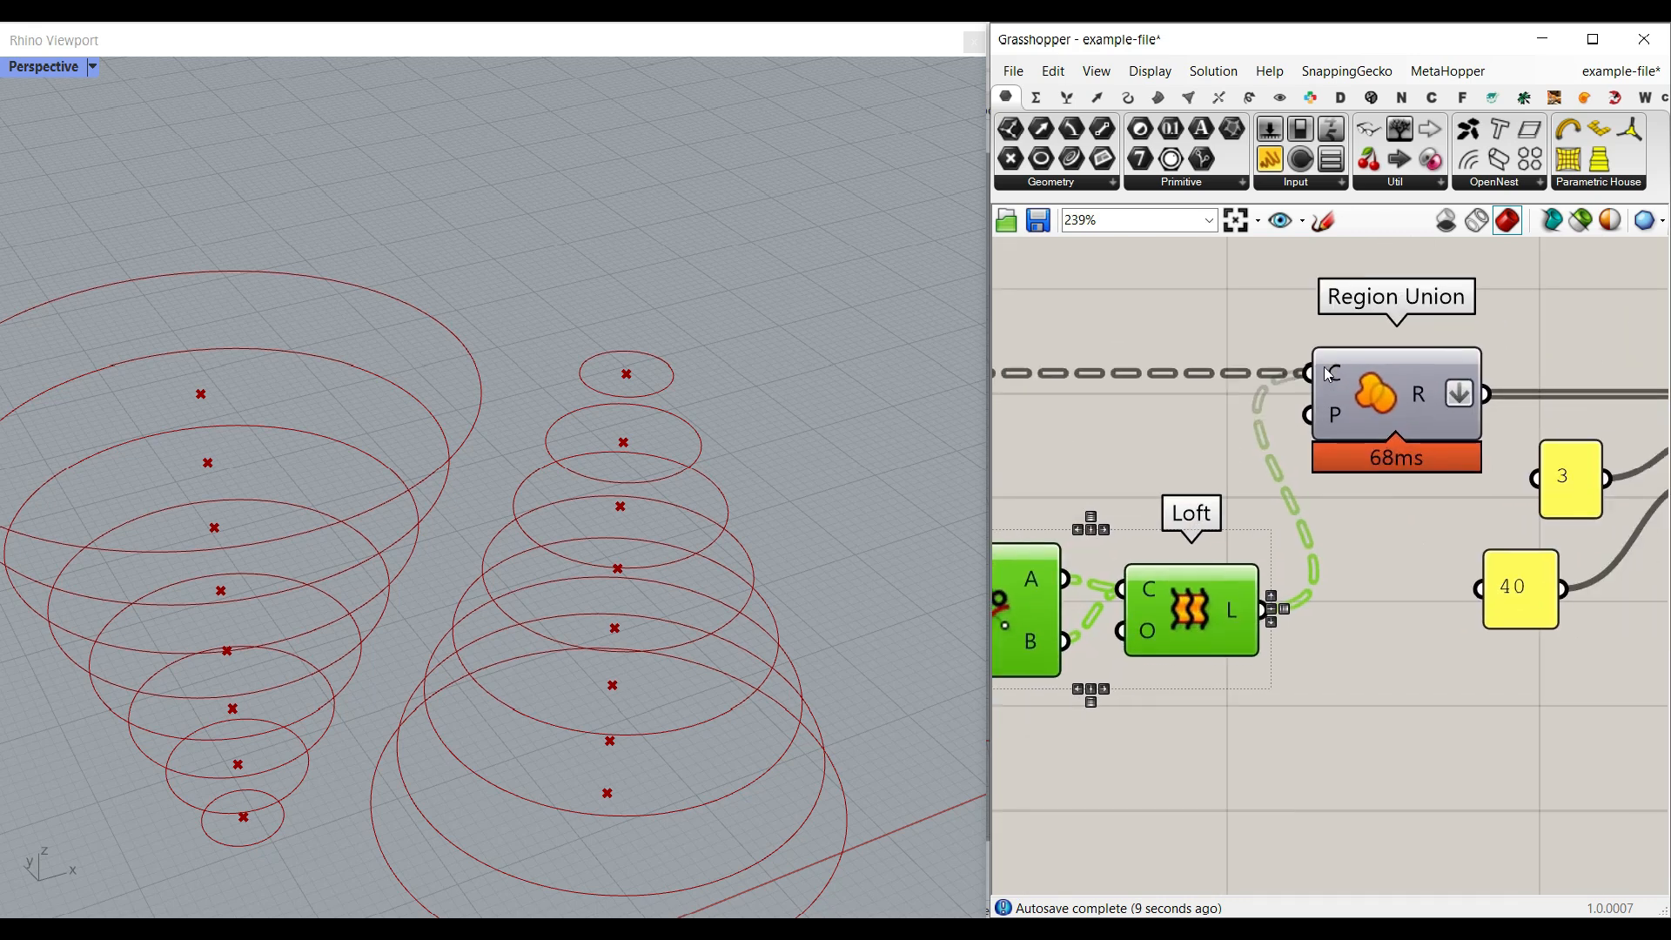
mouse_move(1335, 376)
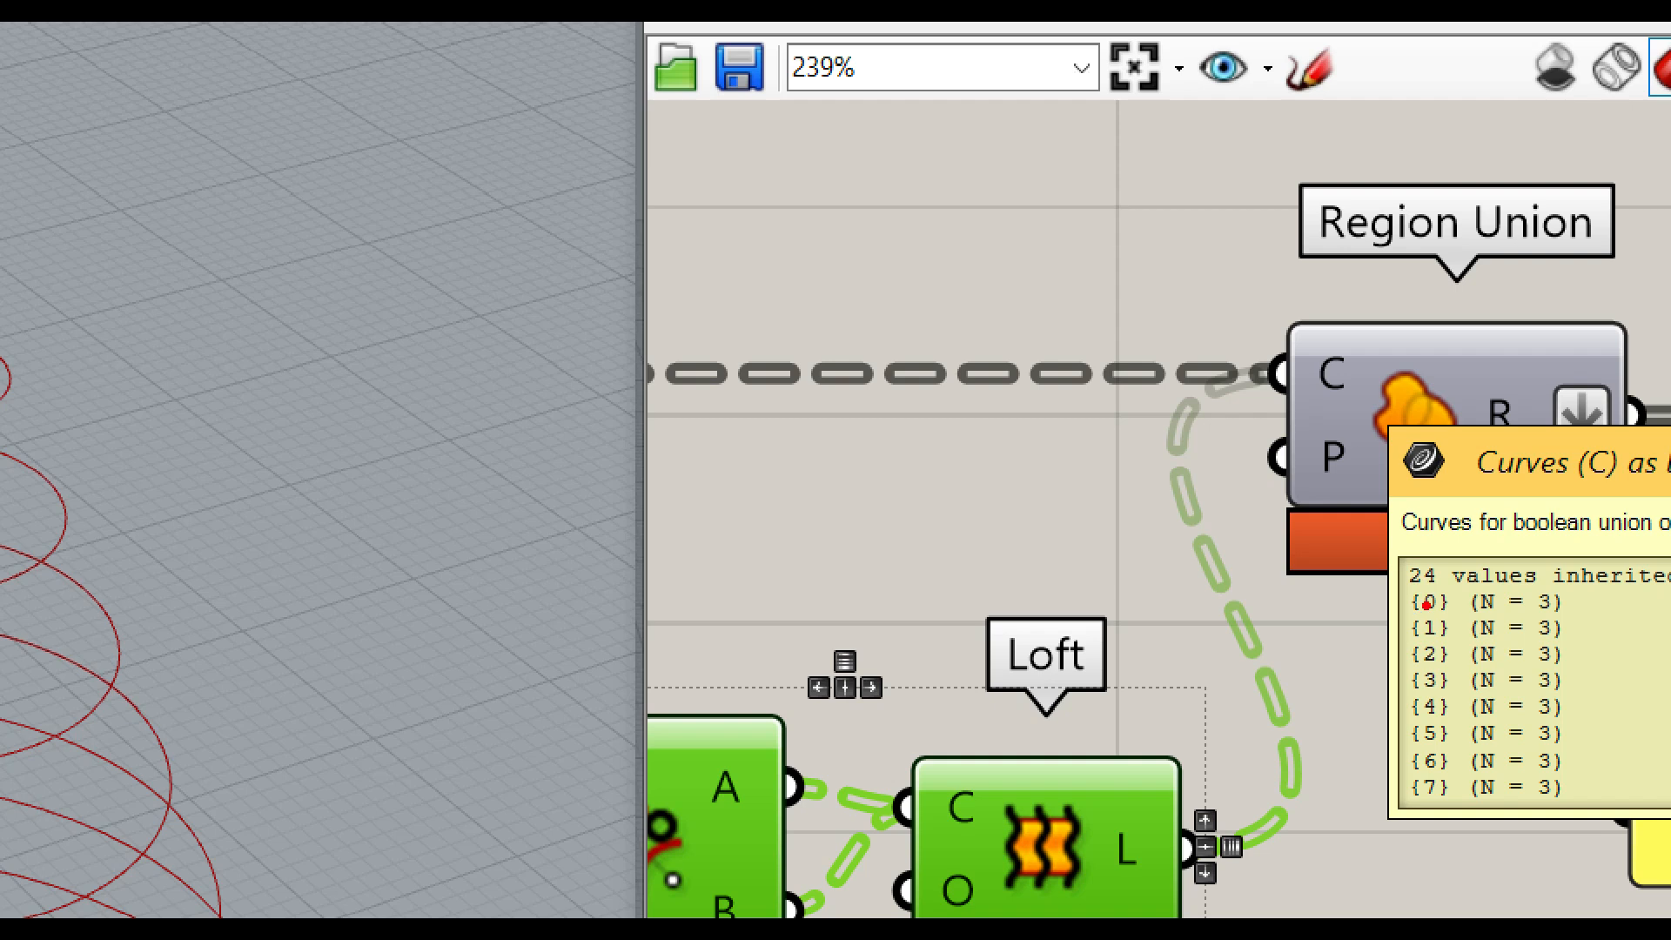
Hide the preview of the circle components, leaving only the merged outlines
left_click(1471, 601)
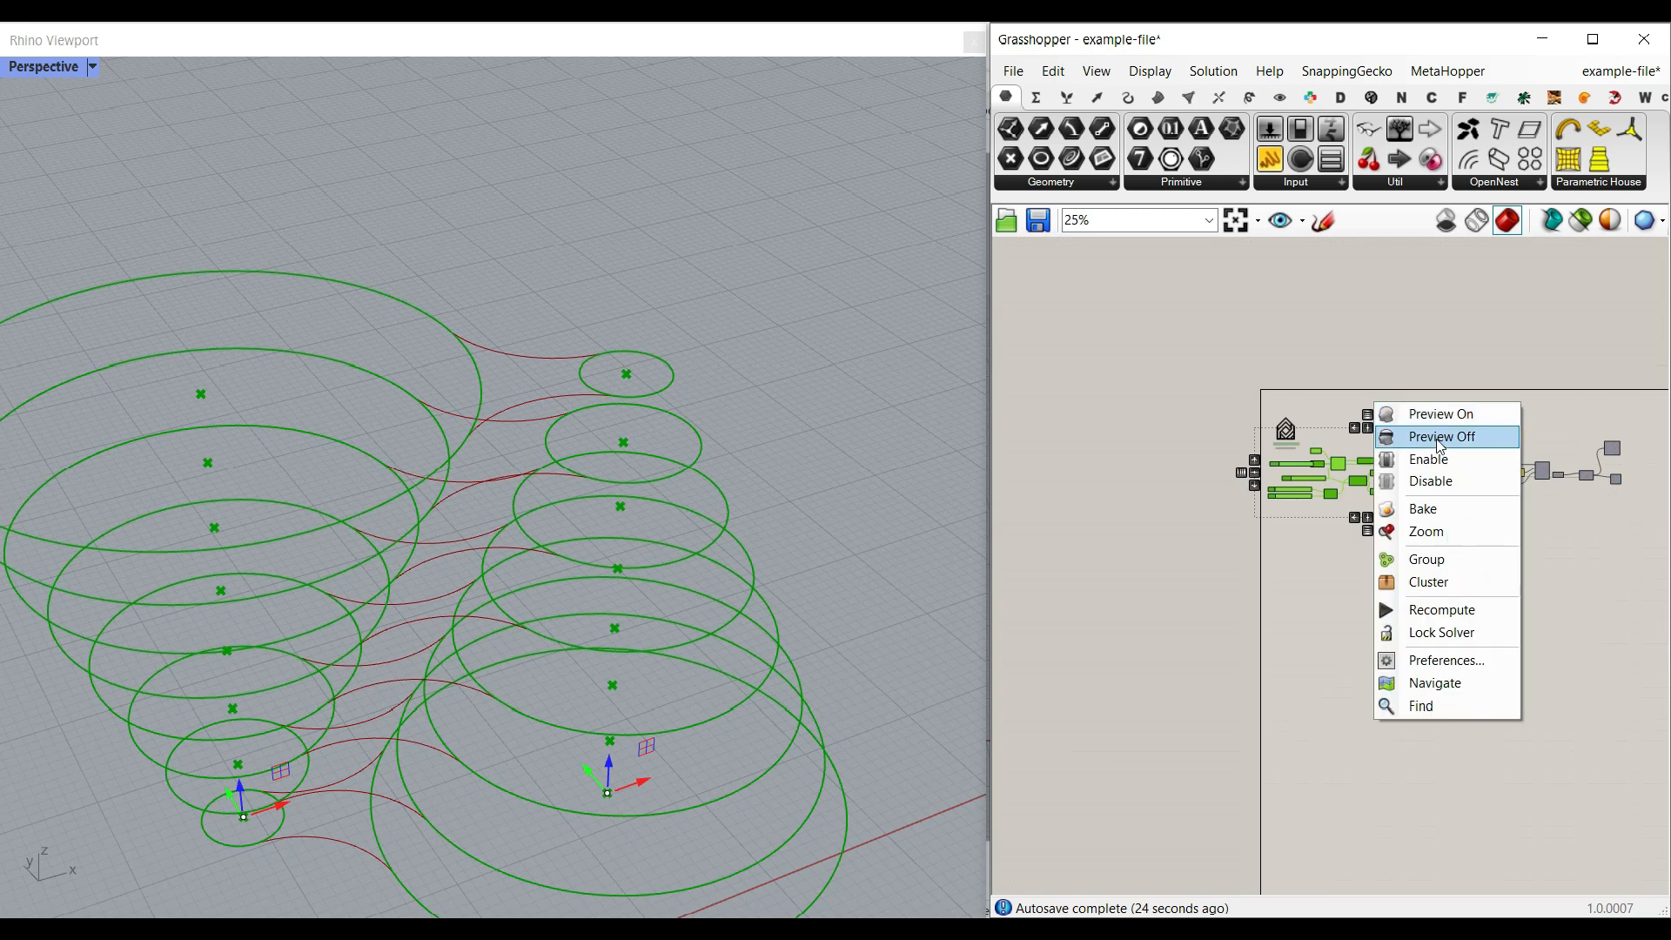
left_click(1441, 435)
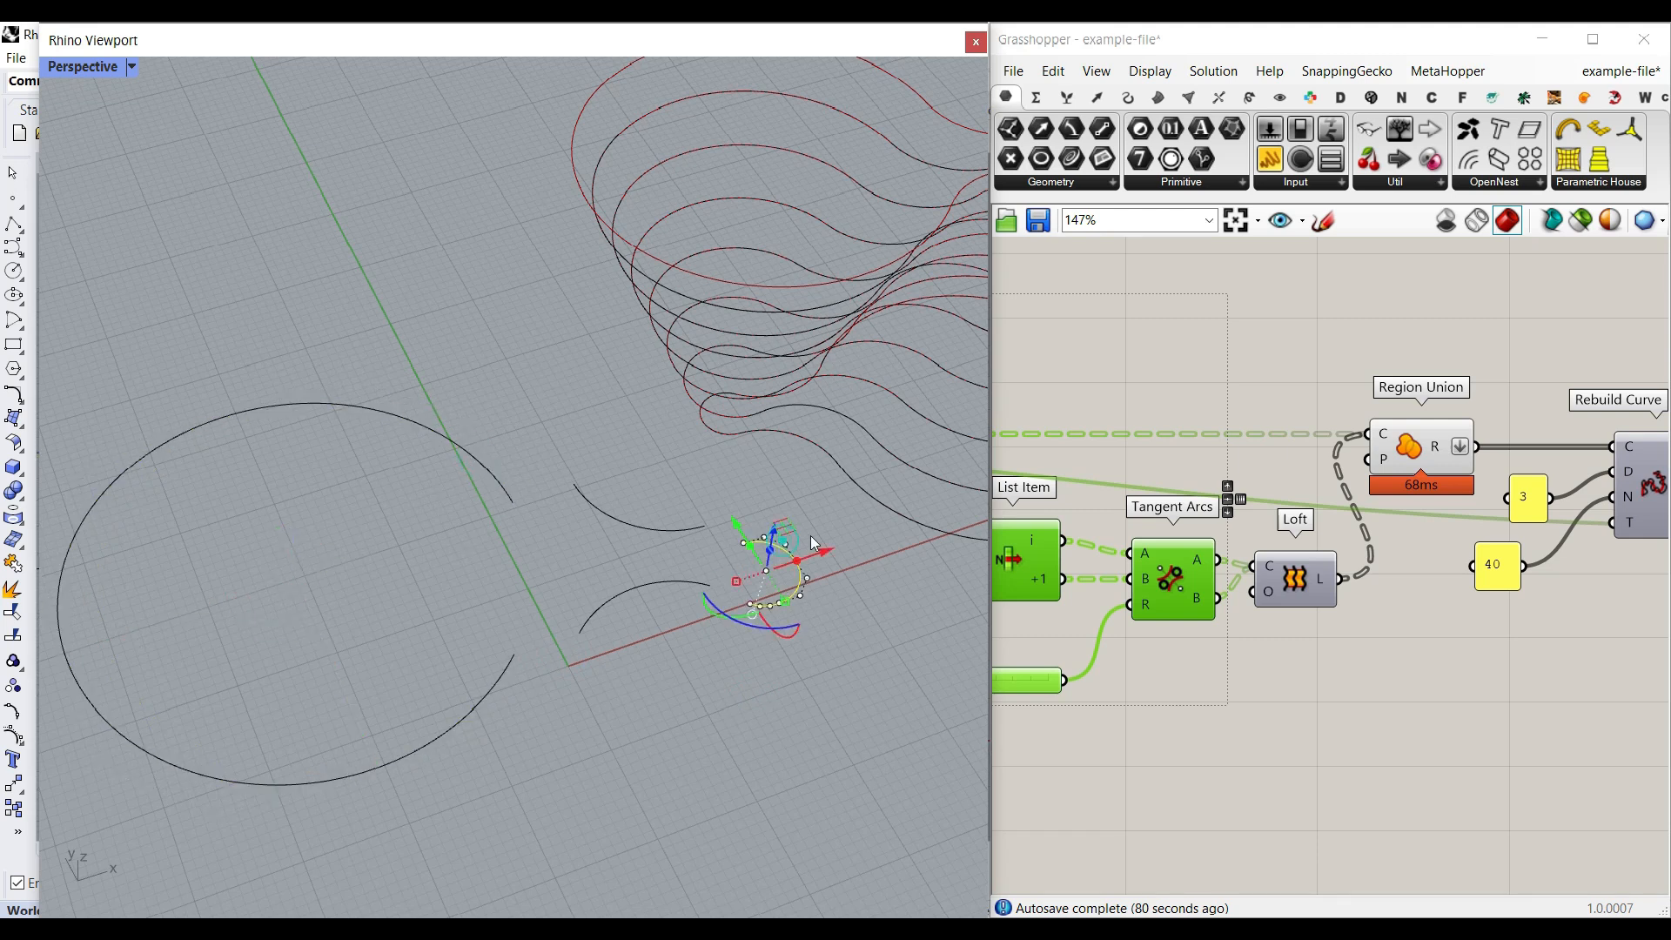
Move one outline curve out beside the stack in the Rhino viewport to inspect it
left_click_drag(794, 559, 637, 582)
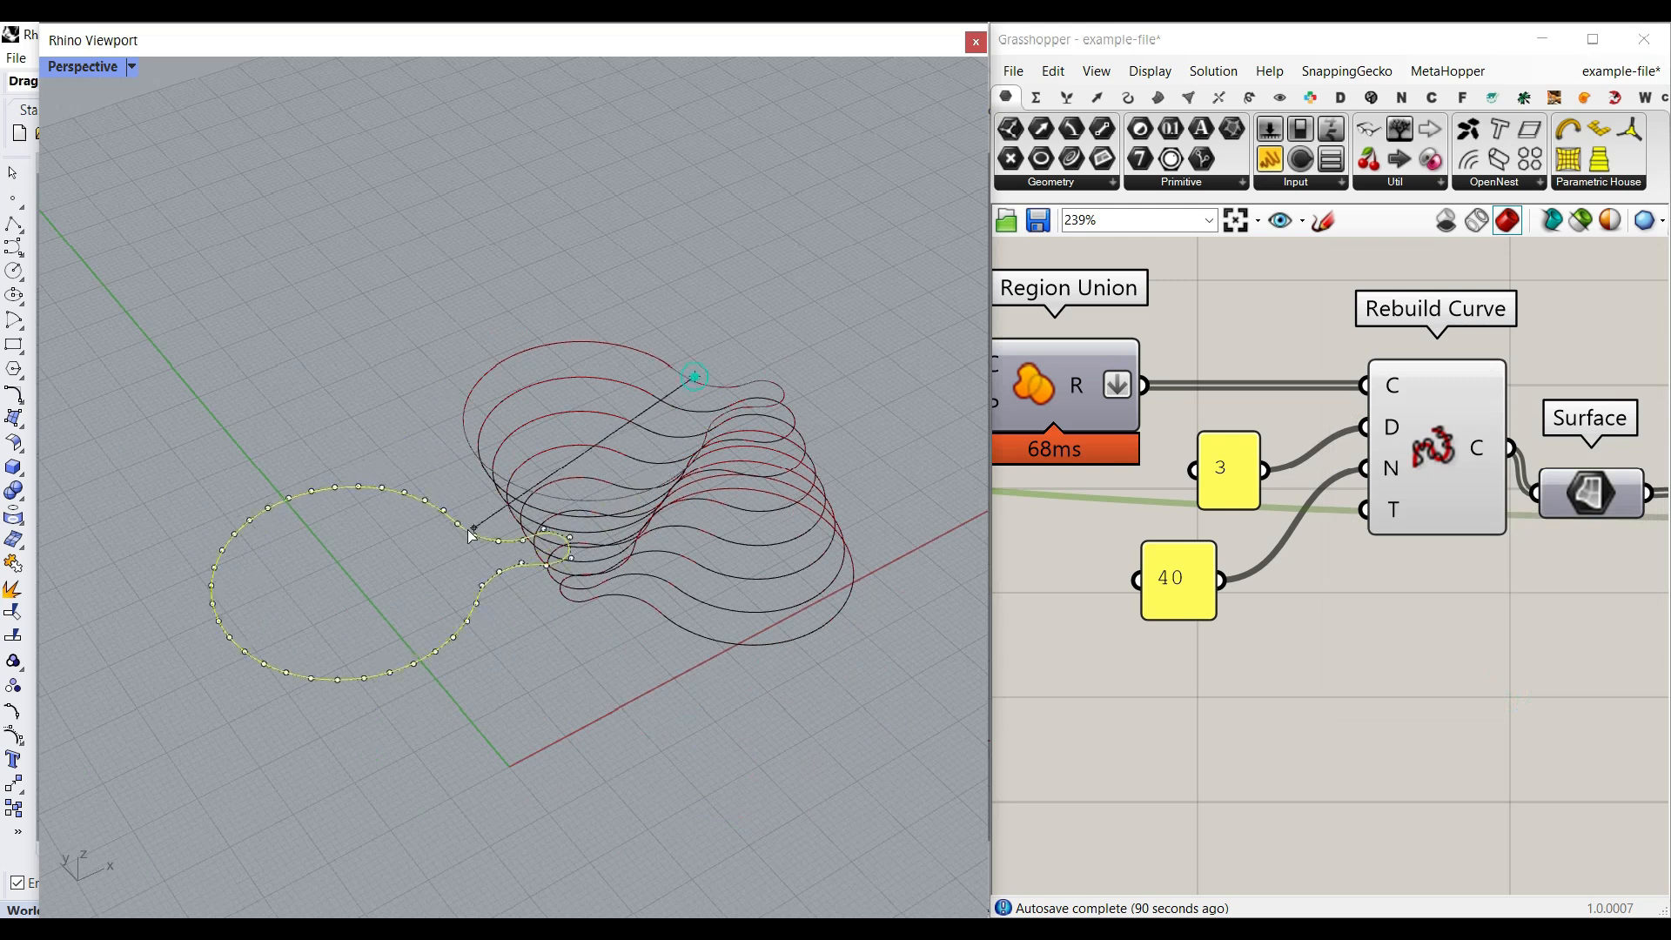
left_click(357, 538)
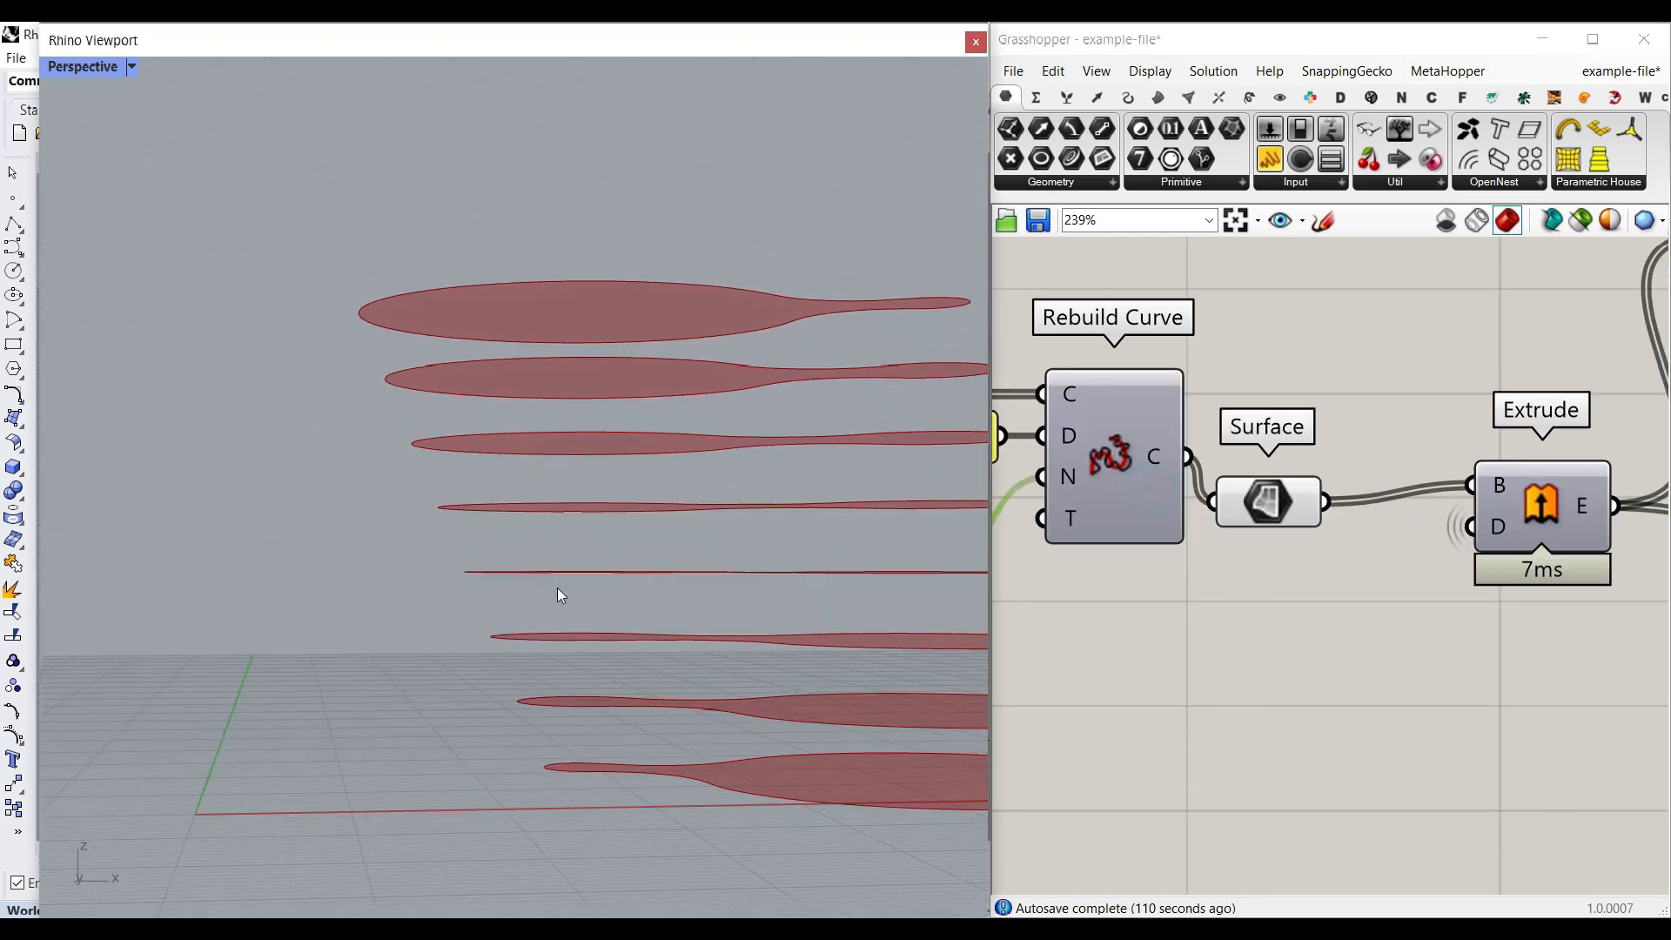
Enable Preview on the Extrude component so the 5.12-thick slabs show in the viewport
right_click(1541, 507)
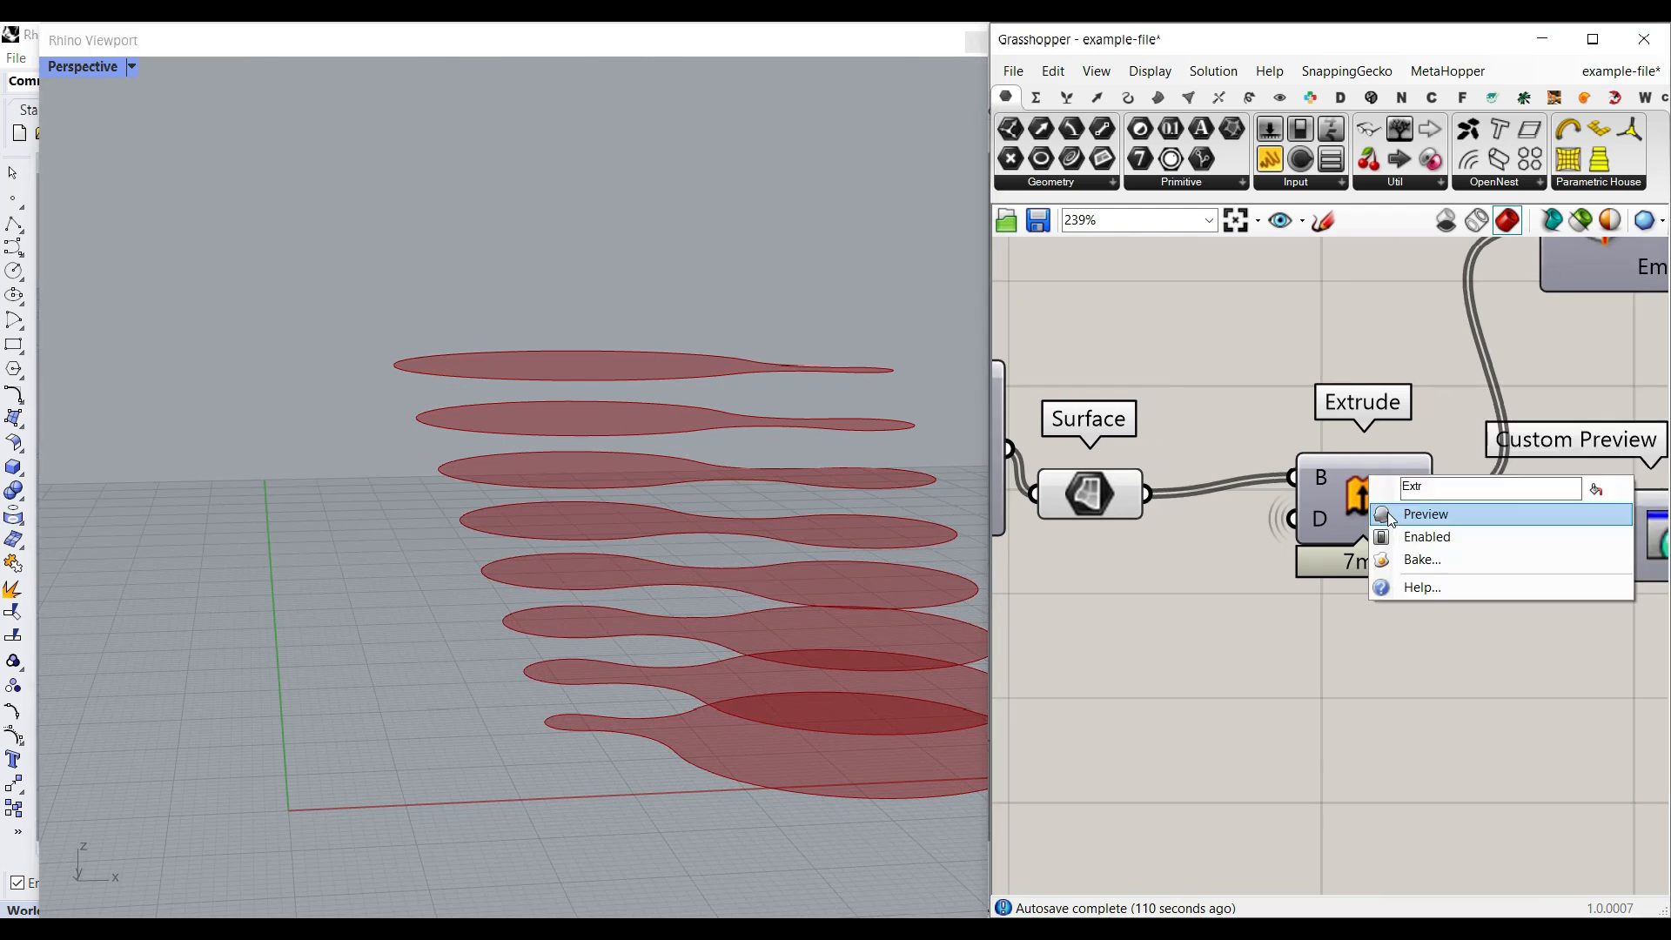
left_click(1425, 513)
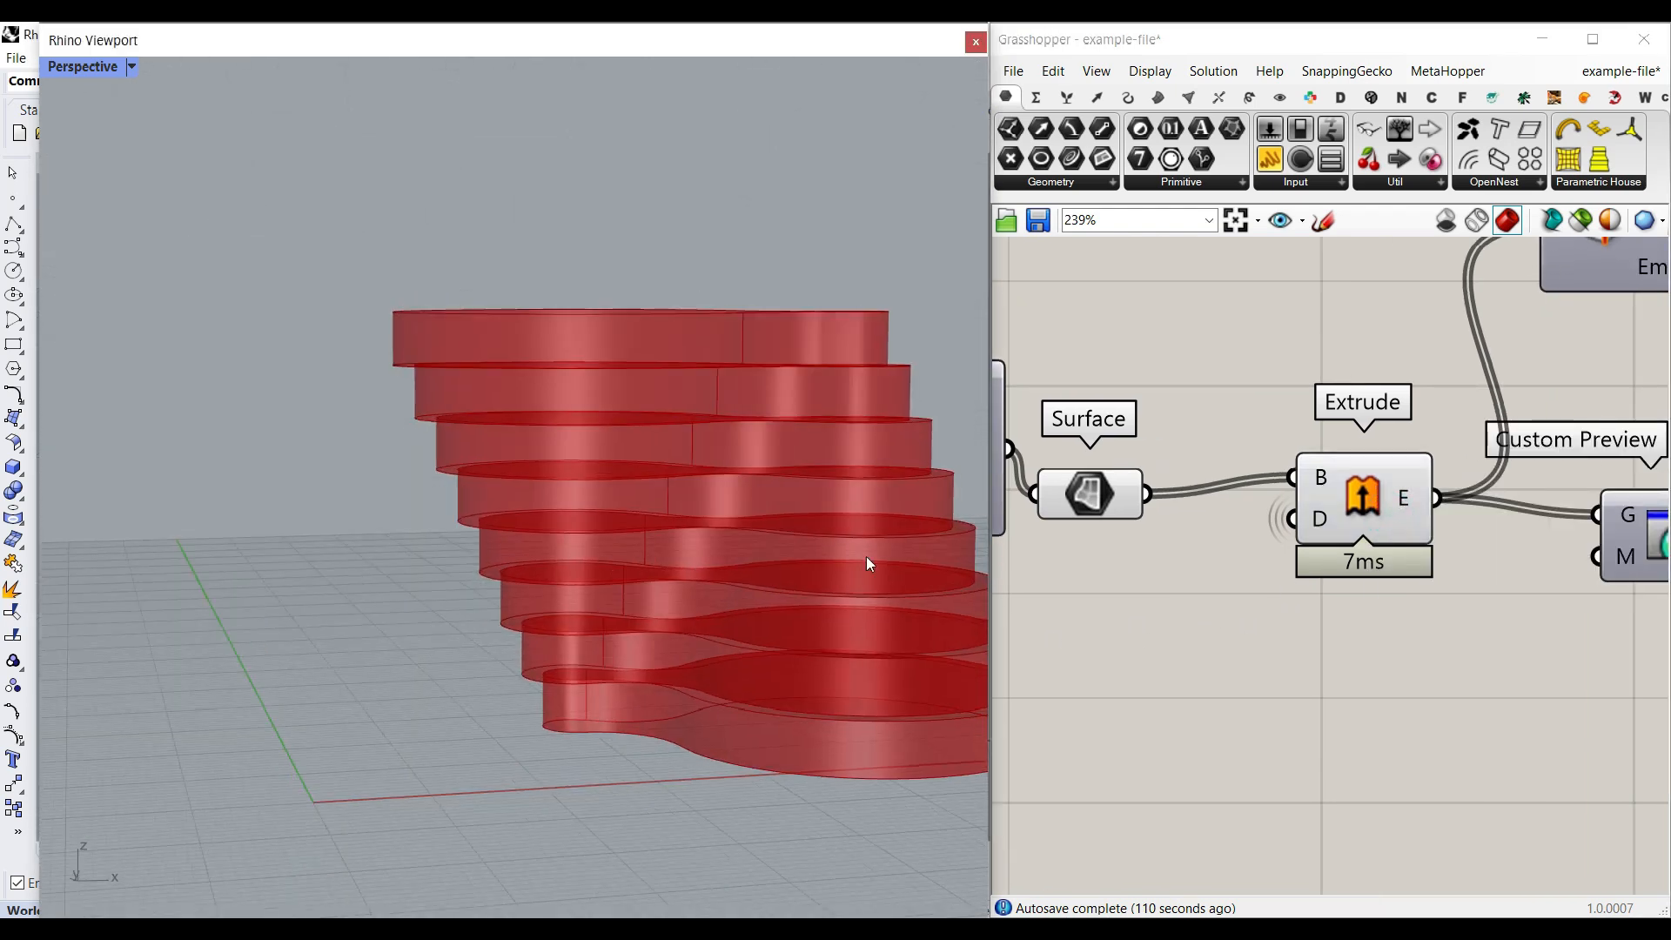
mouse_move(1320, 521)
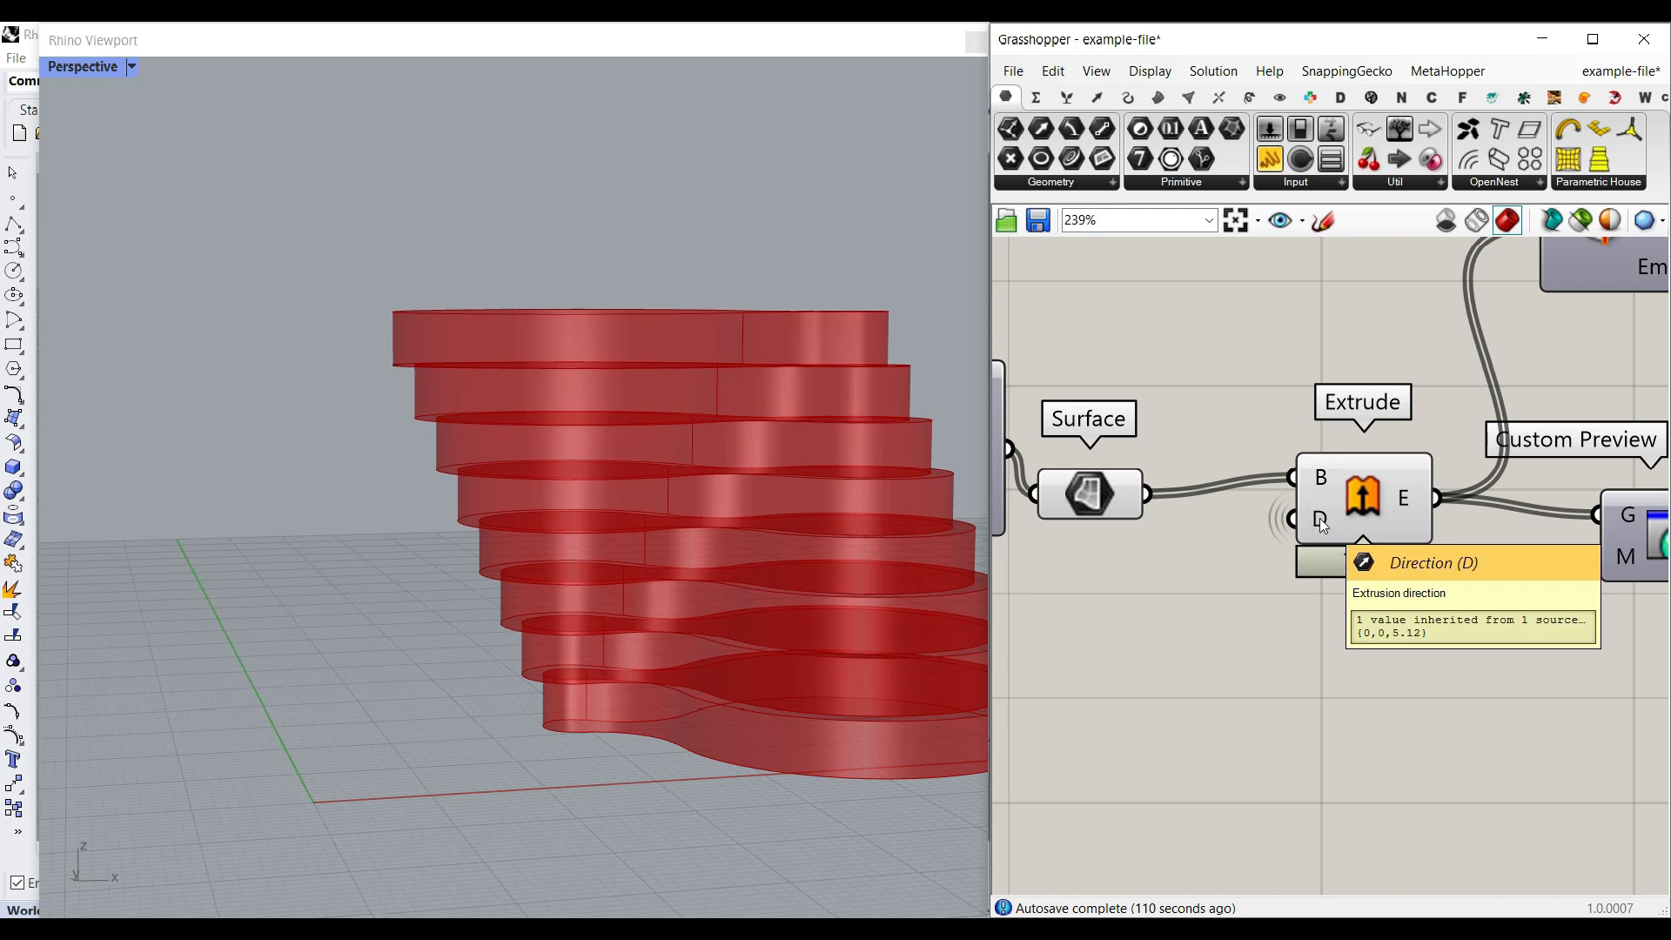
scroll("down", 3)
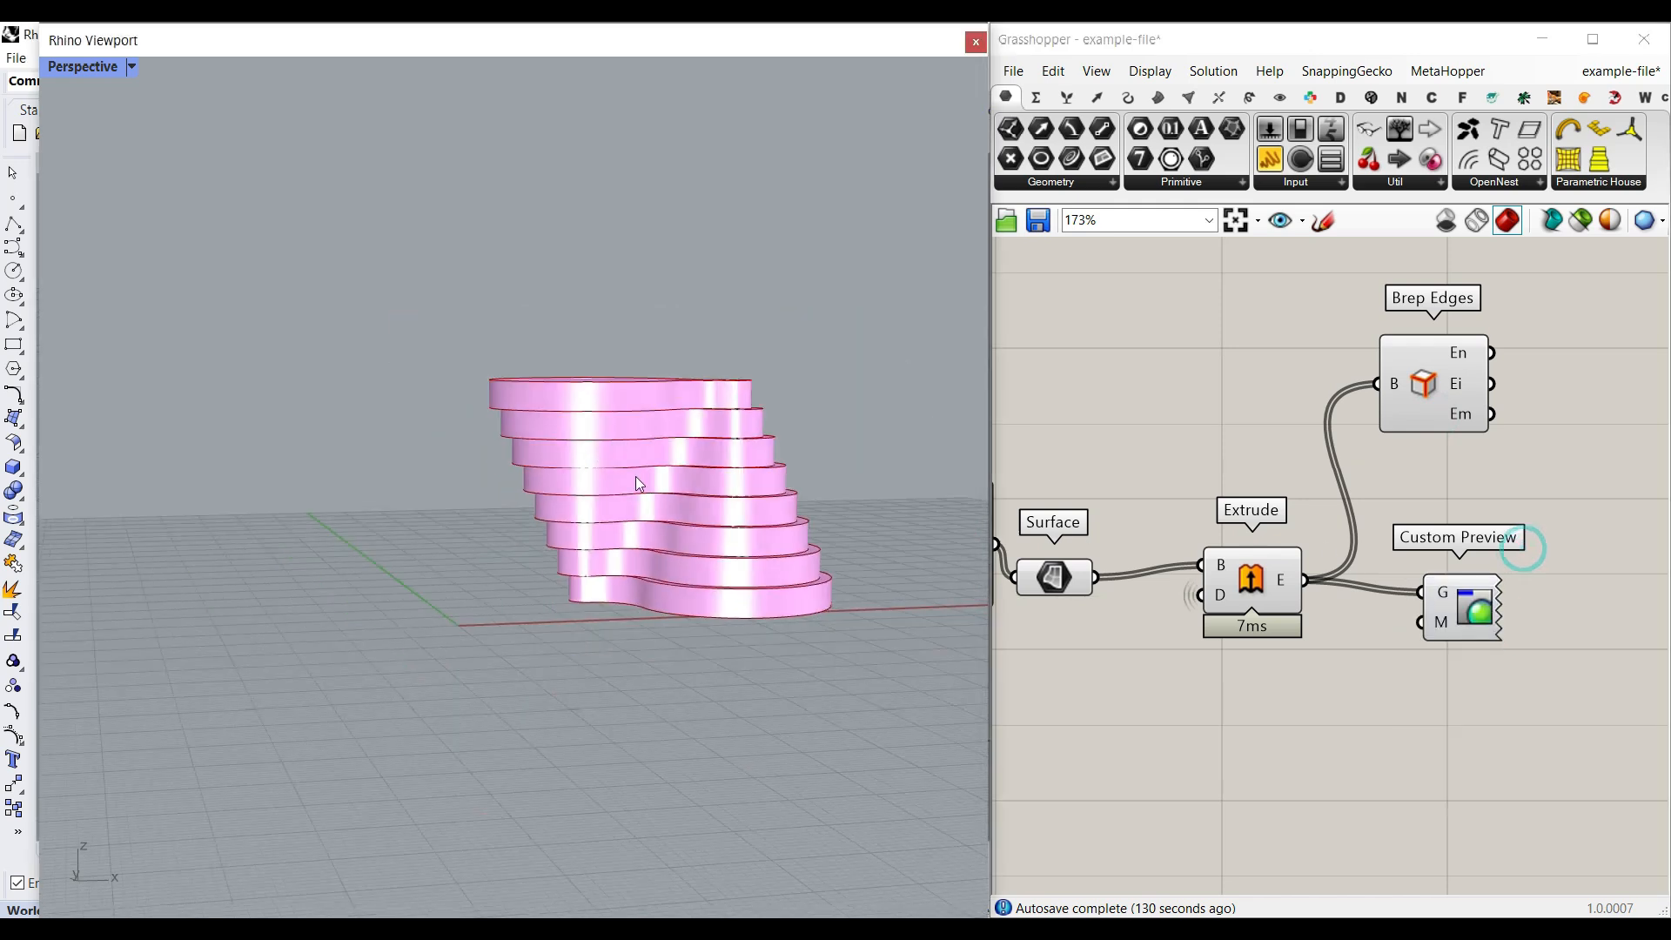
Bake the Extrude E output into Rhino with the default attributes
right_click(1279, 578)
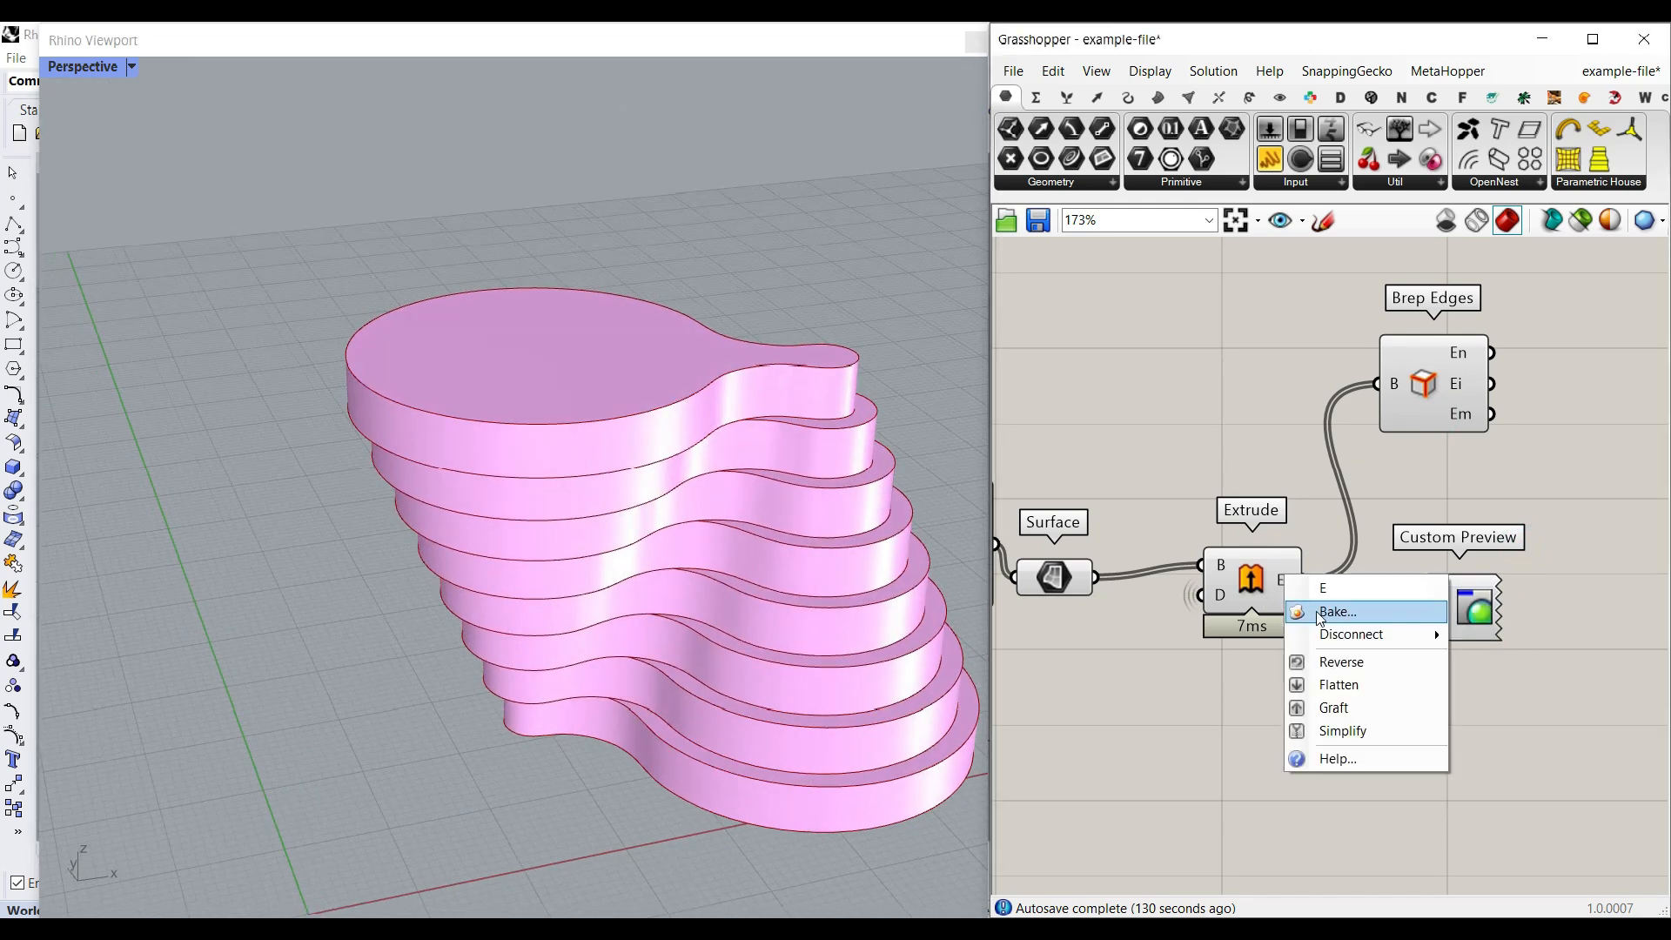
left_click(1337, 611)
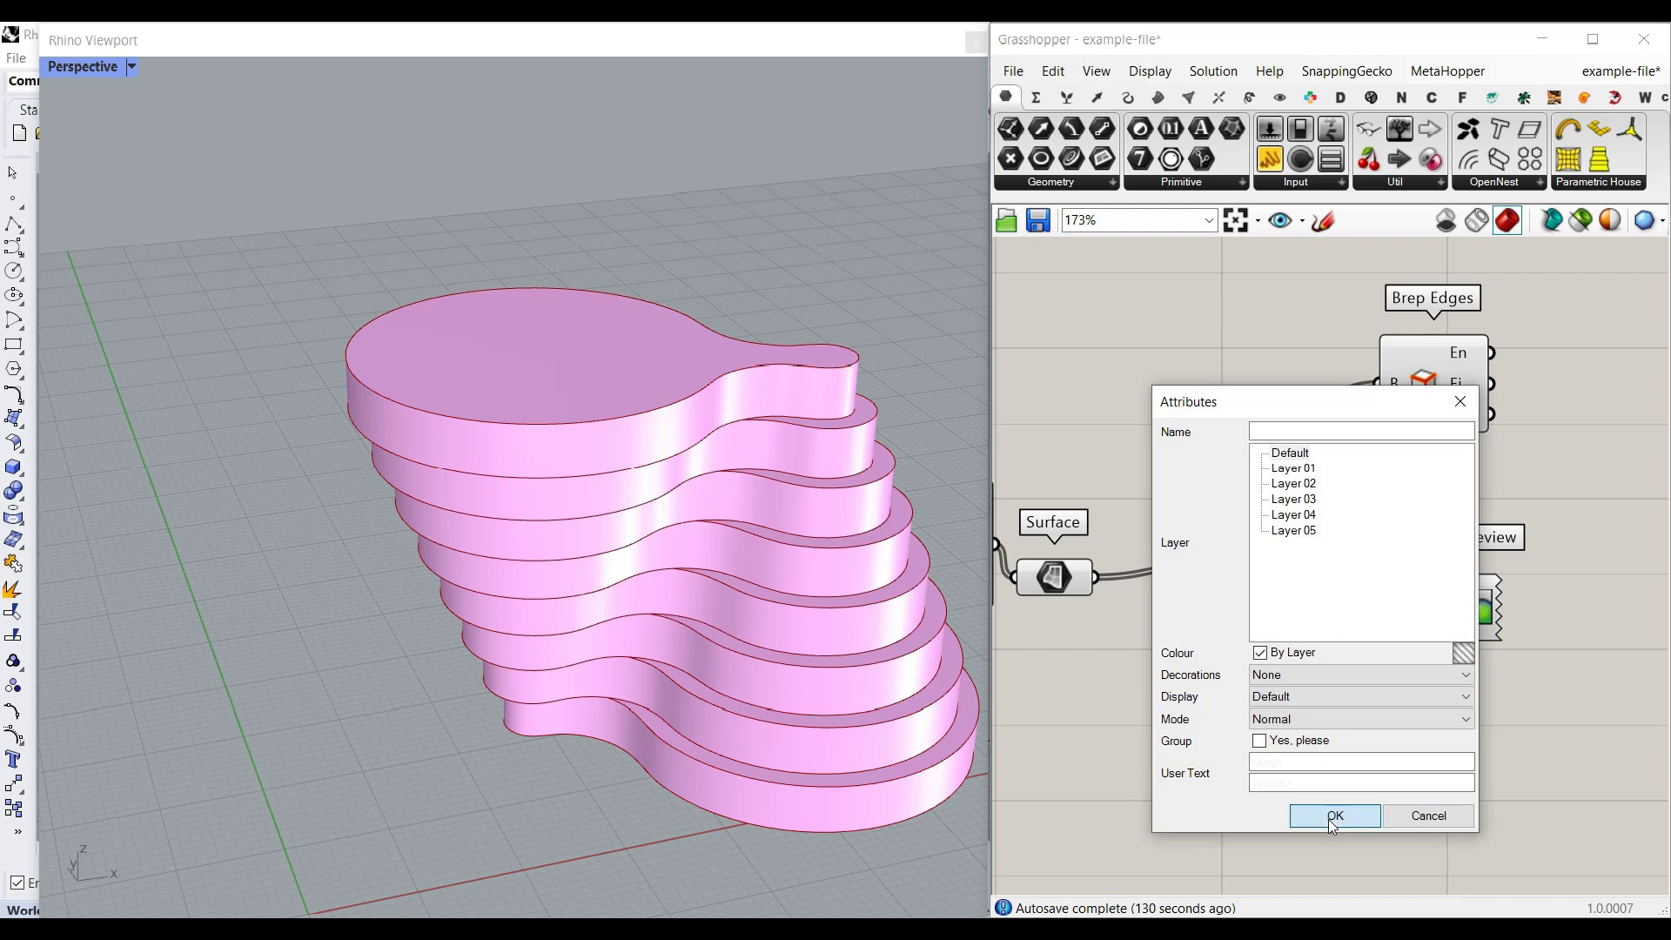
left_click(1335, 815)
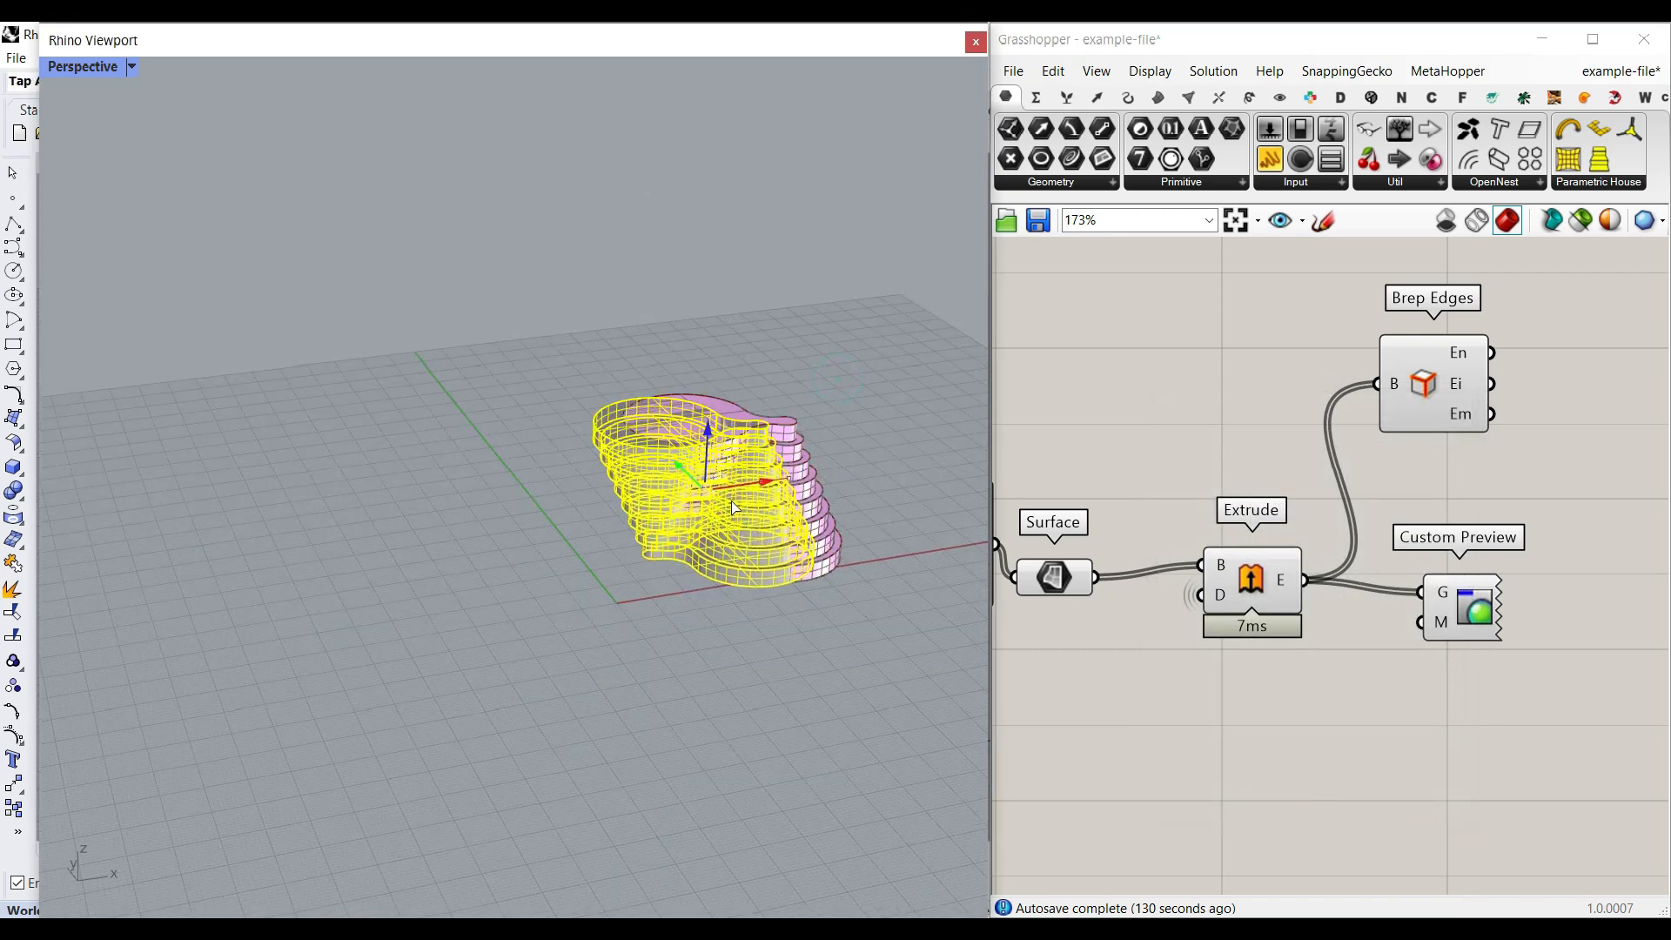